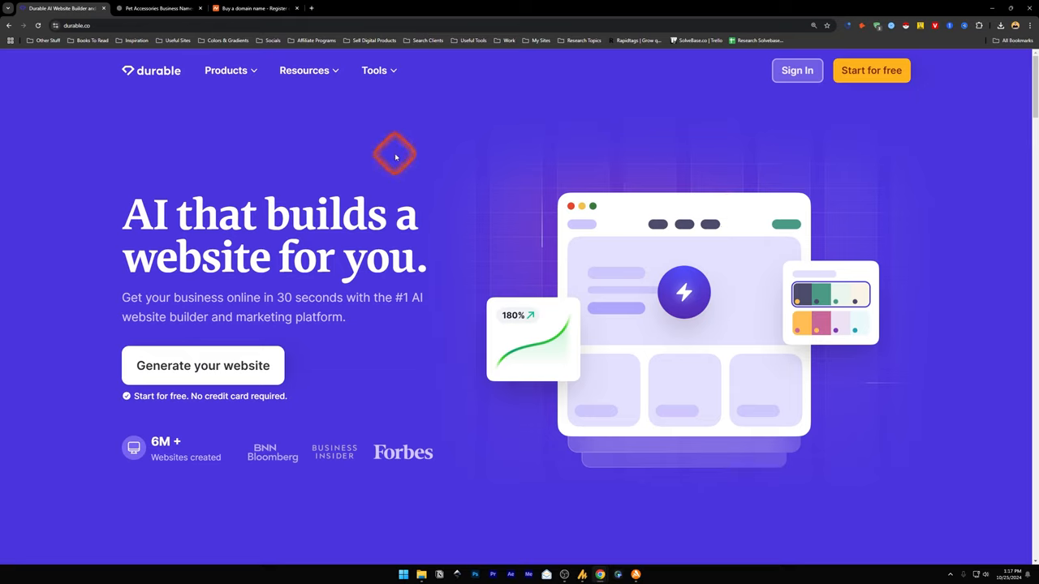
mouse_move(333, 110)
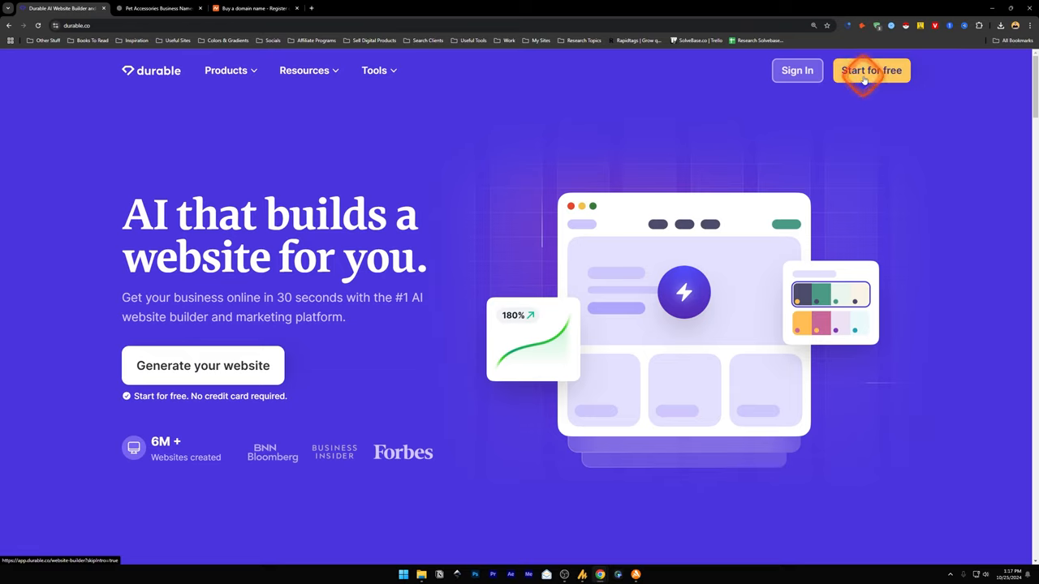
Start a free website build and enter PET ACCESSORIES as the business type.
click(870, 71)
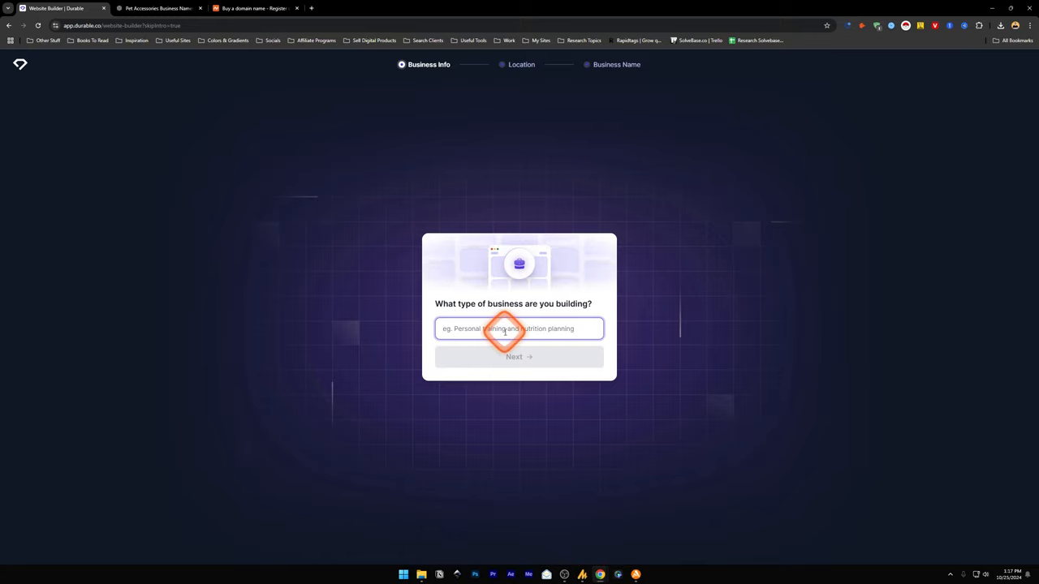
text(PET ACCESSORIES)
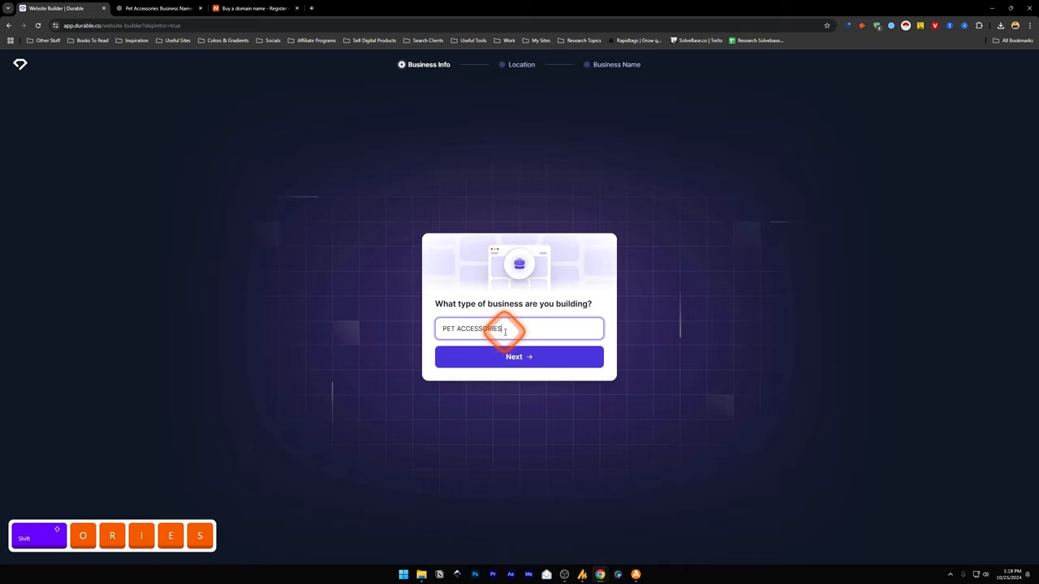
mouse_move(723, 256)
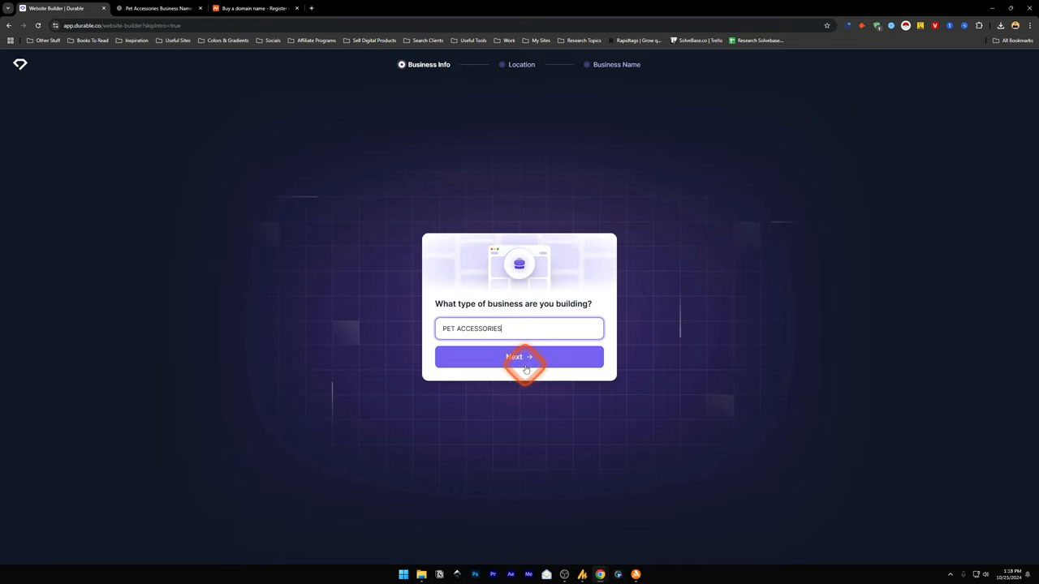
Set the location to United States and request suggested business names.
click(519, 357)
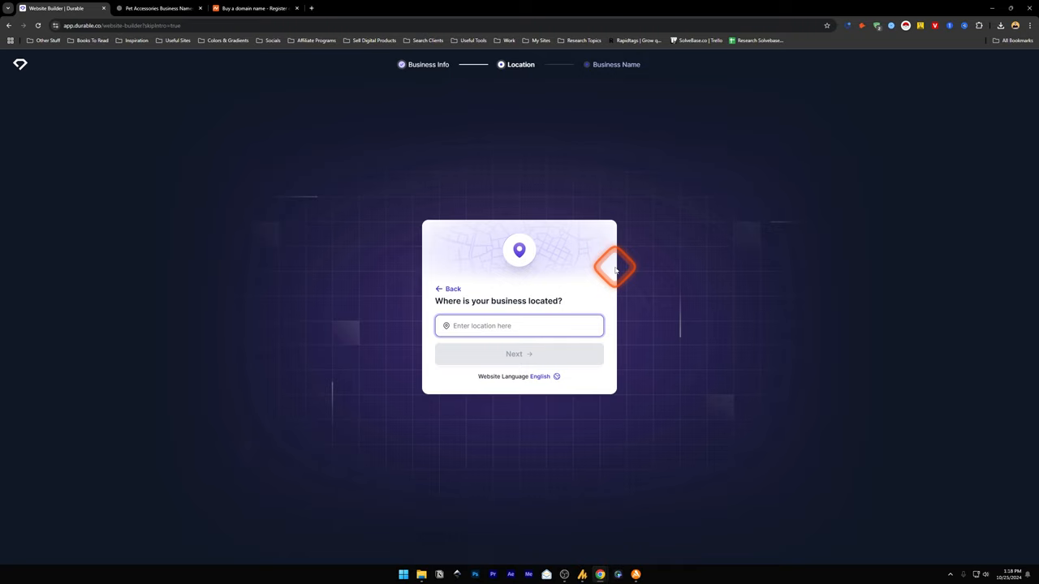
text(United States)
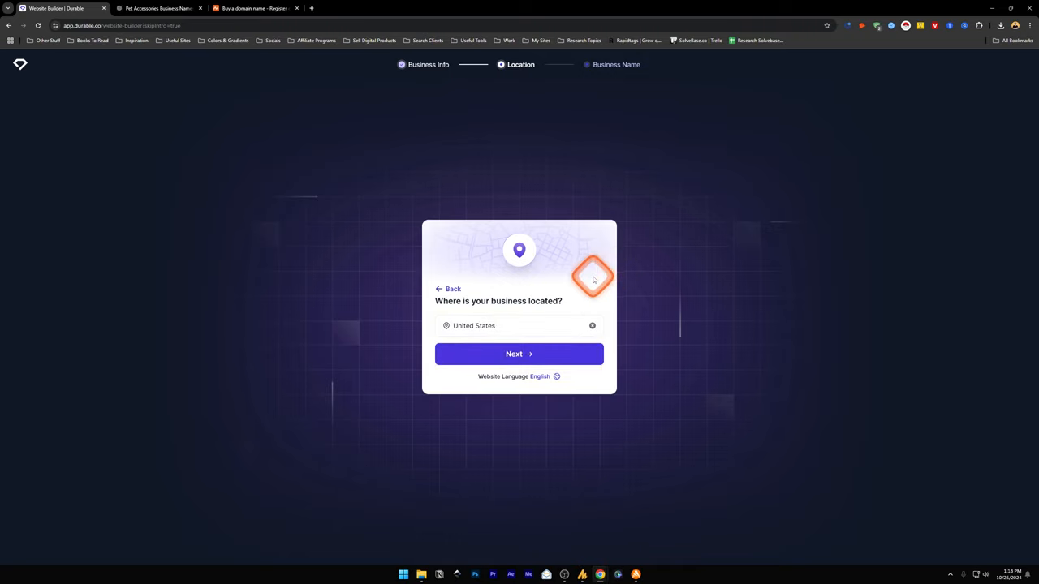
click(518, 354)
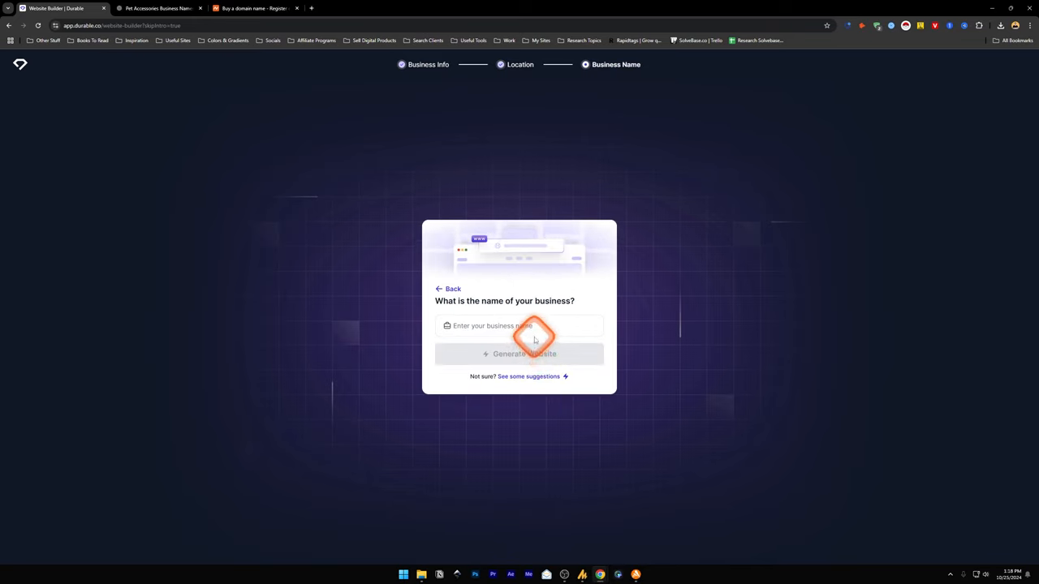
click(519, 325)
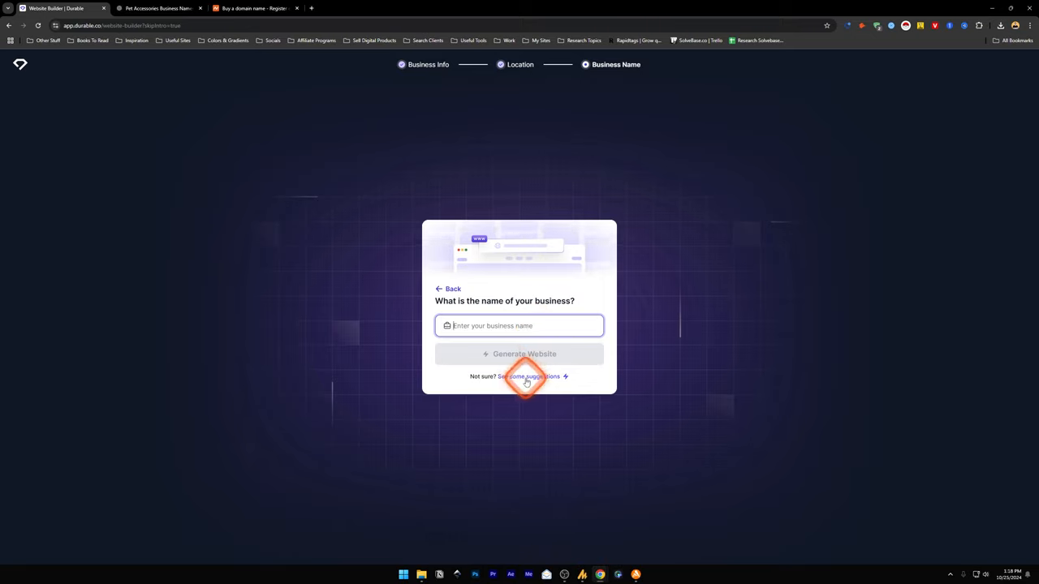
click(529, 375)
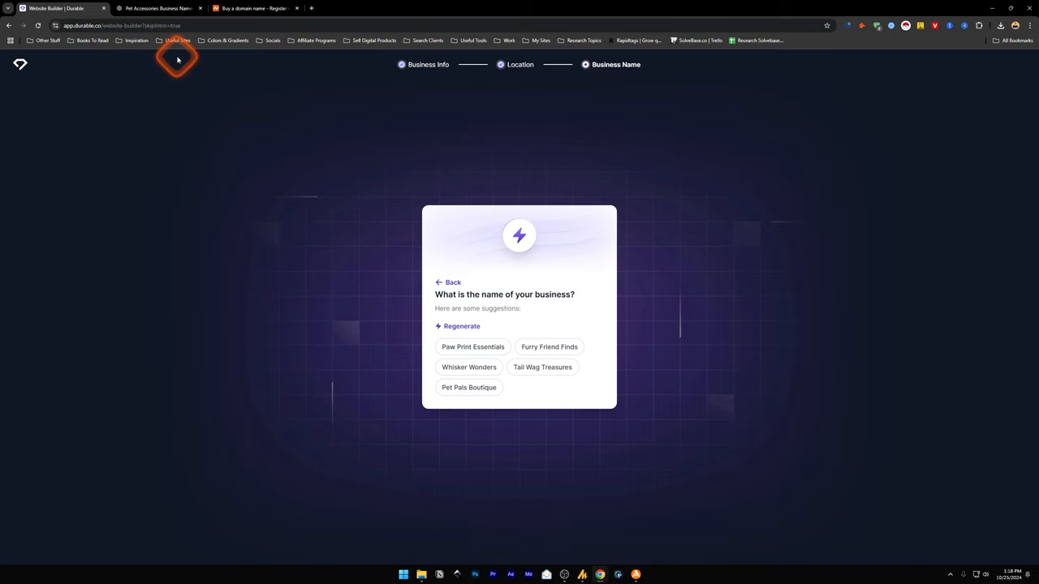
Review ChatGPT's 25 name ideas and settle on CozyPaws, checking the builder tab once.
click(159, 8)
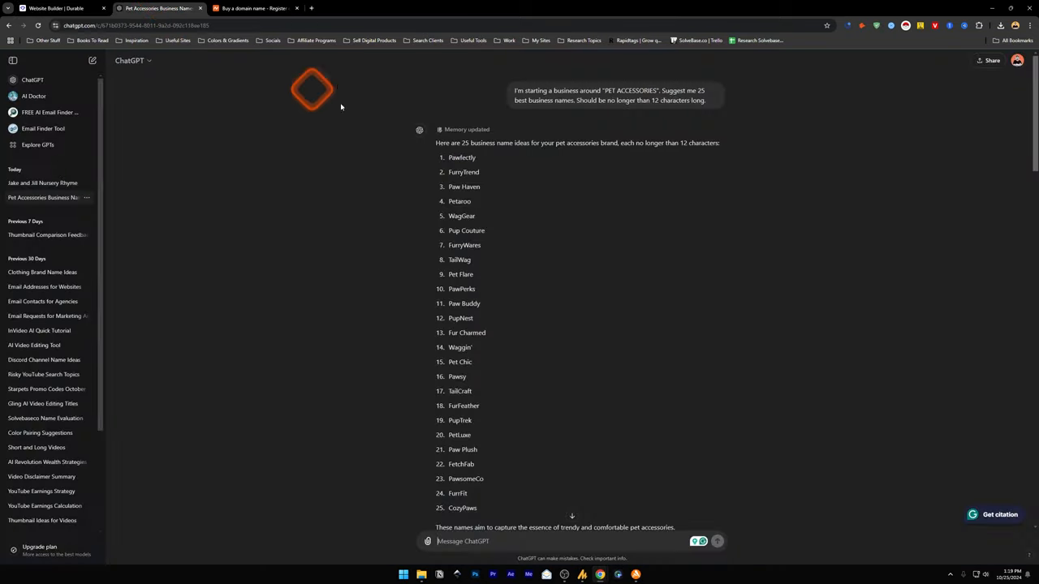
mouse_move(540, 180)
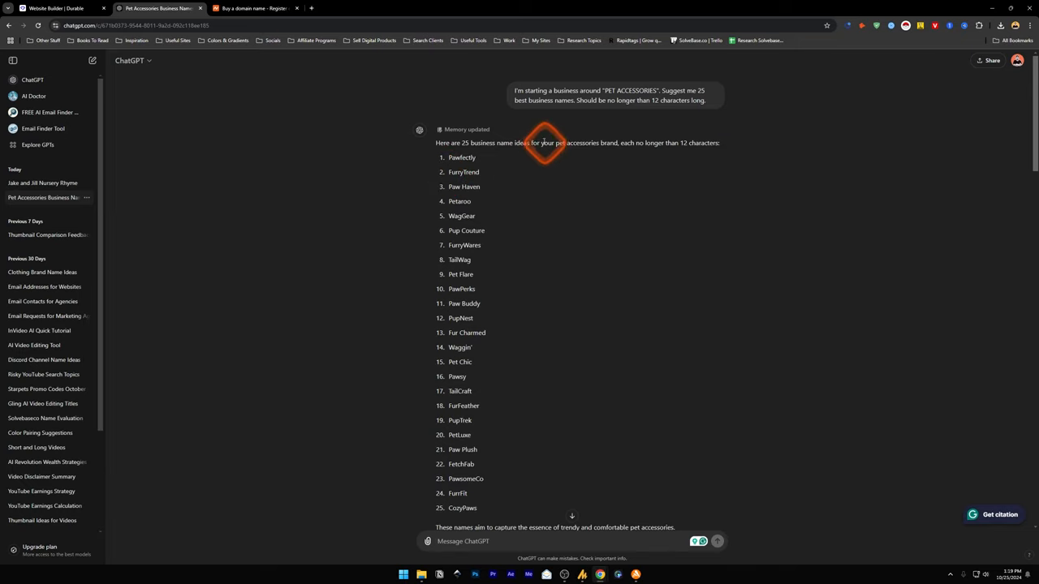
mouse_move(532, 99)
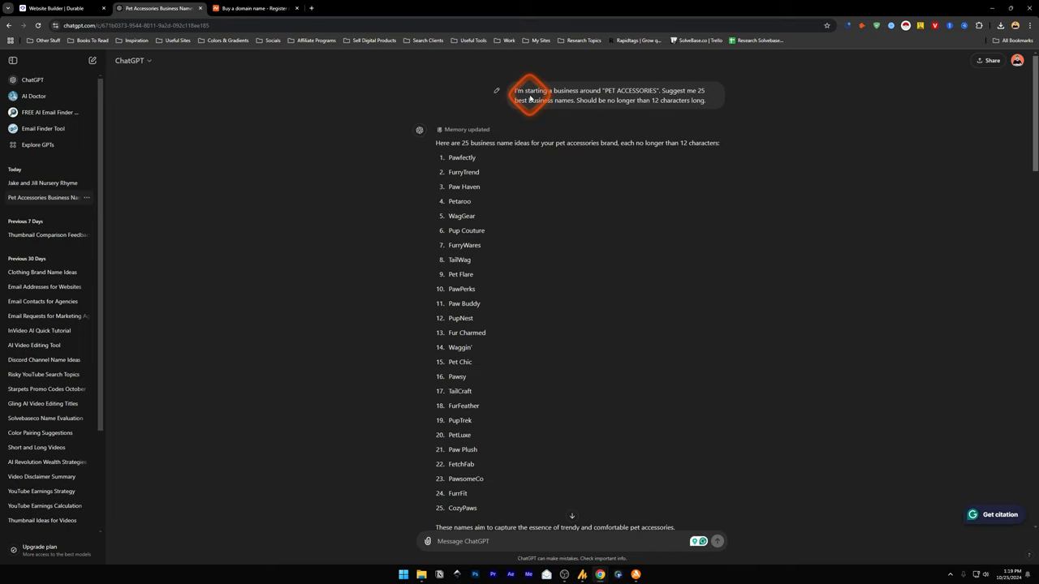
mouse_move(681, 92)
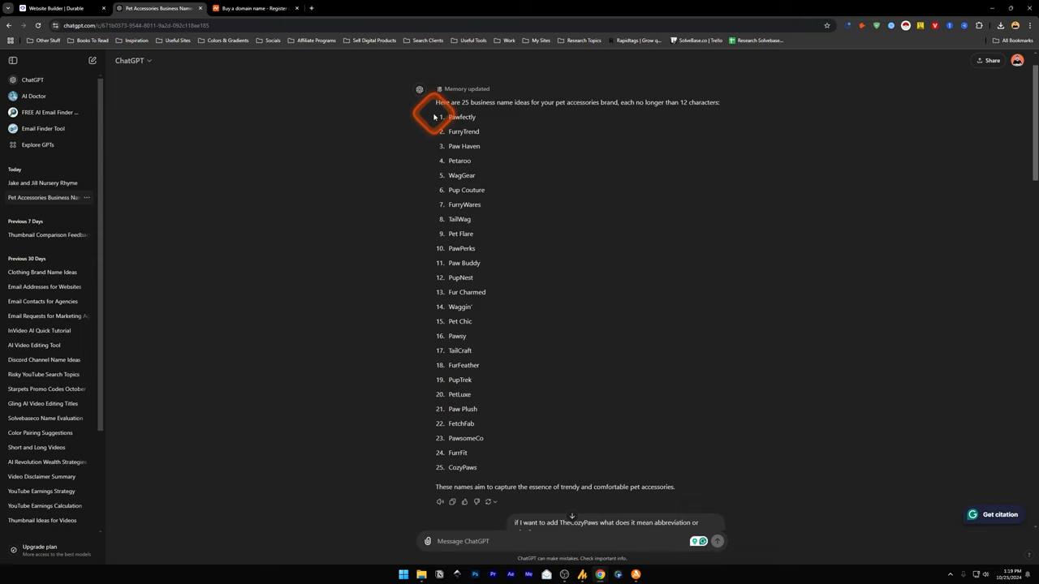
scroll(up, 3)
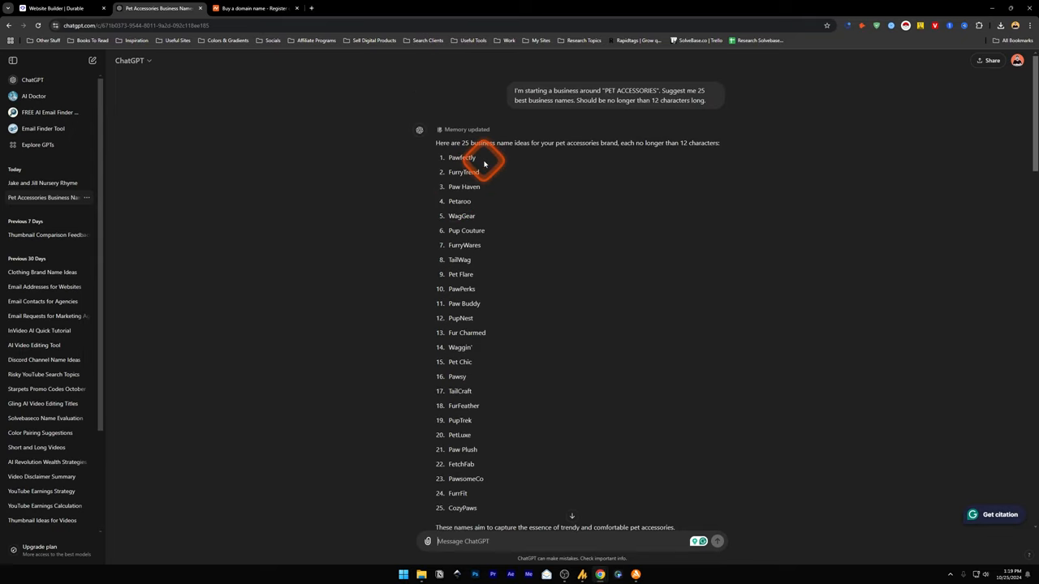
click(61, 8)
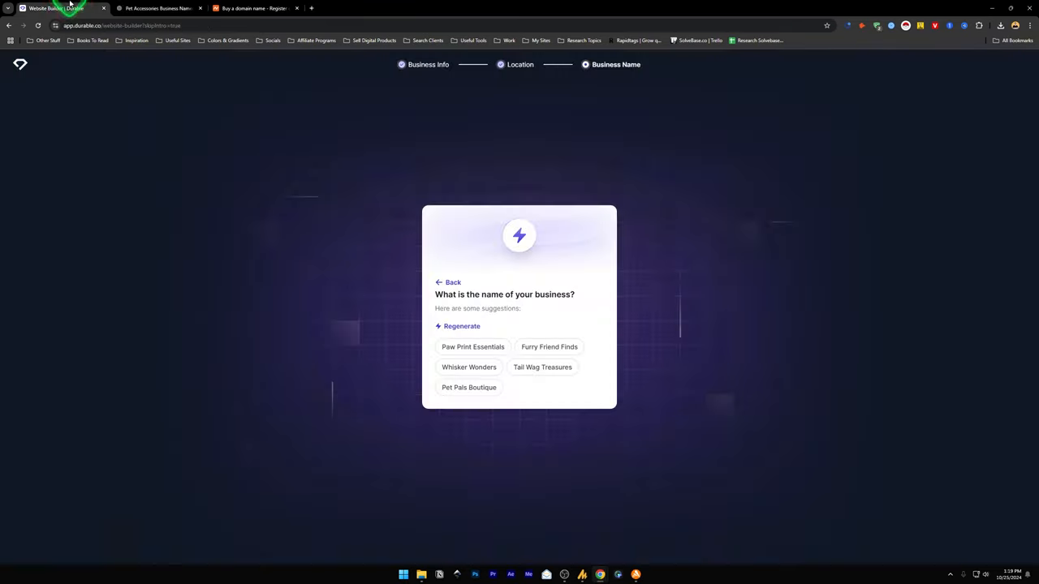
click(159, 8)
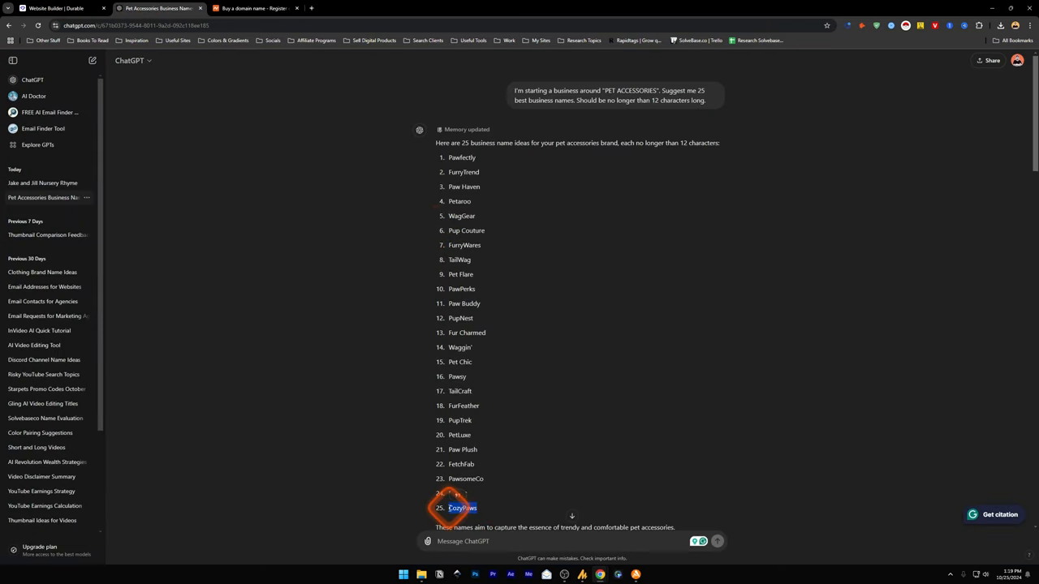
mouse_move(118, 87)
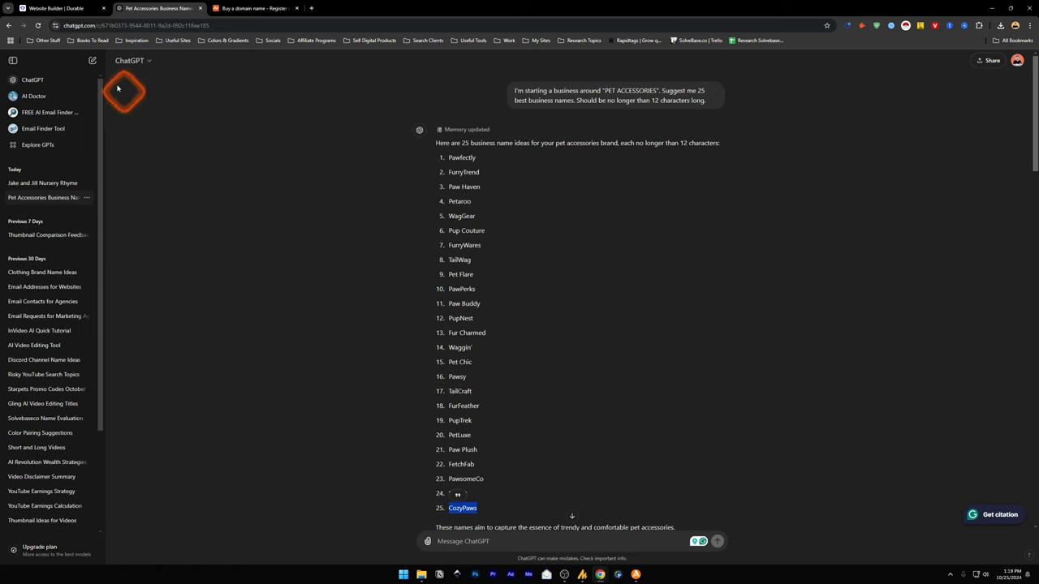
Enter CozyPaws as the business name manually and generate the website.
click(69, 8)
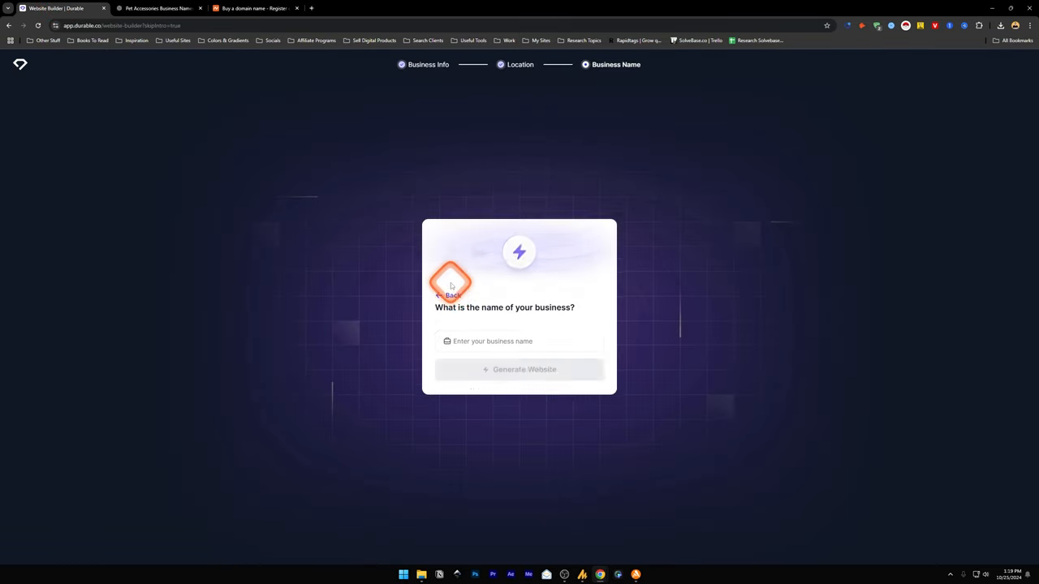
click(519, 325)
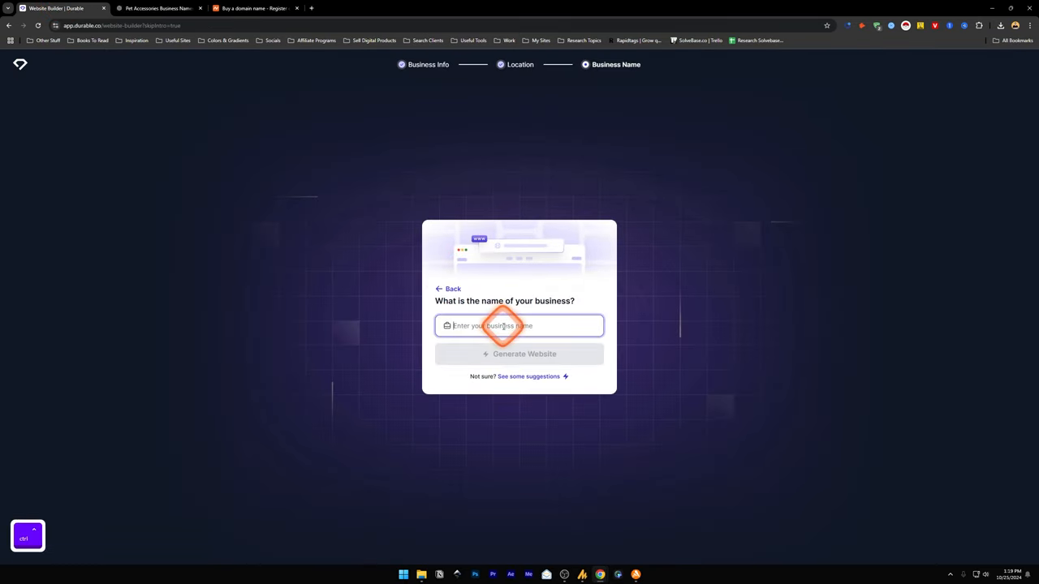
text(CozyPaws)
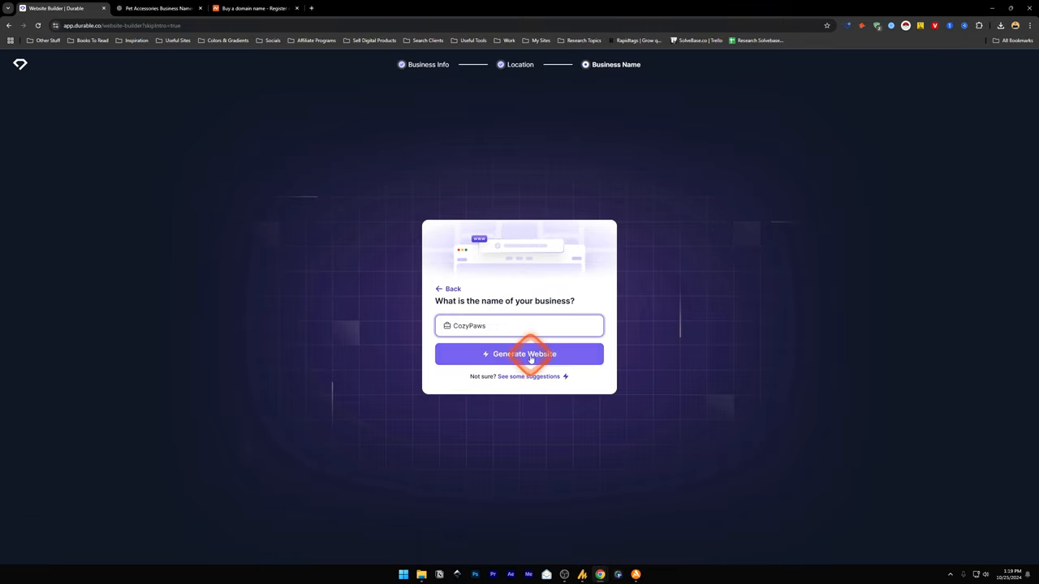
click(519, 354)
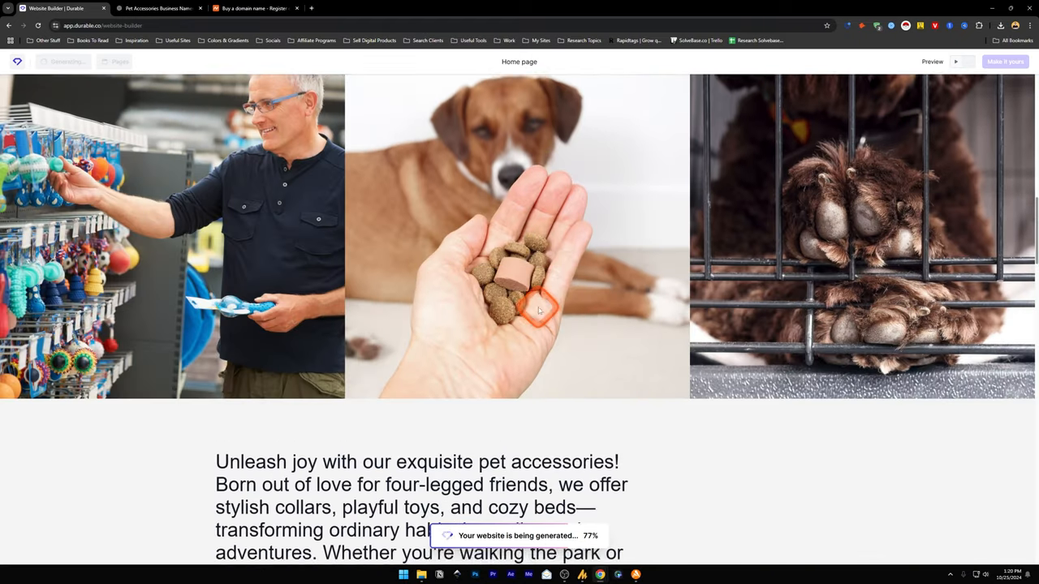
scroll(down, 3)
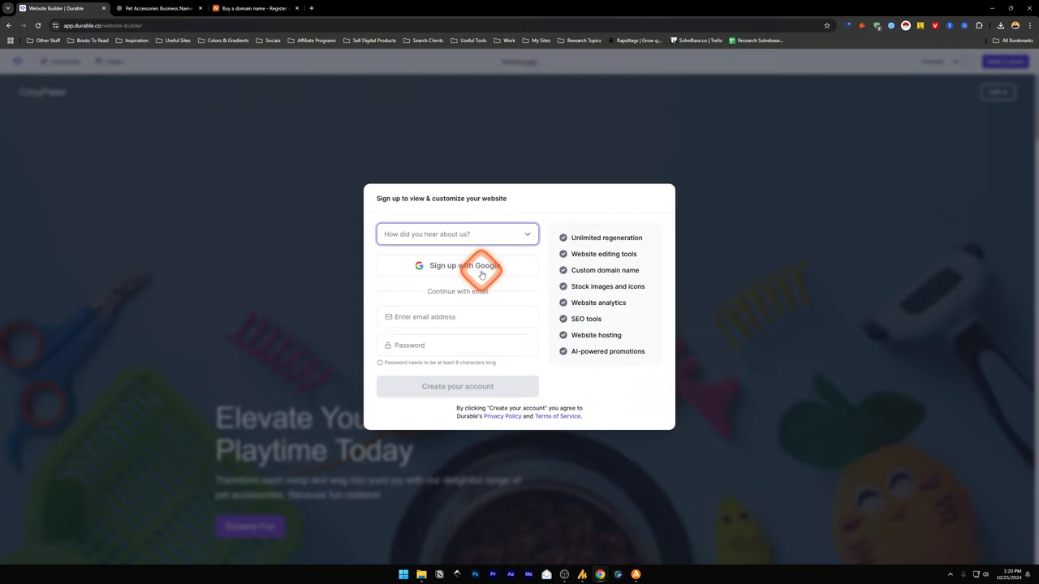
Sign up with a Google account so the CozyPaws site opens in the editor.
click(457, 265)
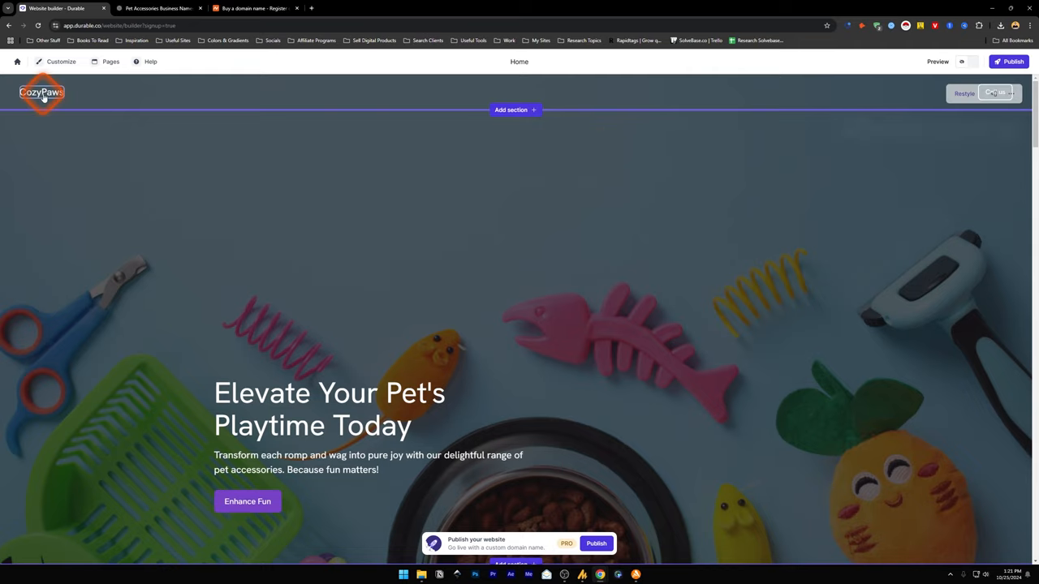
In the logo settings, hide the text and add an AI-picked icon.
click(41, 91)
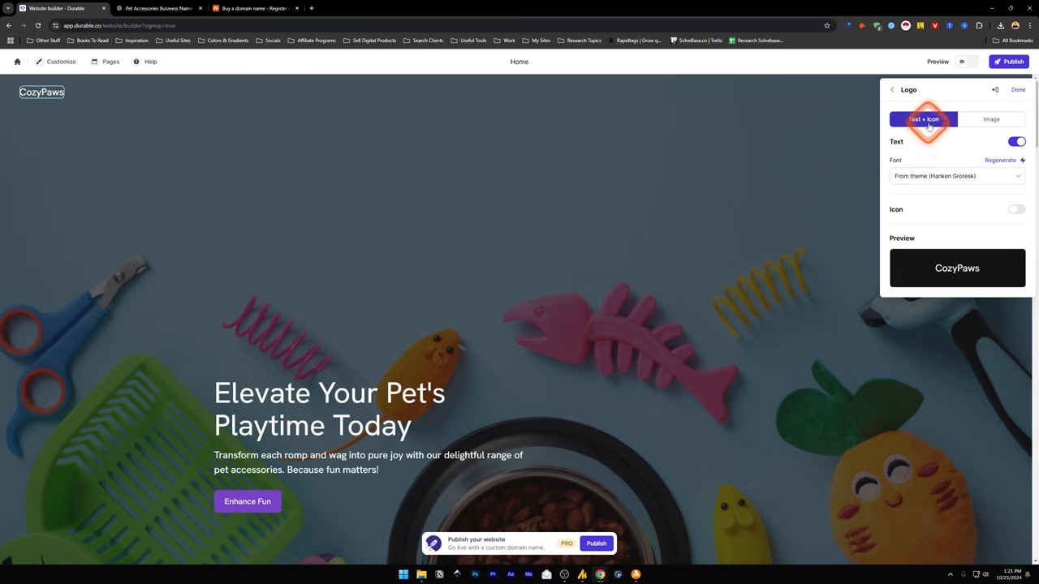
mouse_move(1016, 142)
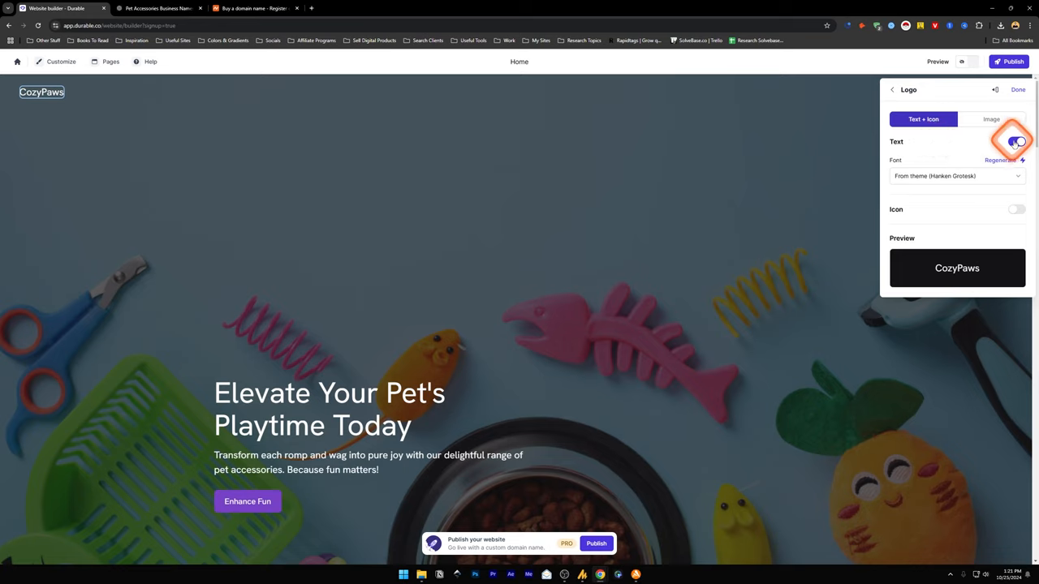
click(1016, 142)
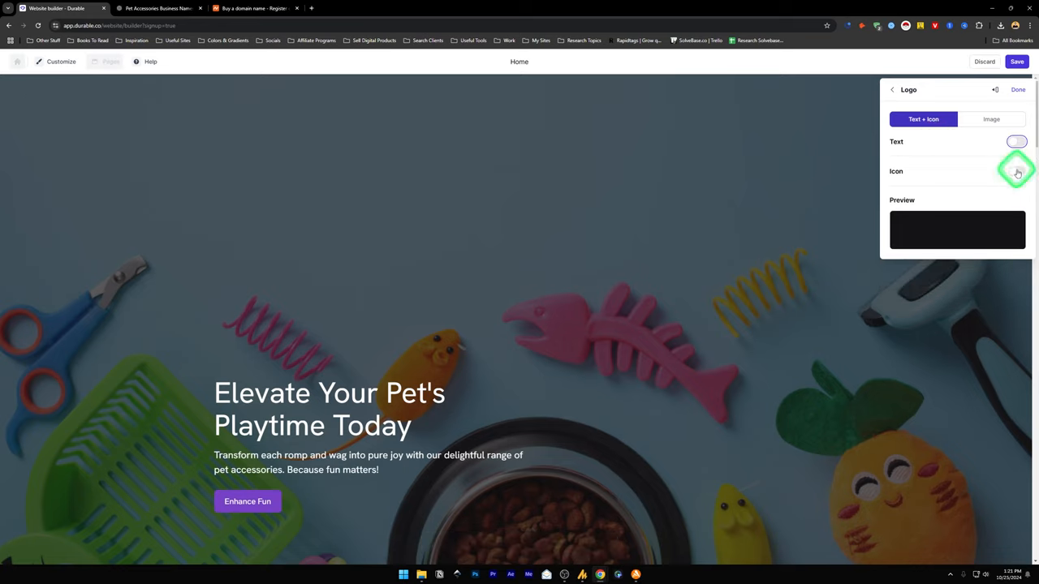
click(1016, 172)
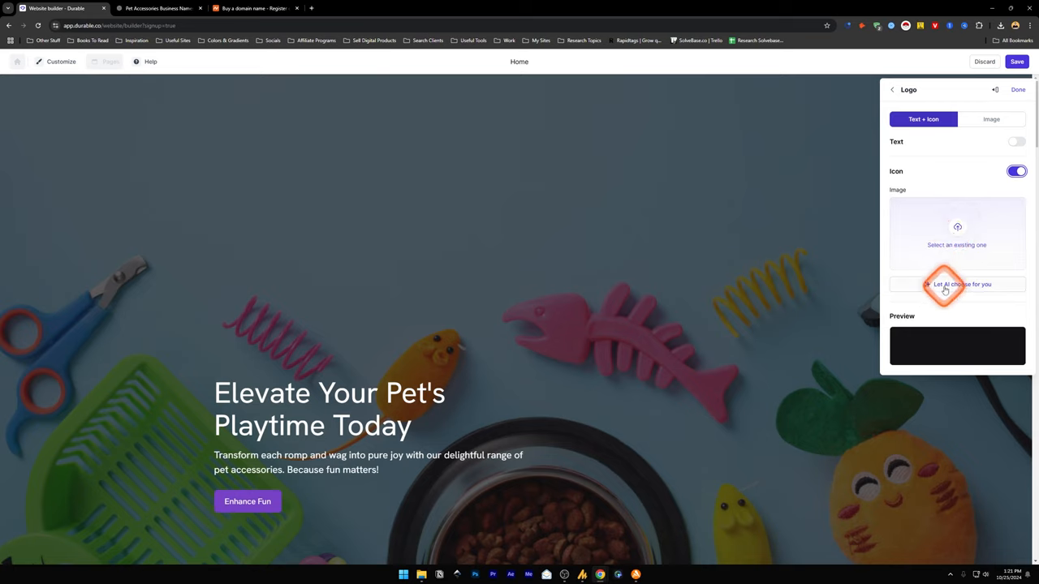
click(956, 284)
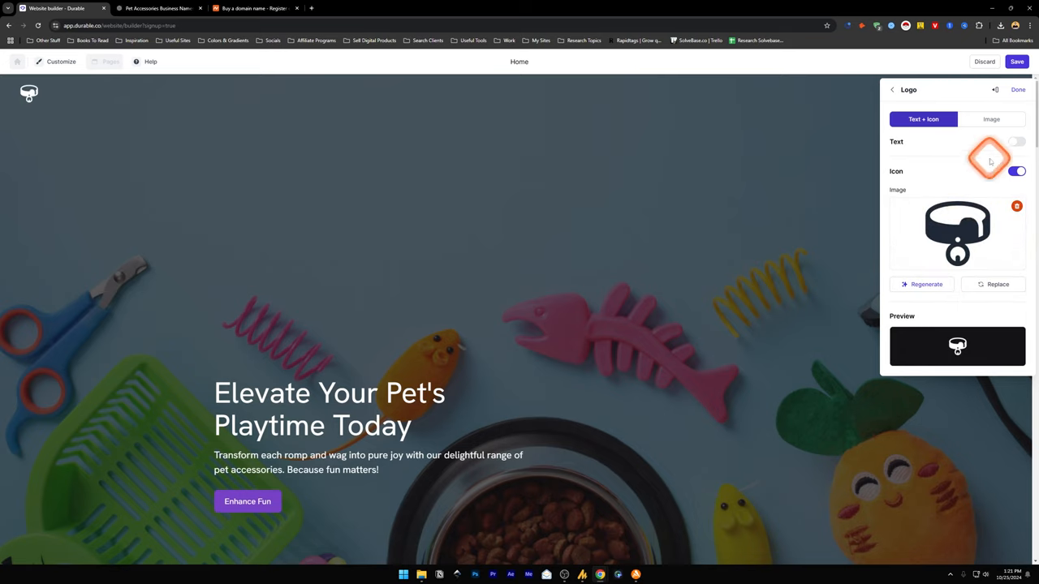
Show the CozyPaws text again in Pacifico font and finish the logo.
click(1017, 142)
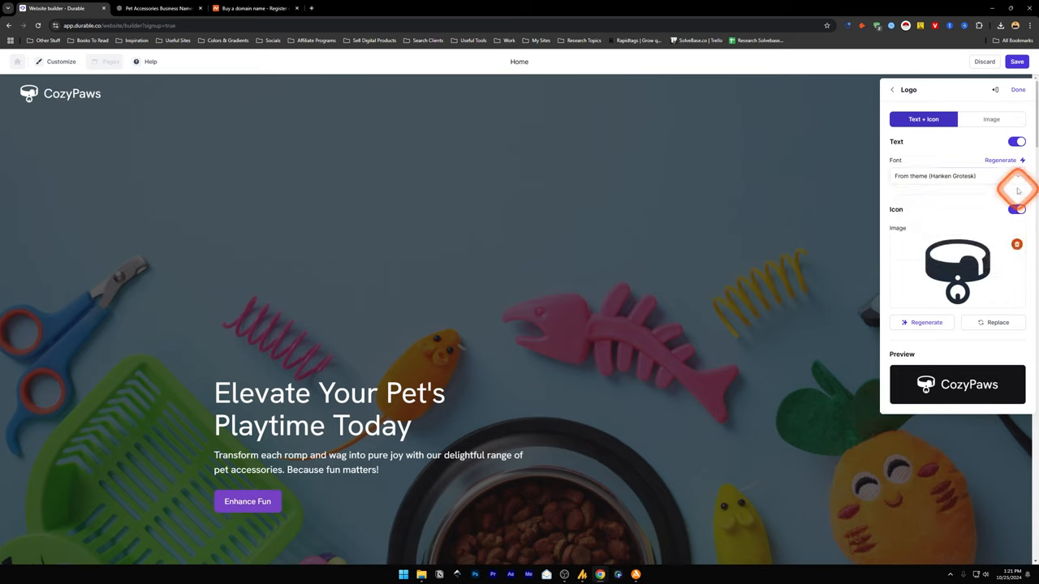
click(958, 175)
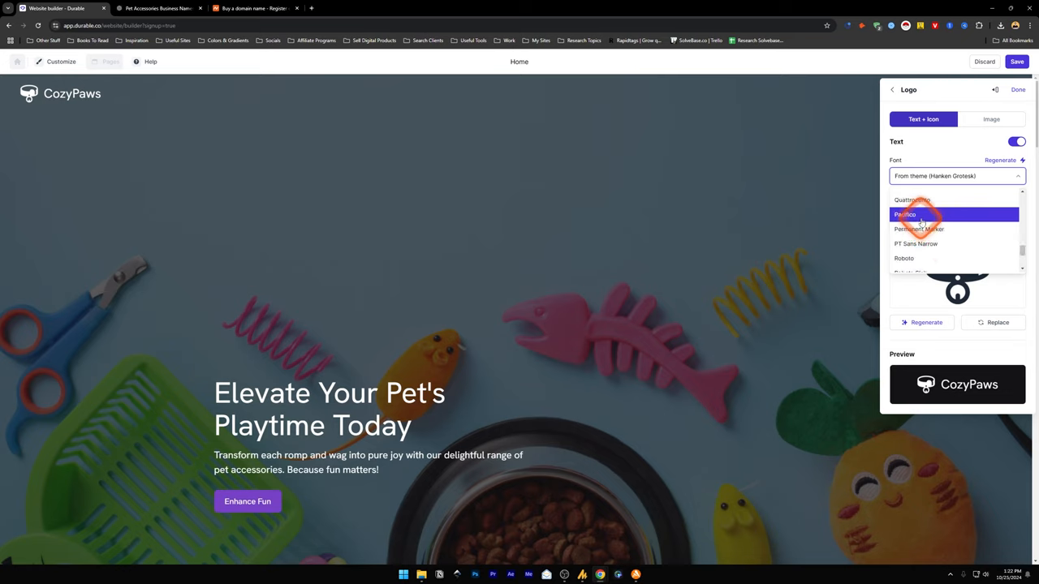
click(904, 214)
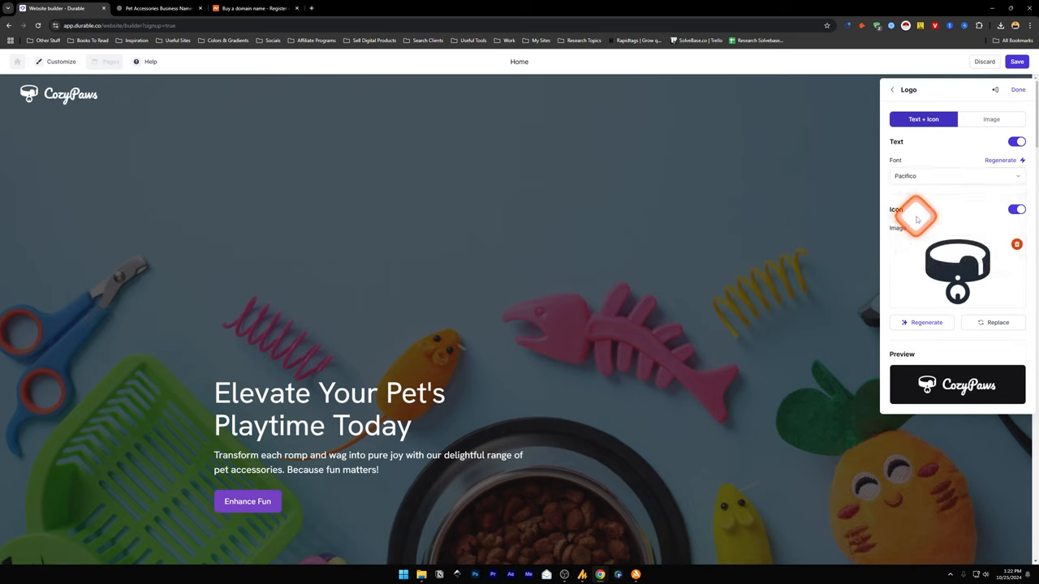
mouse_move(1021, 199)
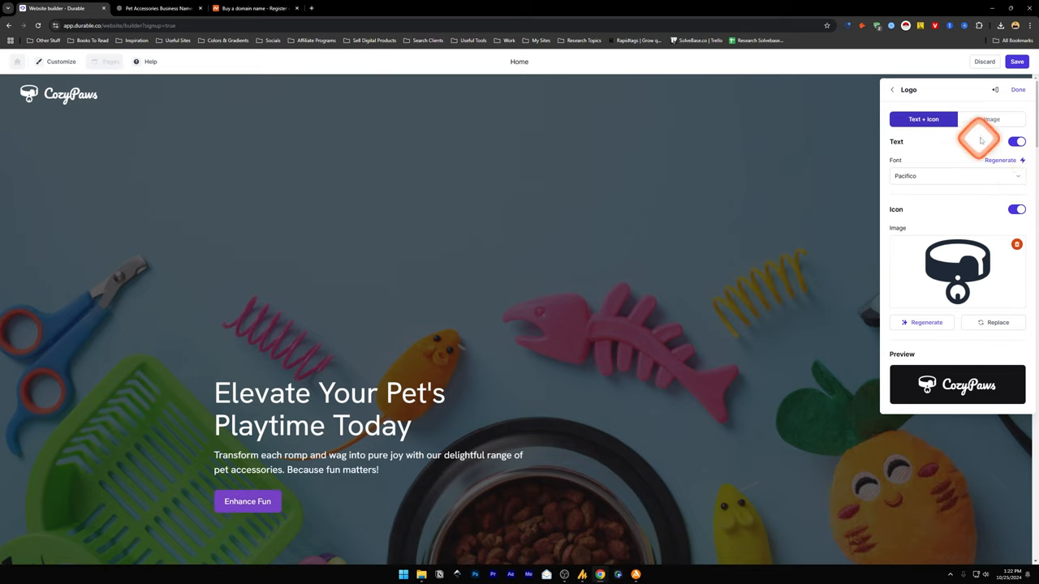
click(1017, 89)
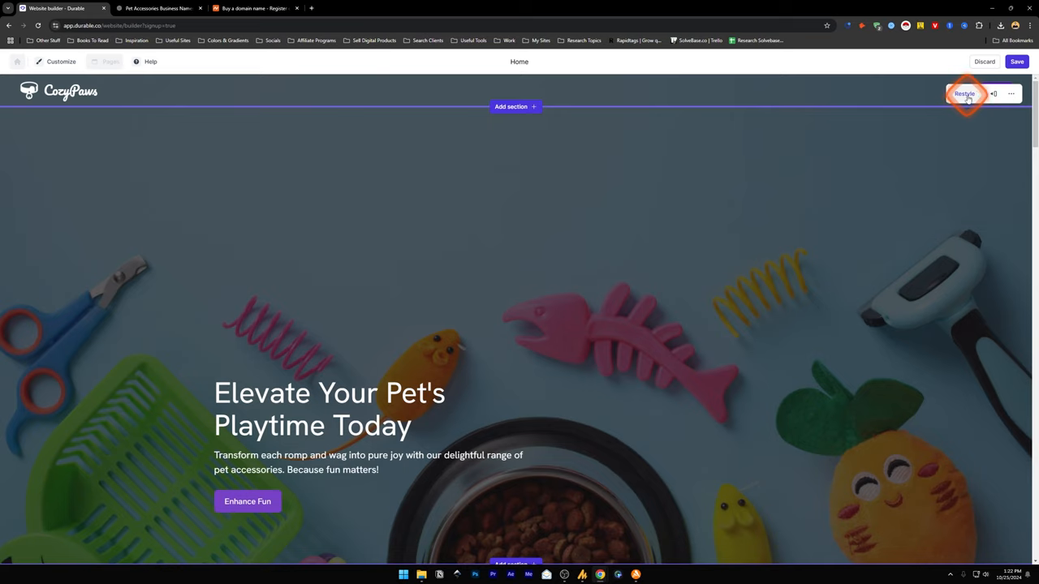
Restyle the header twice to the left-logo layout with a Call us button.
click(964, 93)
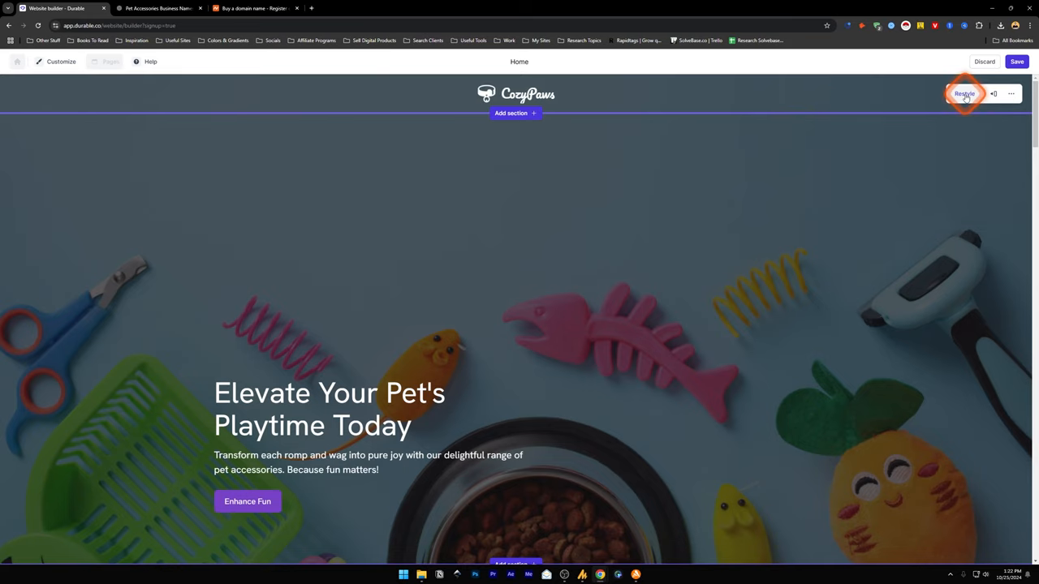
click(964, 94)
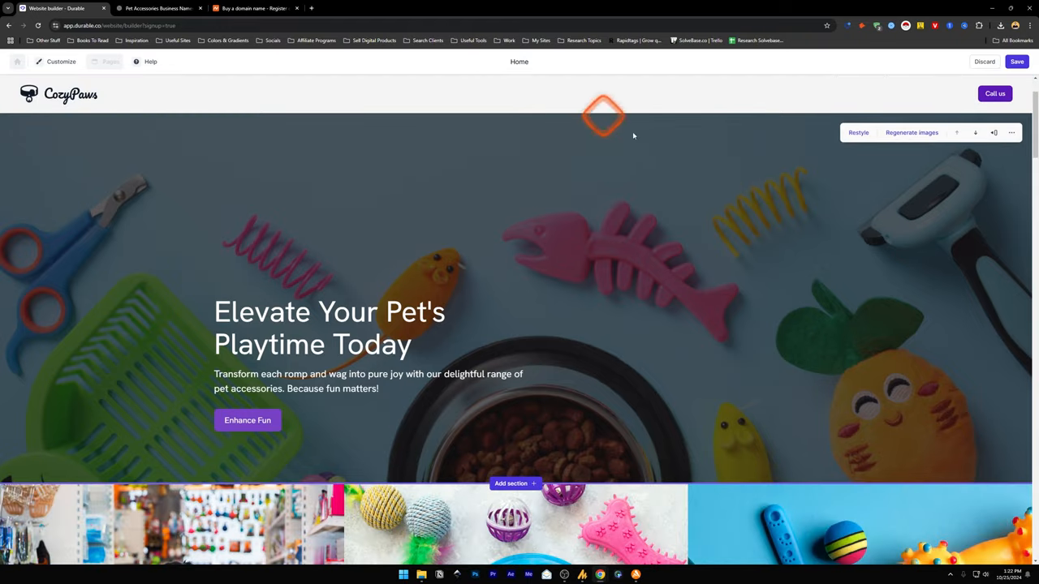
click(330, 327)
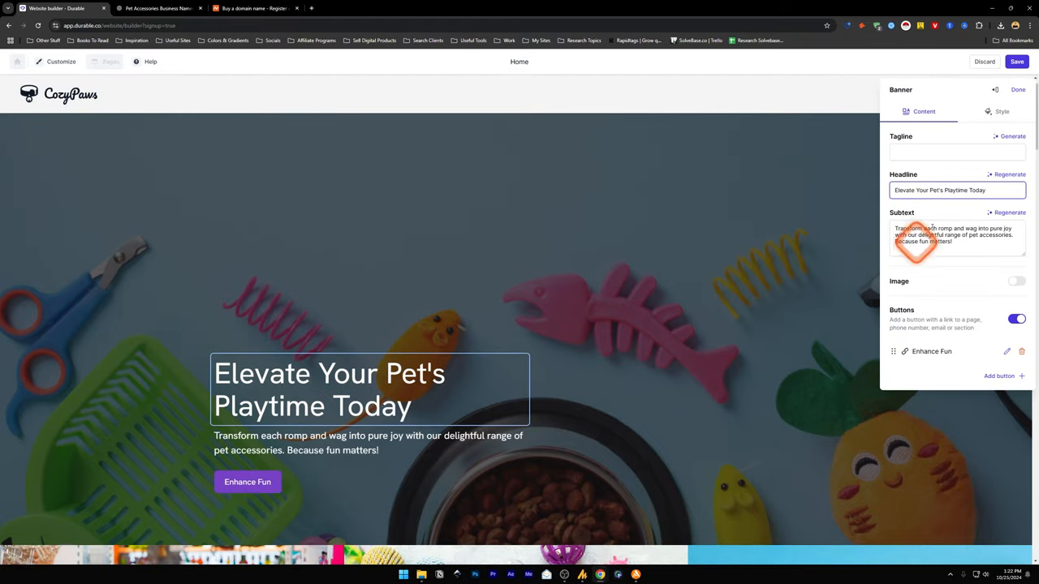
Select the banner subtext and try regenerating the headline with AI.
triple_click(939, 190)
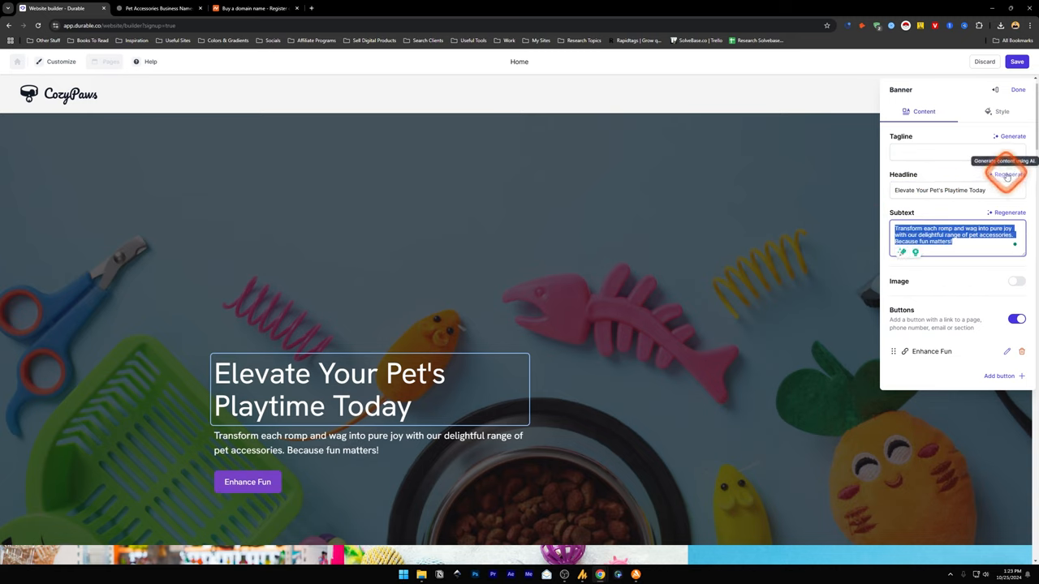
click(956, 190)
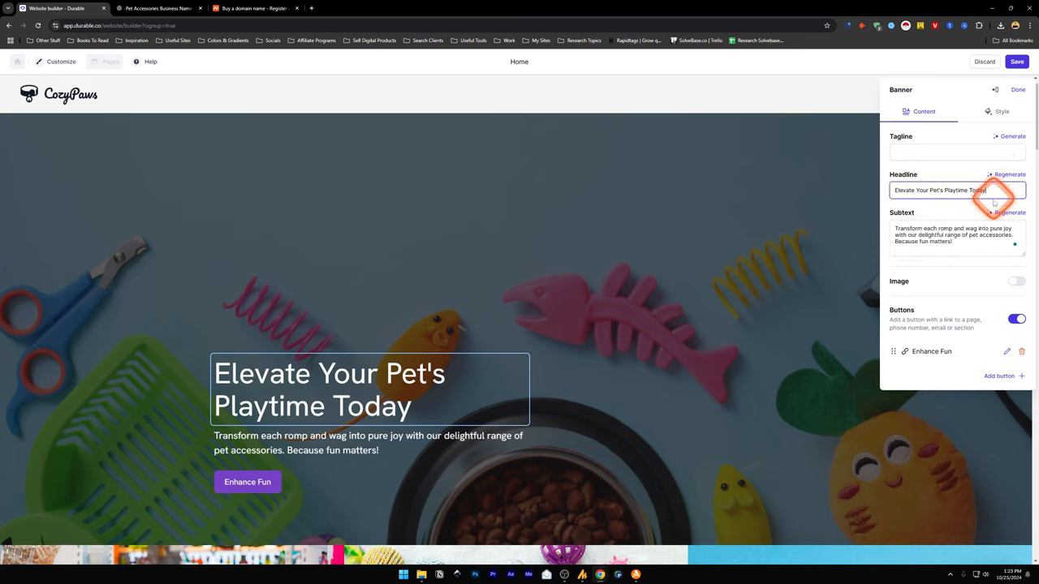
click(956, 152)
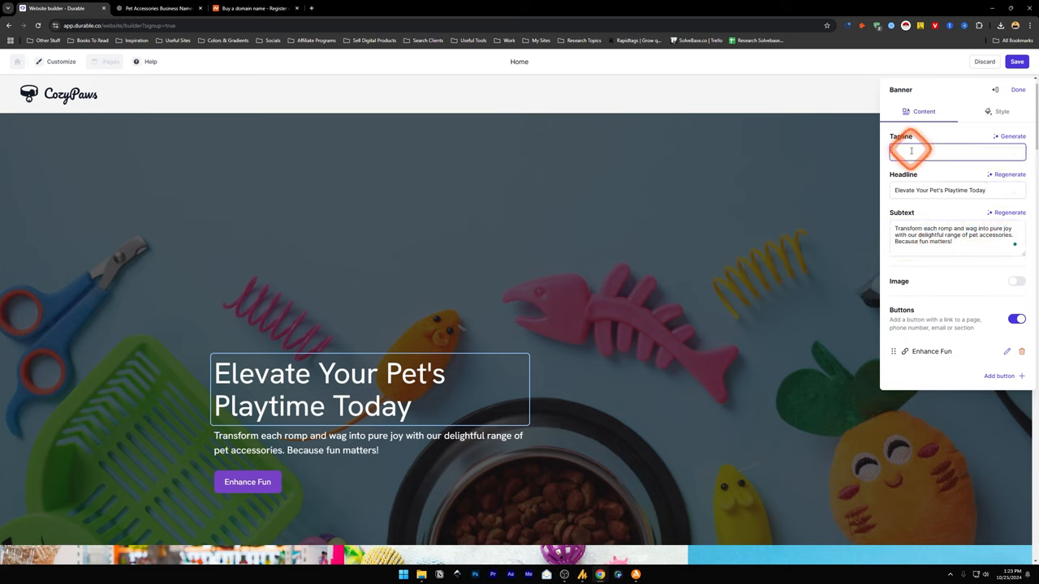
Generate a tagline using a Don Draper copywriter tone of voice.
click(1012, 136)
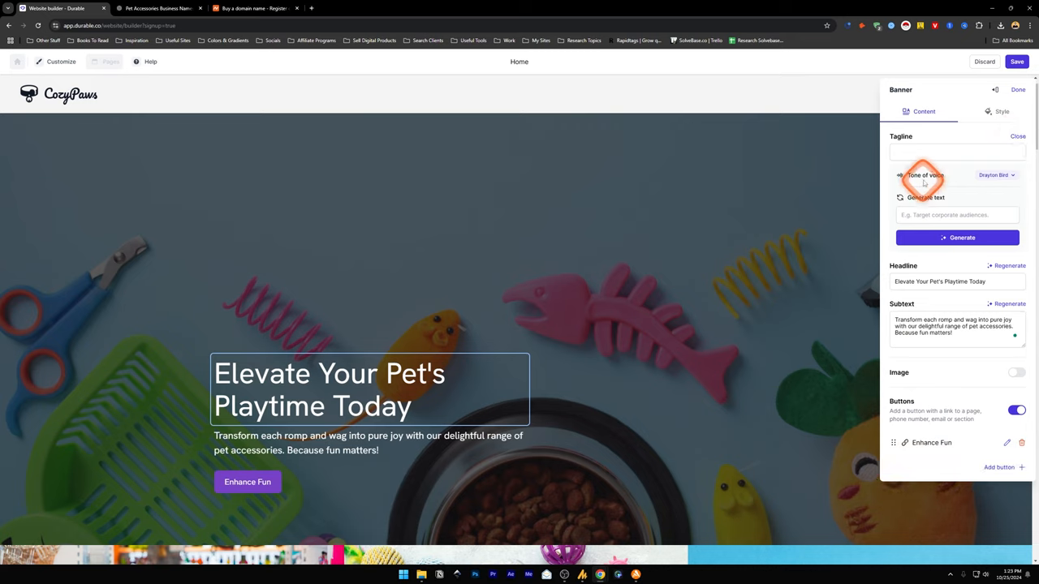
click(994, 174)
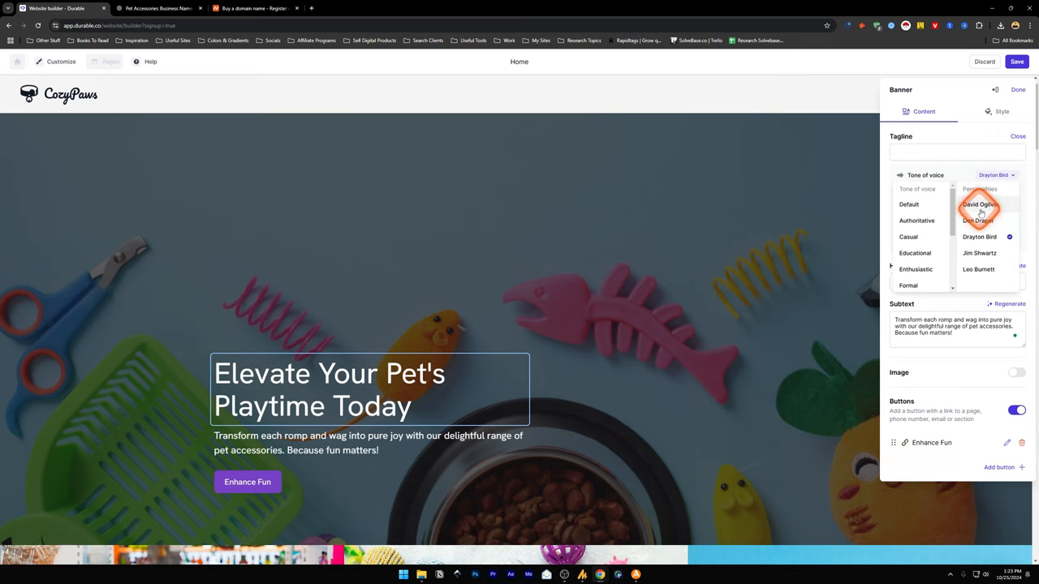
mouse_move(982, 208)
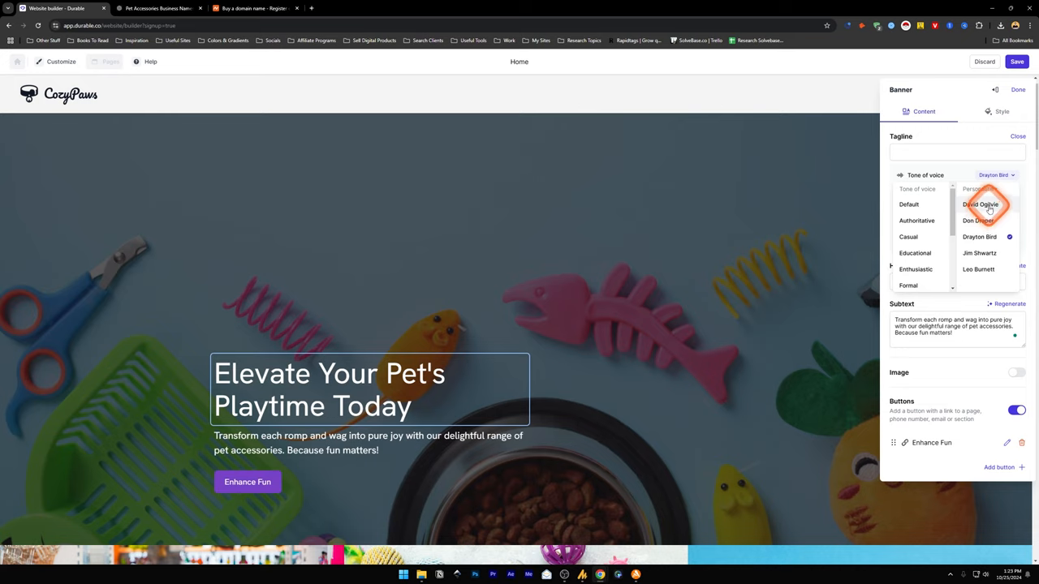
mouse_move(988, 220)
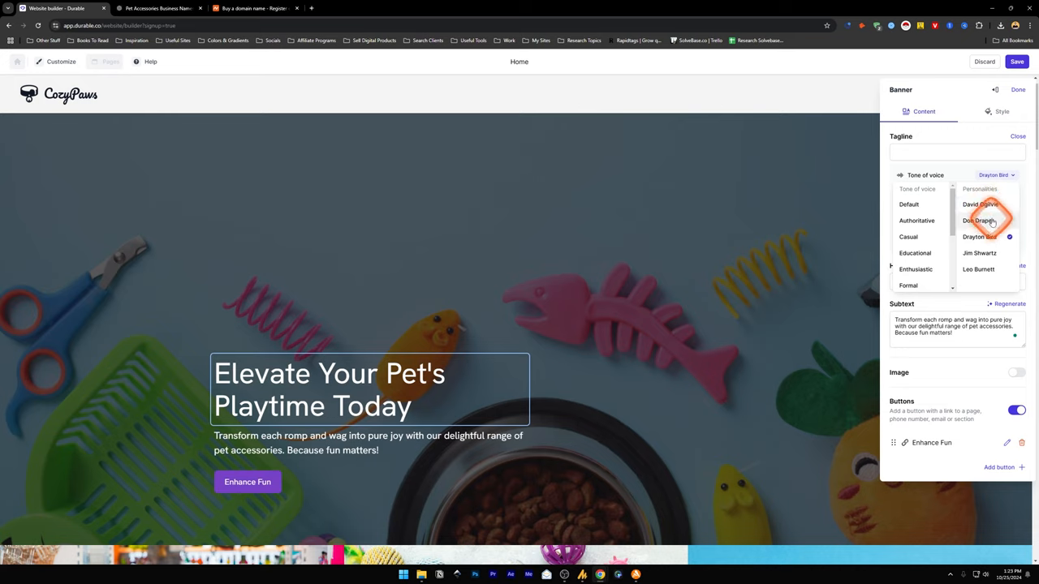
click(976, 220)
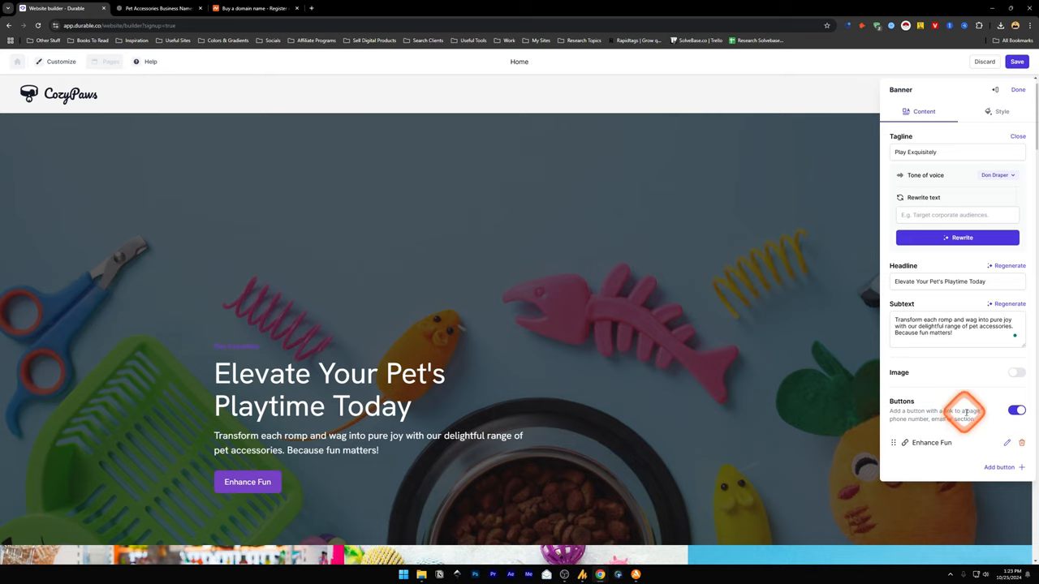
mouse_move(966, 422)
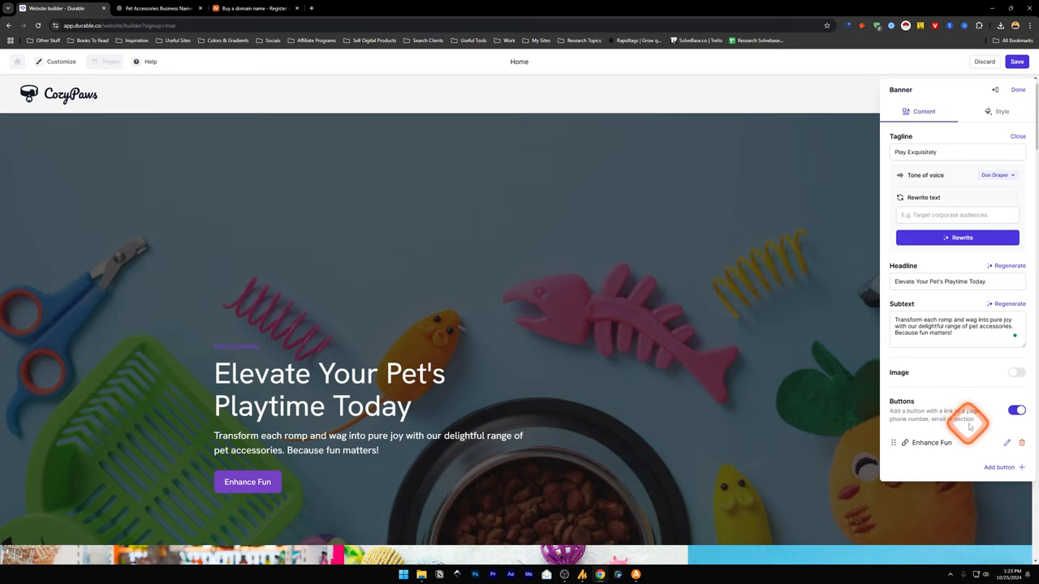
Add a second banner button labelled Button beside Enhance Fun.
click(1007, 443)
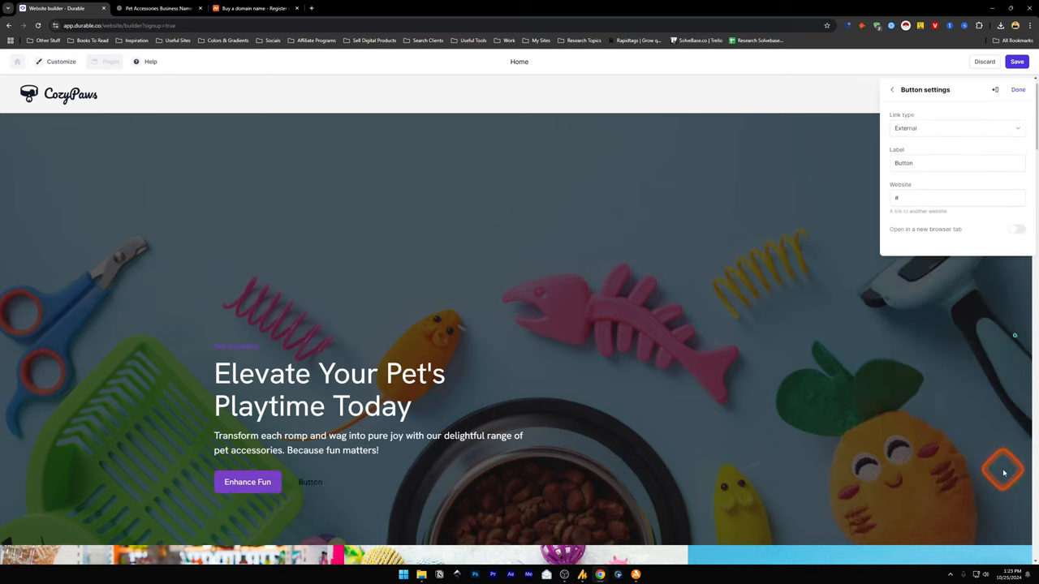
click(956, 197)
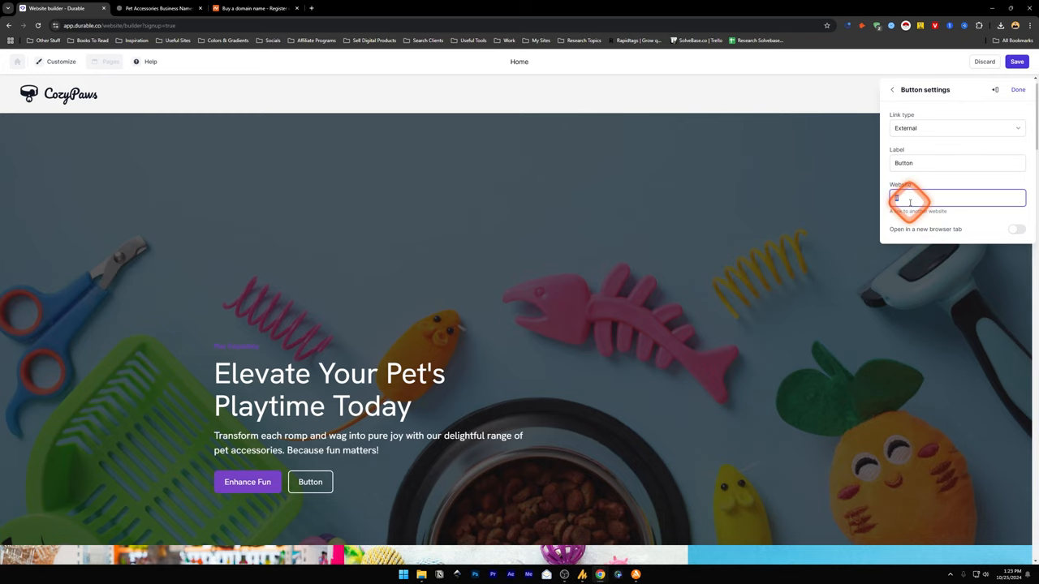
click(1019, 89)
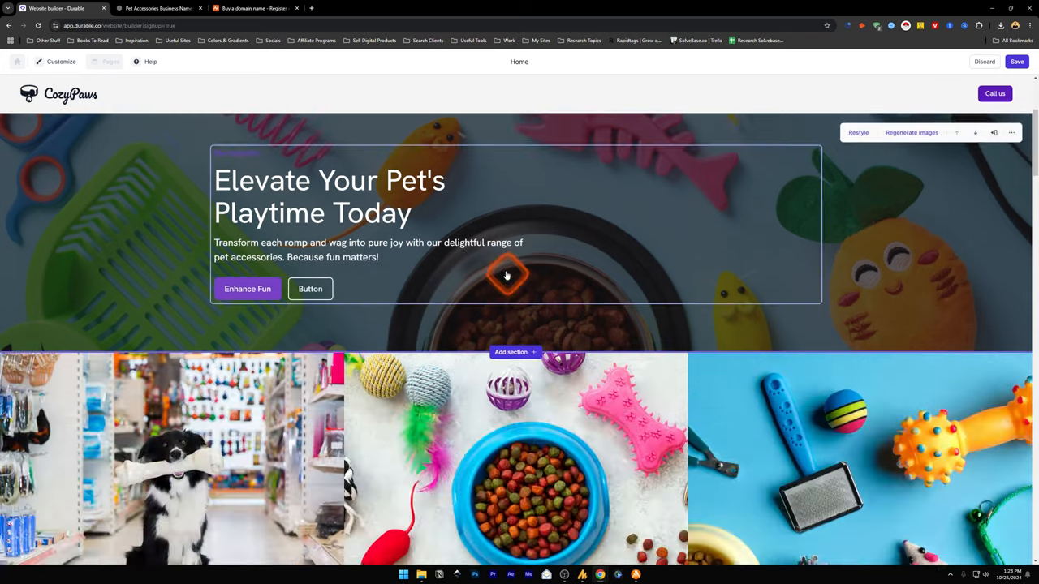
Insert a Video content section below the banner, above the image gallery.
scroll(down, 3)
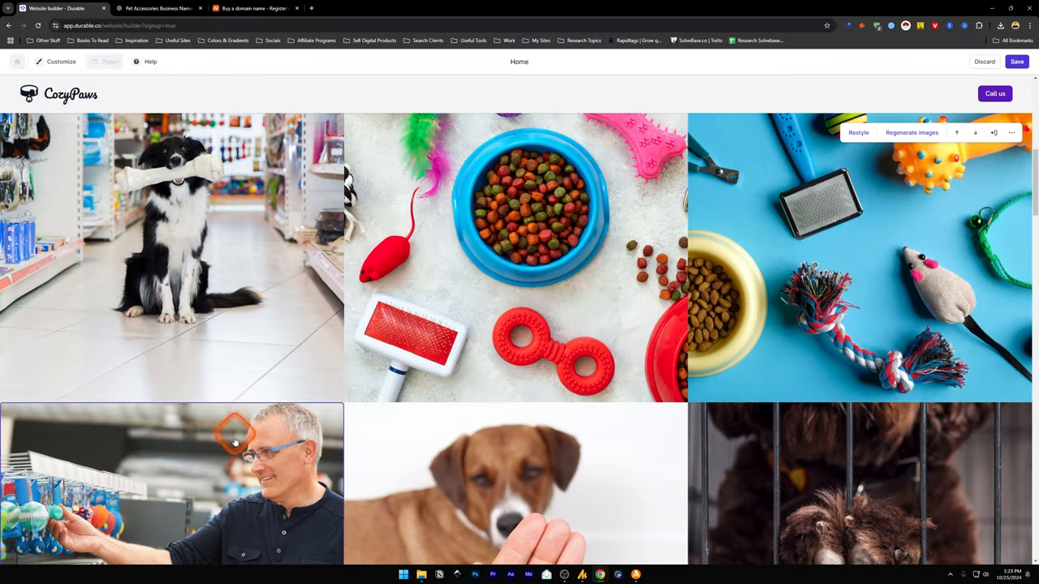
scroll(down, 3)
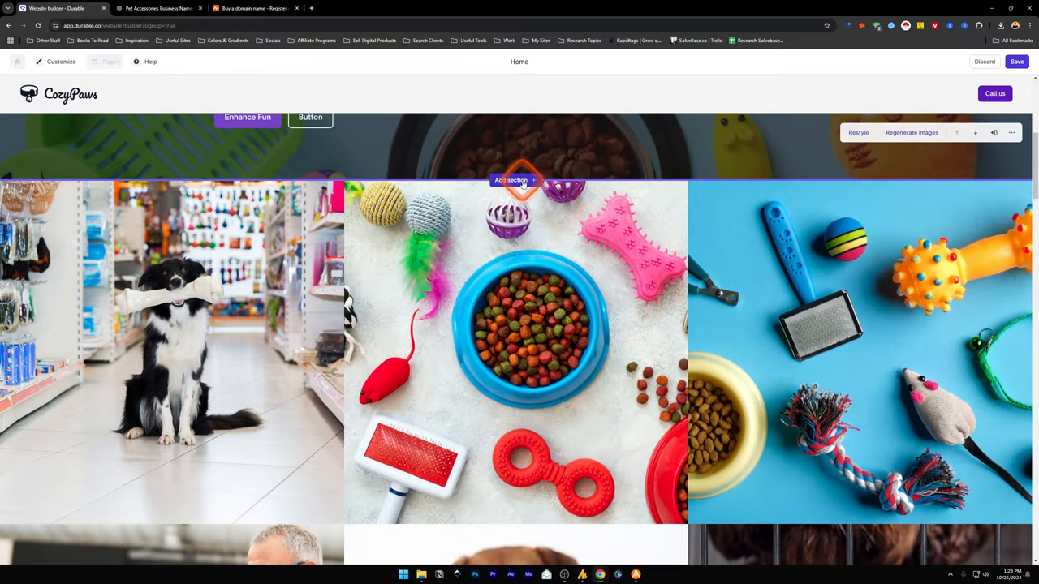
click(511, 180)
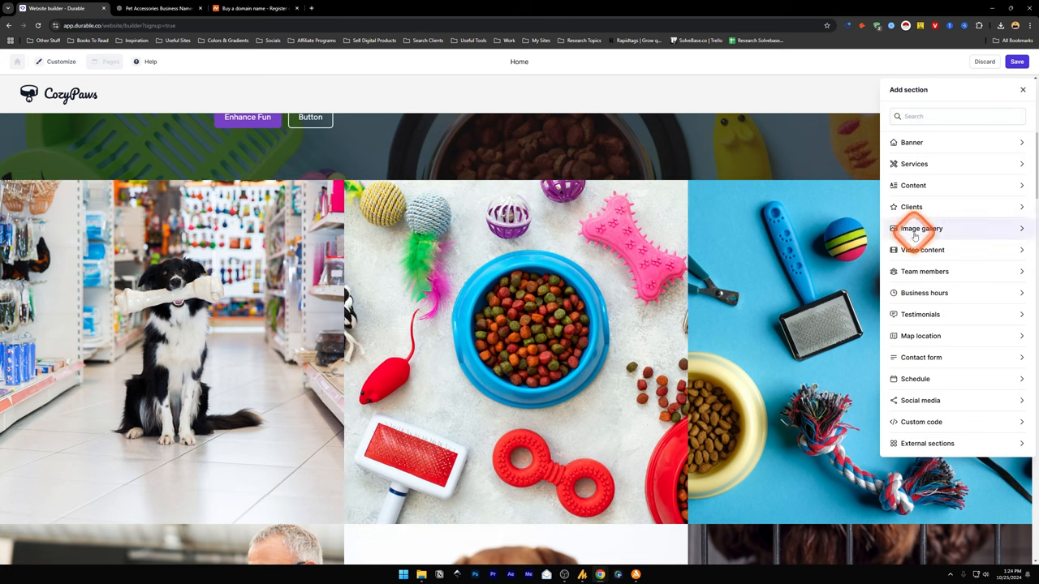
mouse_move(937, 163)
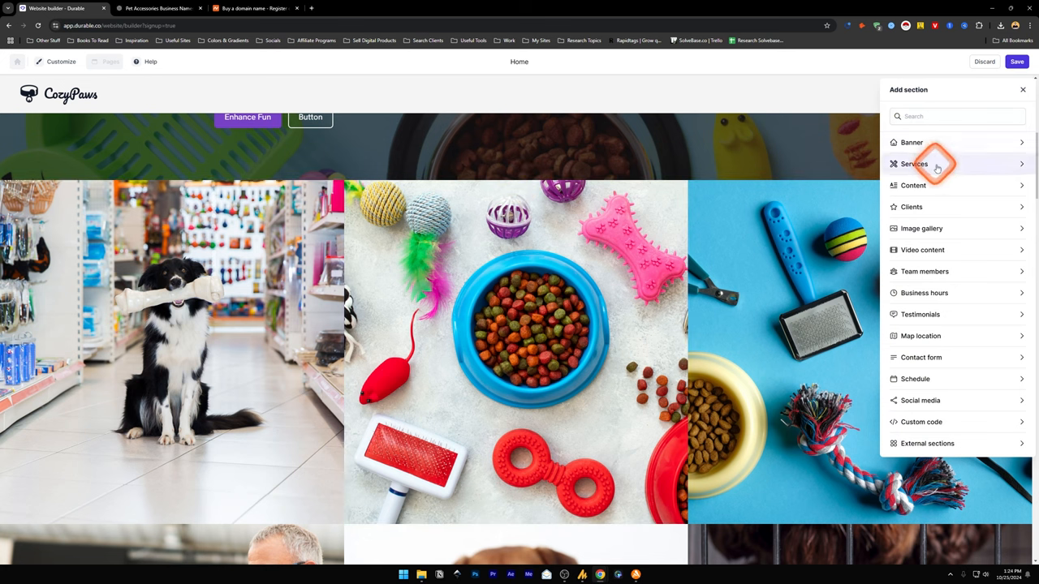
mouse_move(936, 207)
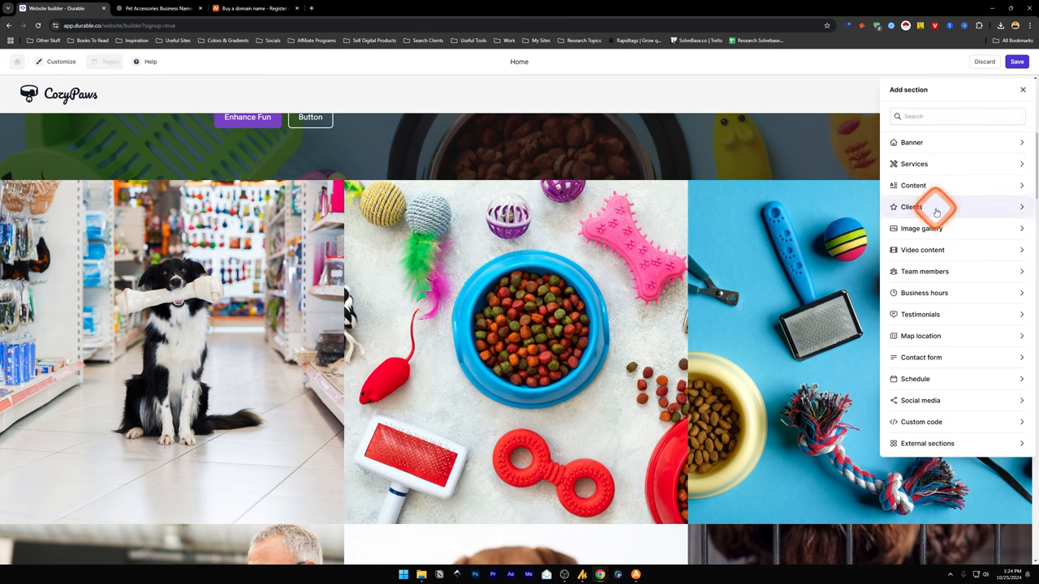
mouse_move(921, 250)
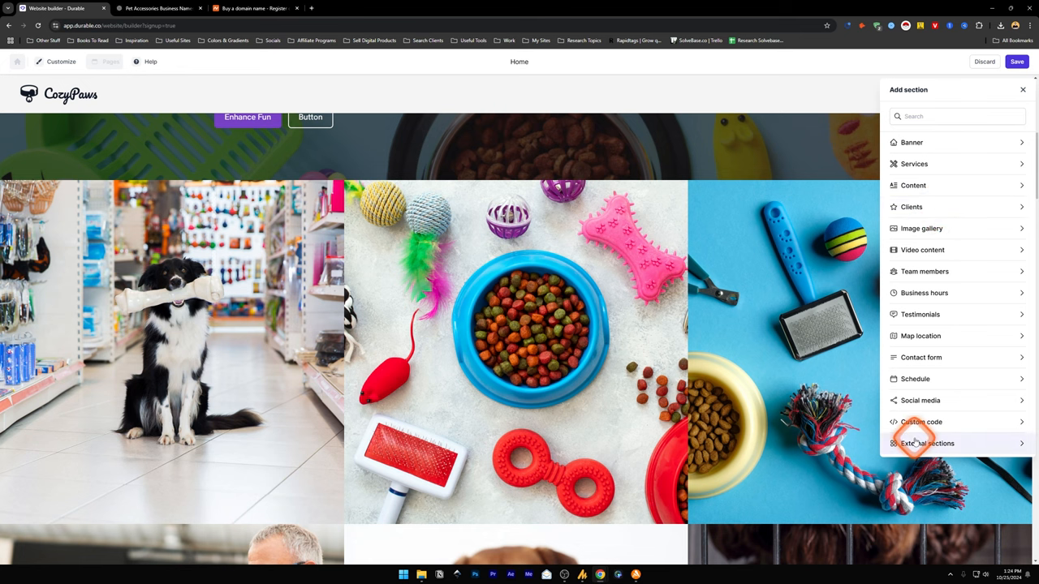
mouse_move(923, 250)
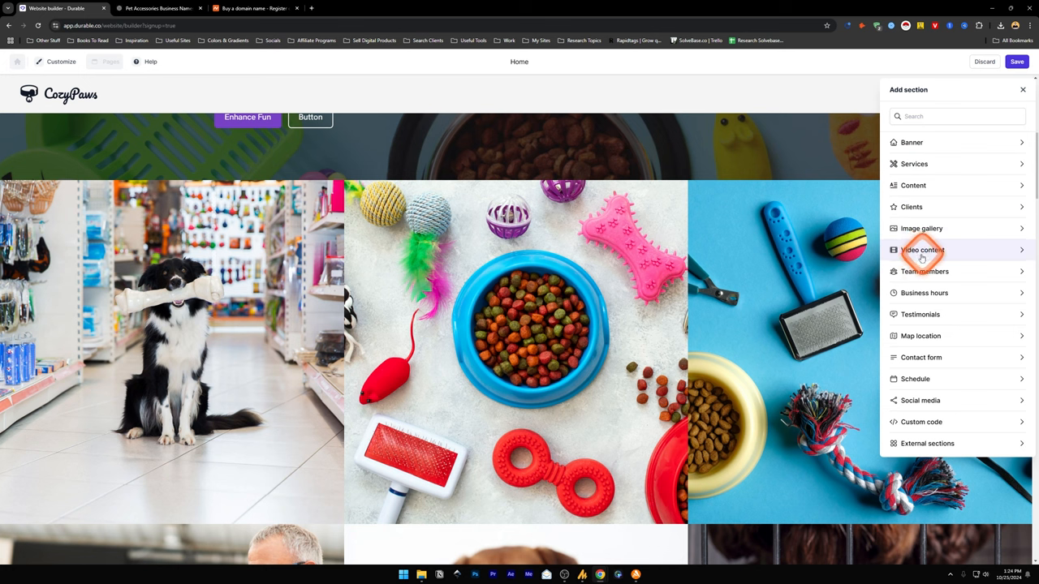
click(923, 249)
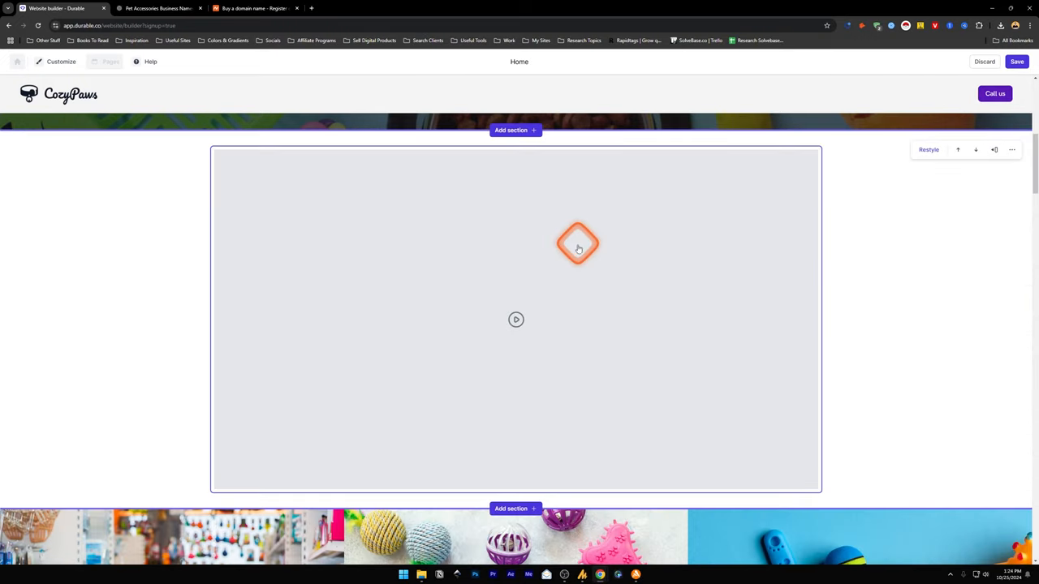
drag(578, 245, 484, 264)
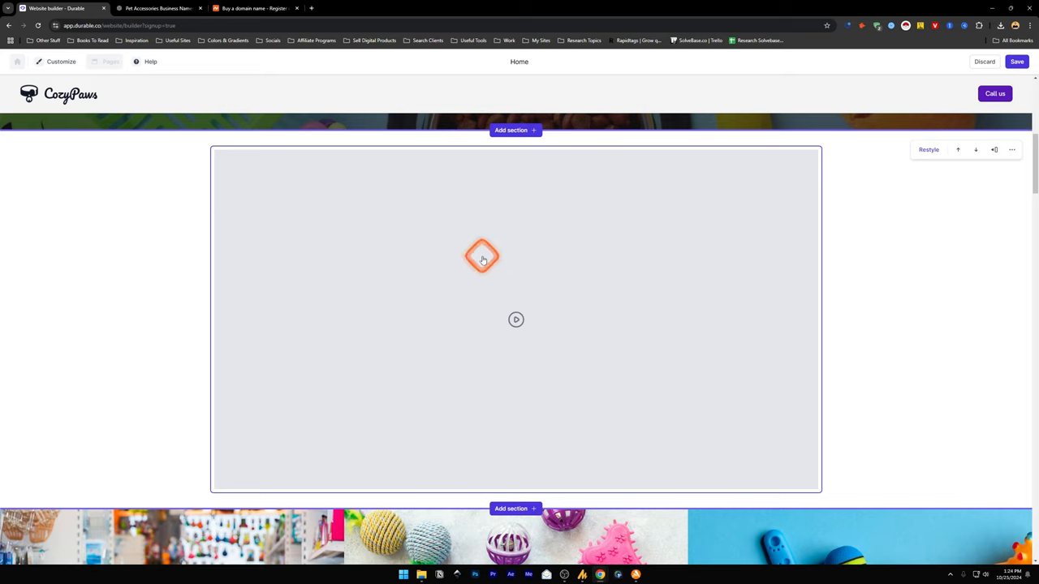
click(482, 257)
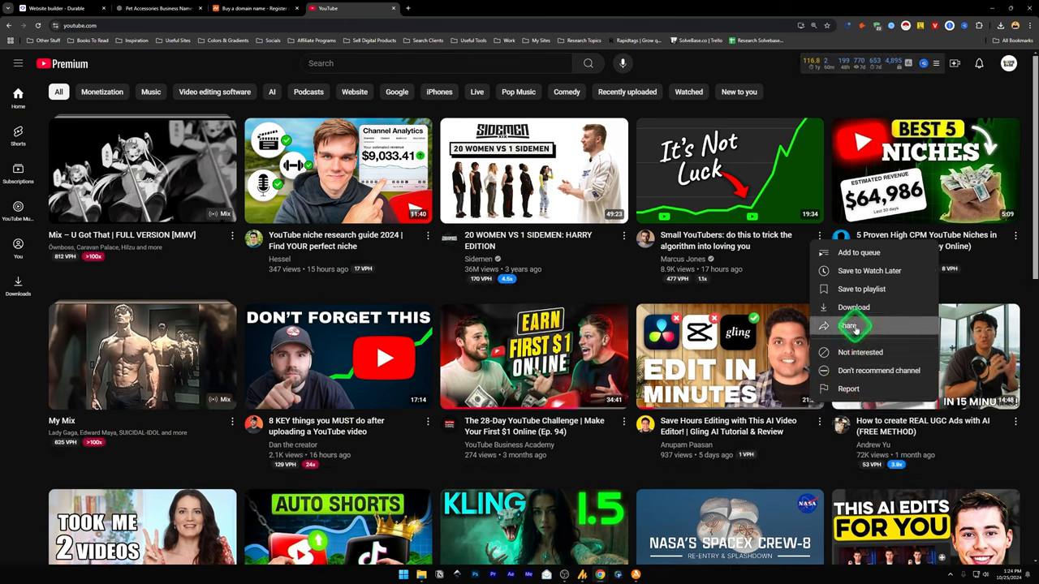
Embed the YouTube video 'Save Hours Editing with This AI Video Editor!' via its copied share link in the Video section.
click(847, 326)
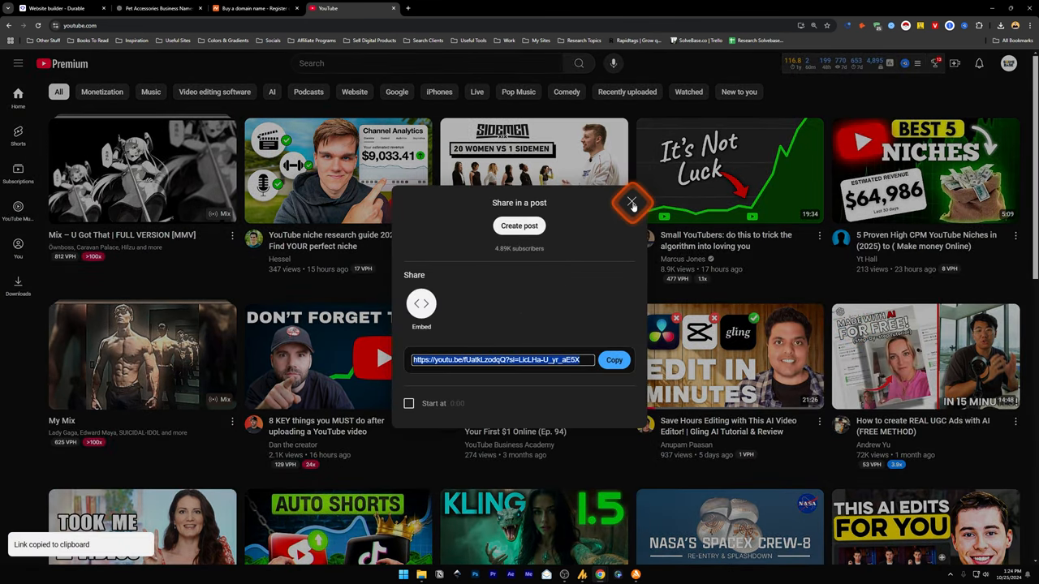
click(60, 9)
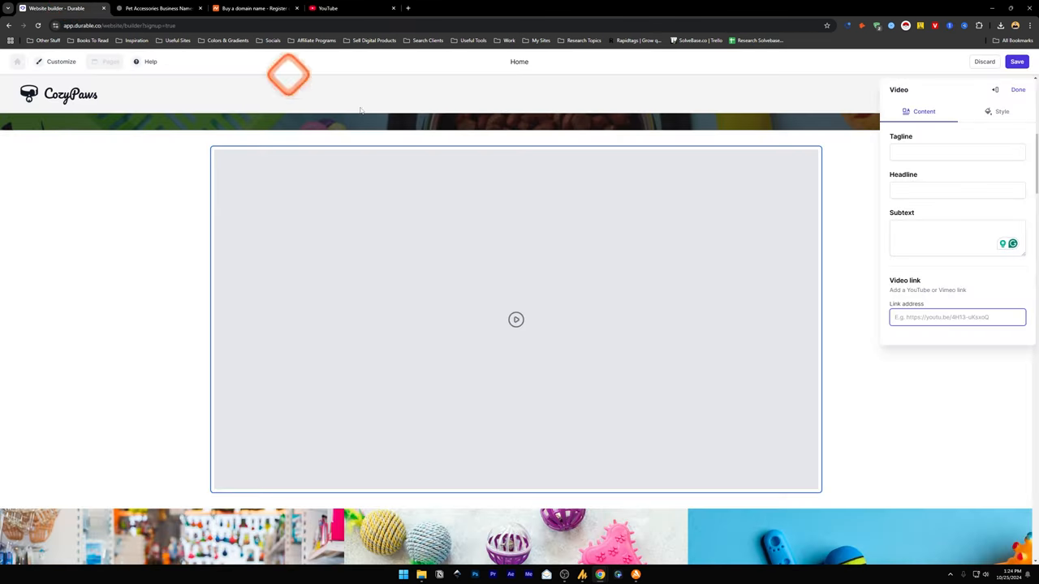
click(957, 318)
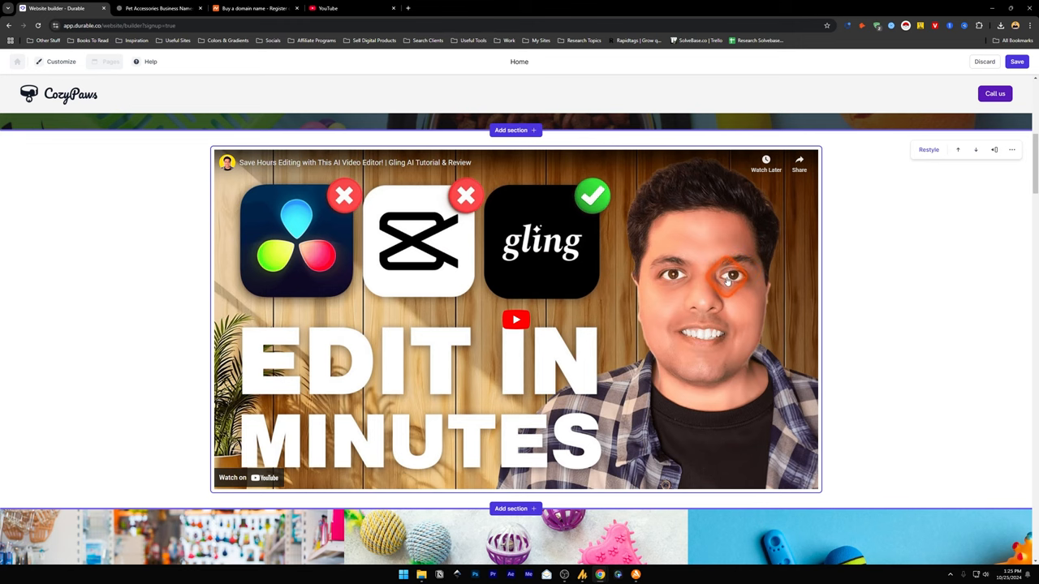
scroll(down, 3)
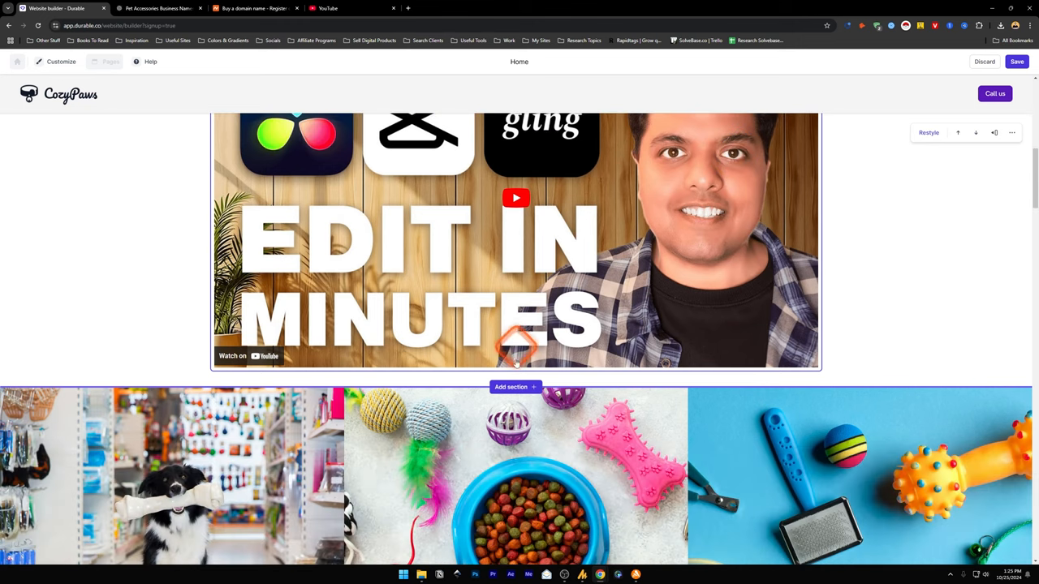
Add a Schedule section with a Calendly embed linked to the Coaching Meet Session booking page.
click(515, 386)
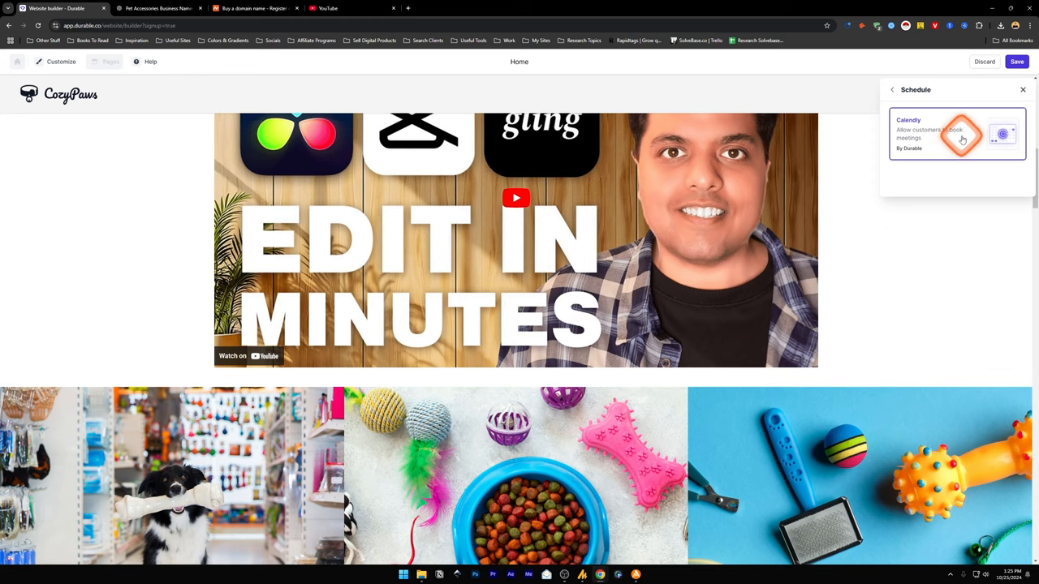
click(956, 134)
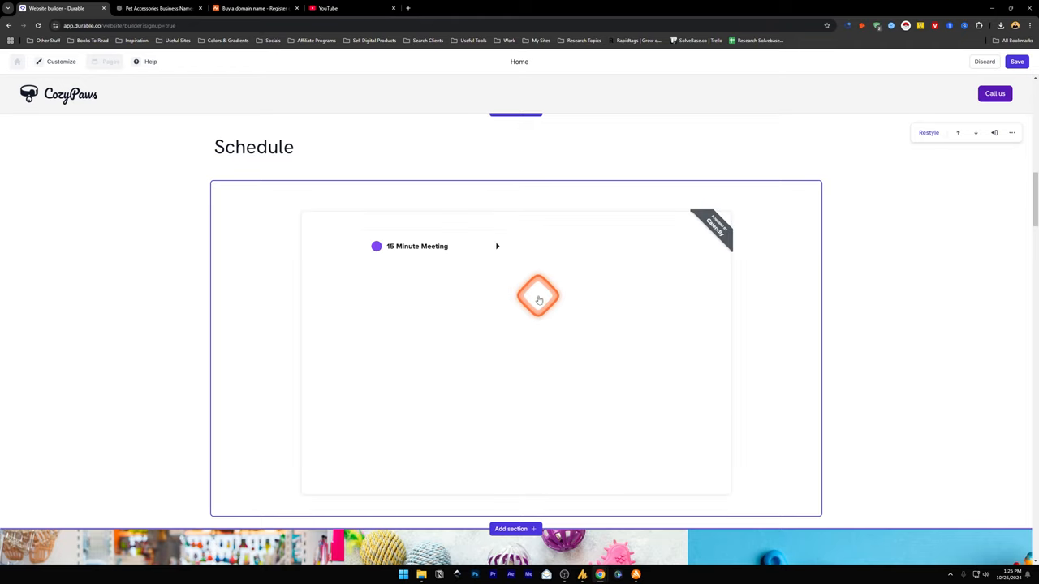
click(538, 296)
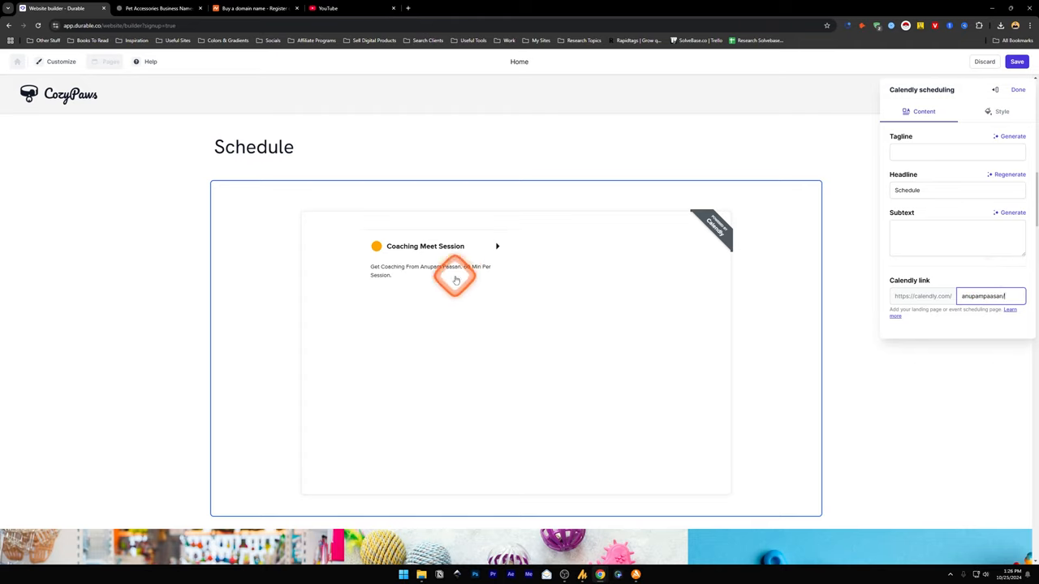
mouse_move(428, 255)
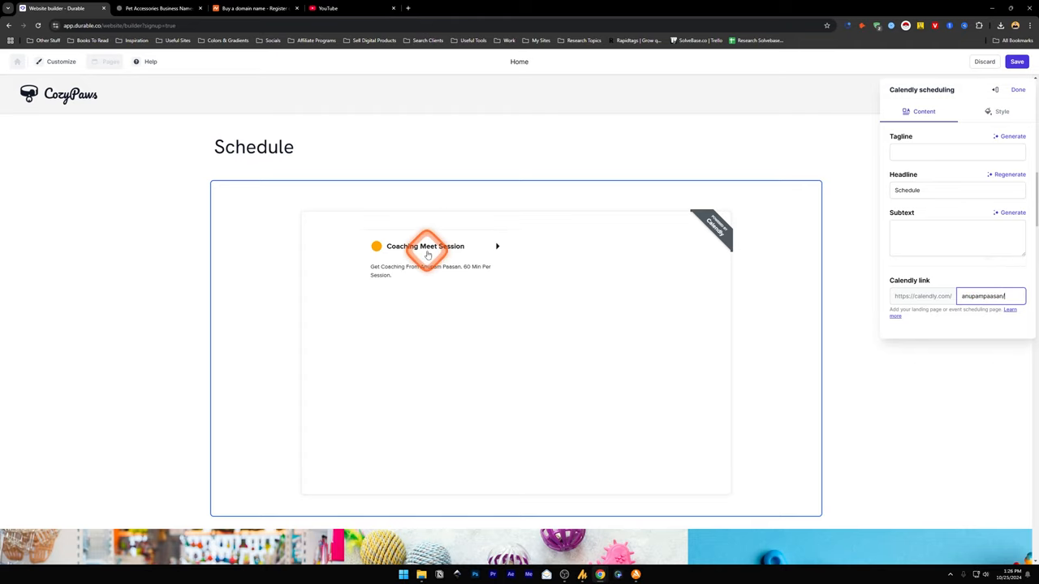
click(1018, 89)
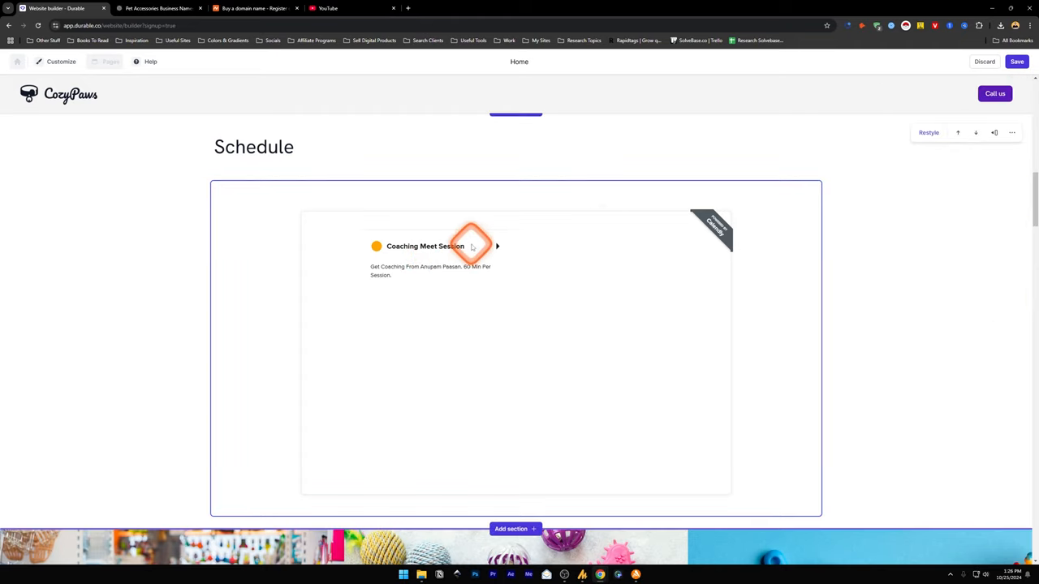
scroll(down, 3)
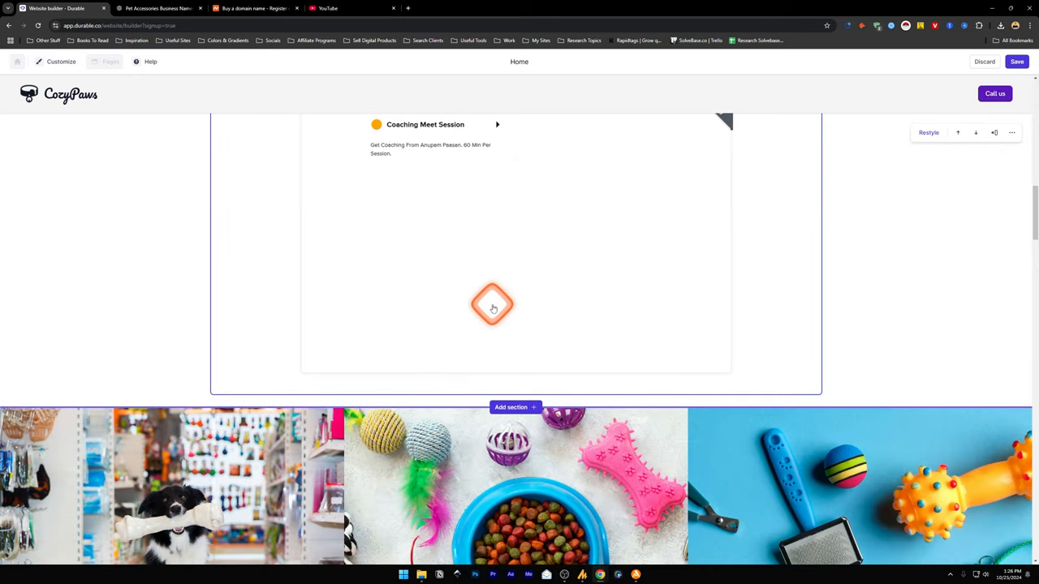
scroll(down, 3)
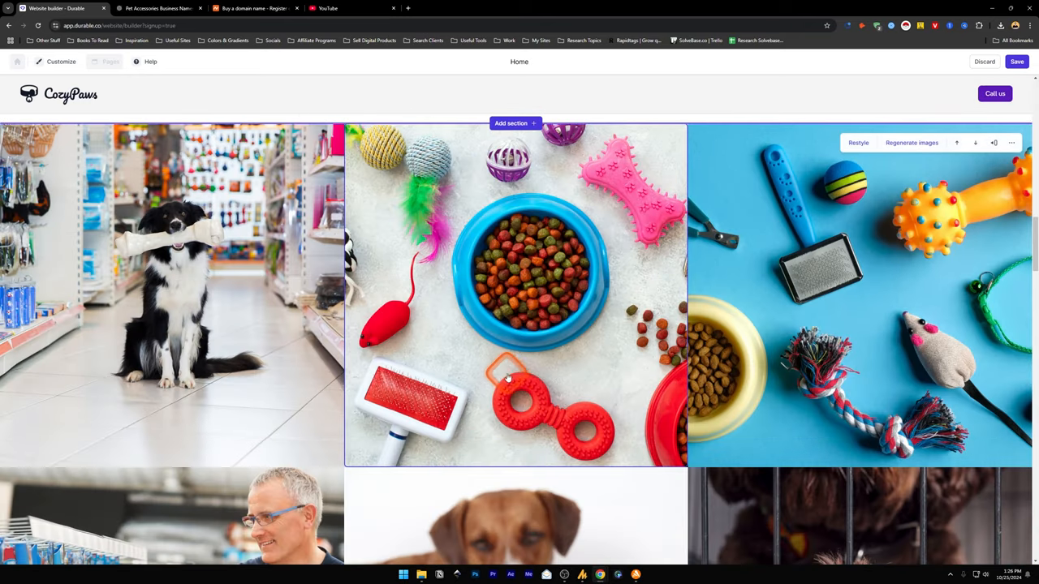
Regenerate the toy flat-lay gallery photo into a gray kitten on a scratch post.
scroll(up, 3)
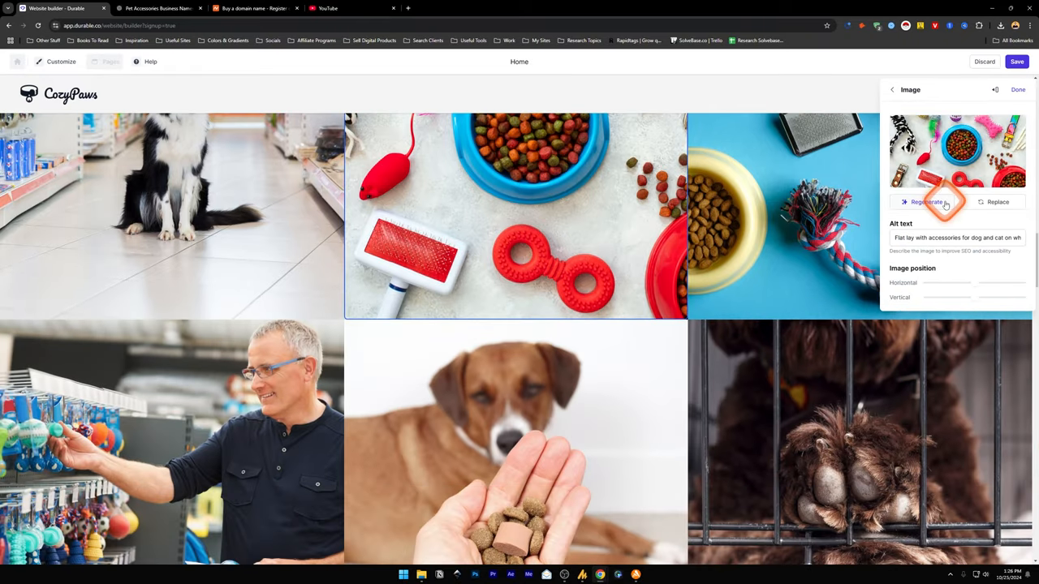
click(922, 202)
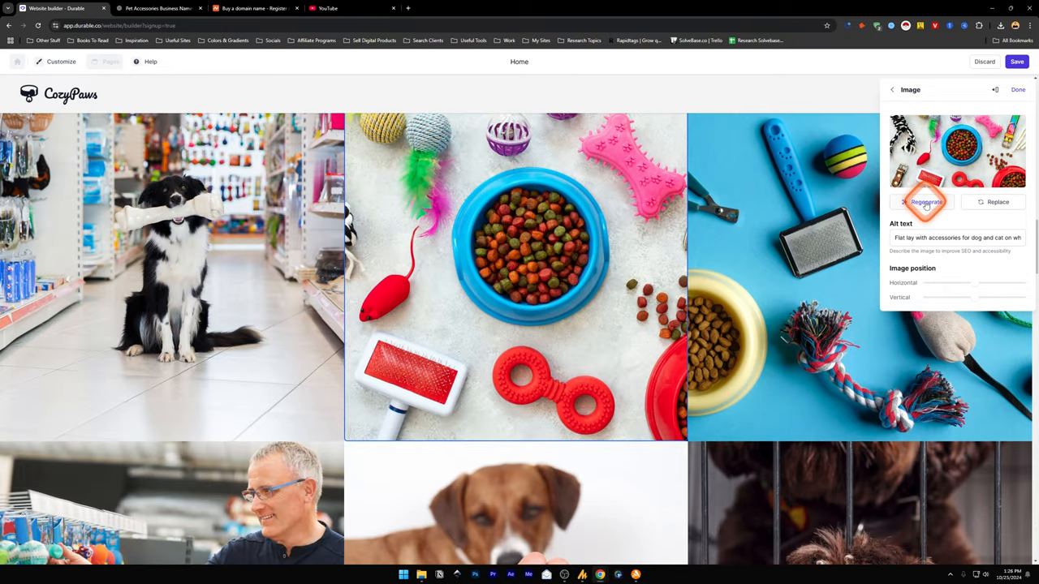
click(923, 202)
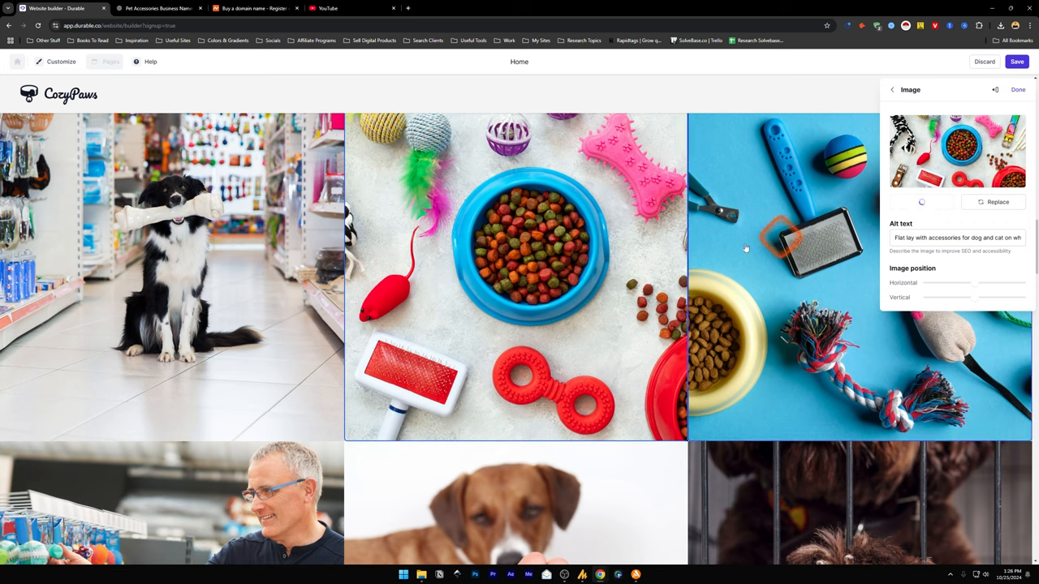
click(921, 202)
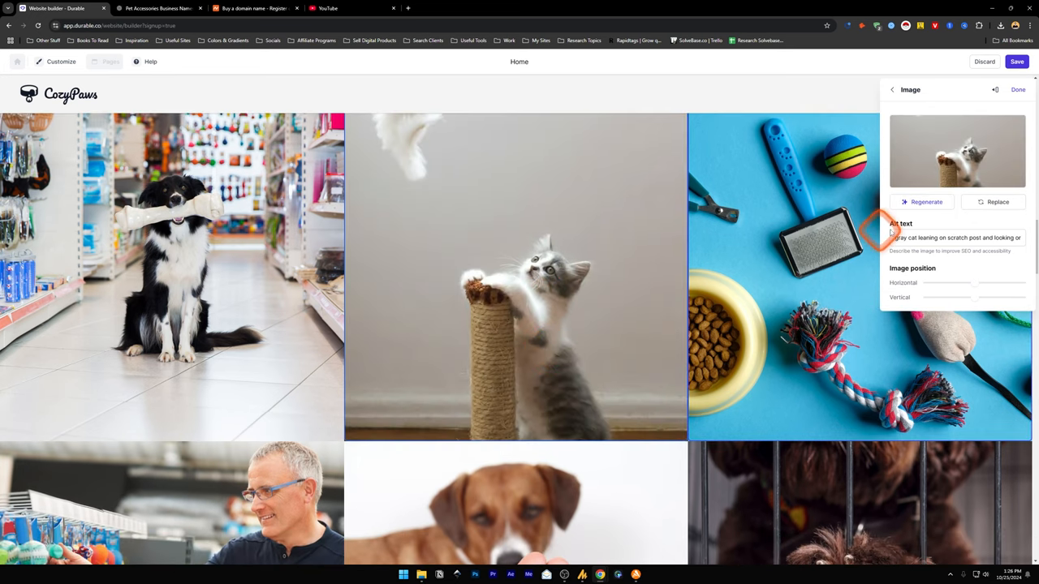
click(993, 202)
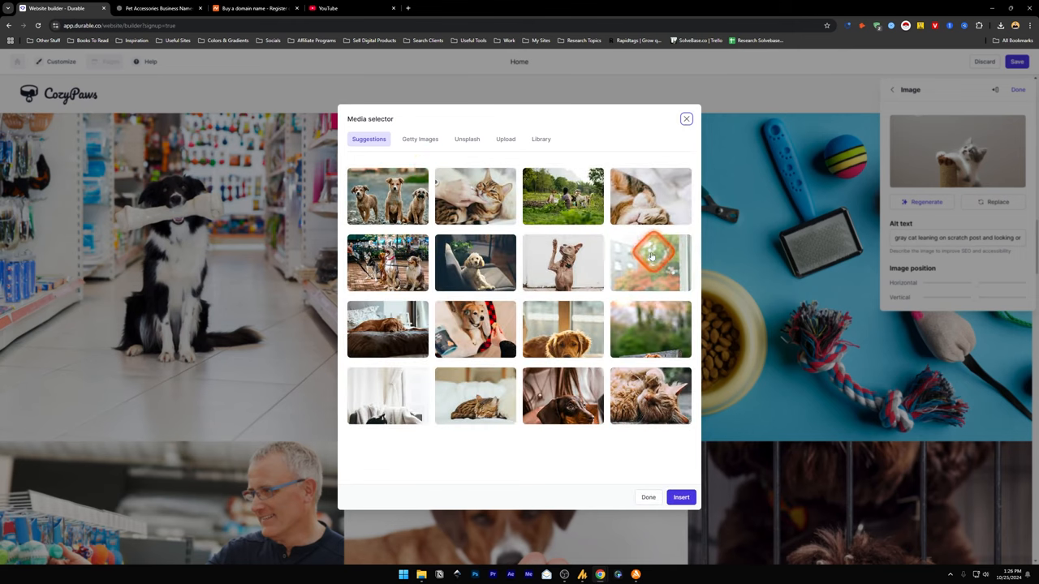
mouse_move(613, 264)
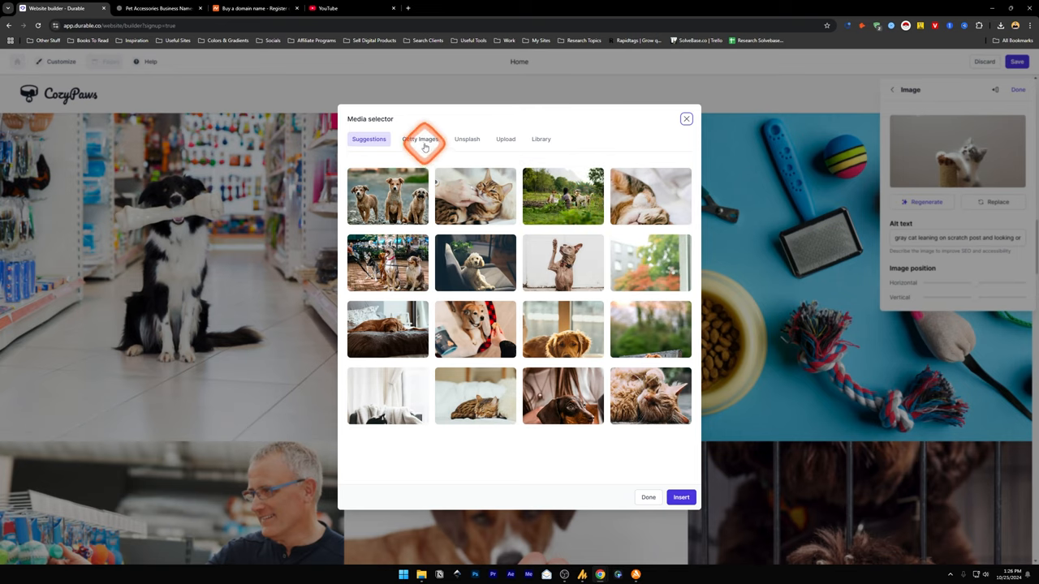
Replace the kitten gallery photo with the Getty stock image of a red bone toy on teal.
click(420, 139)
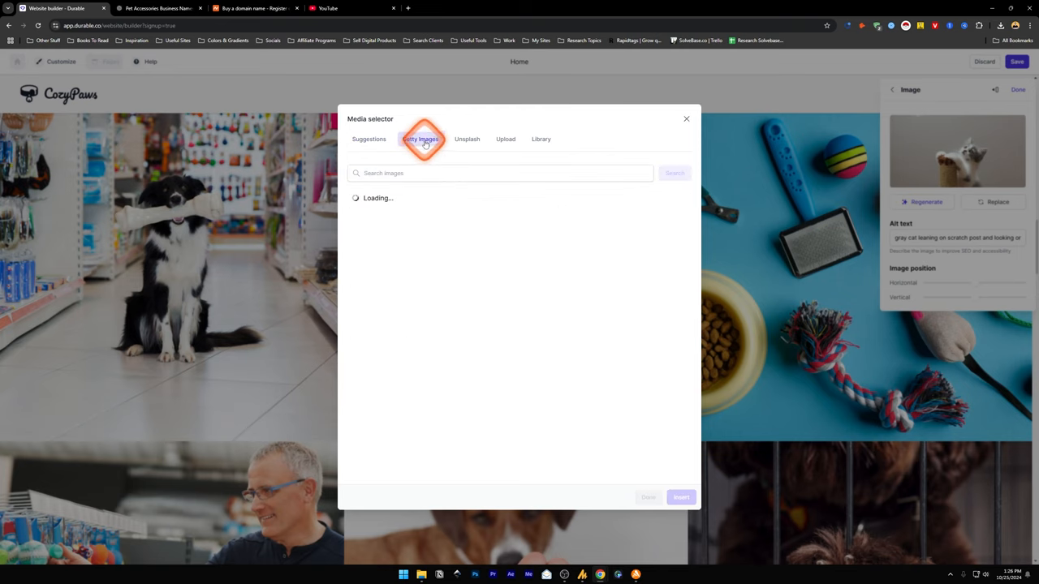
click(420, 139)
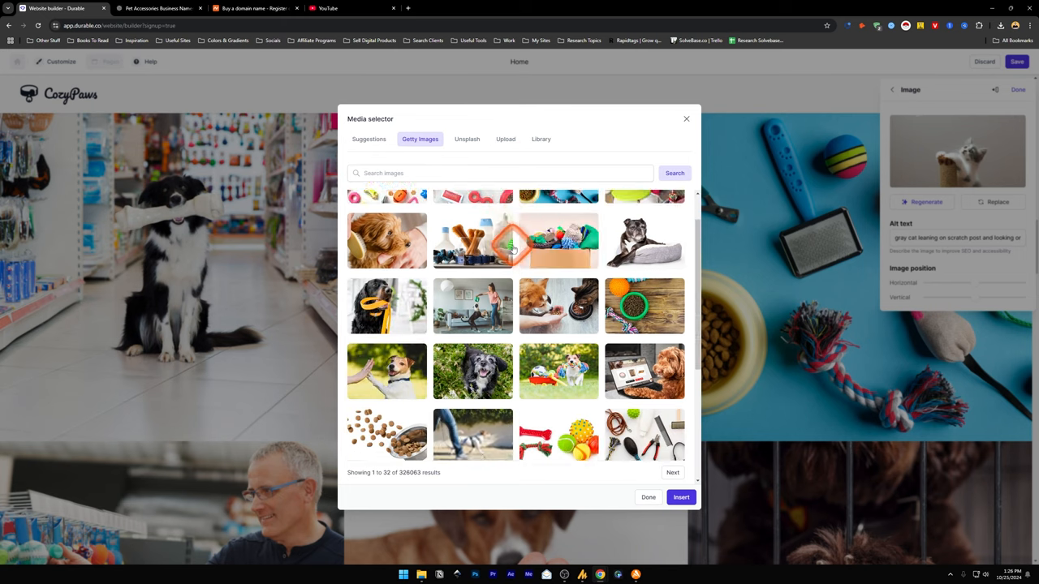
scroll(down, 3)
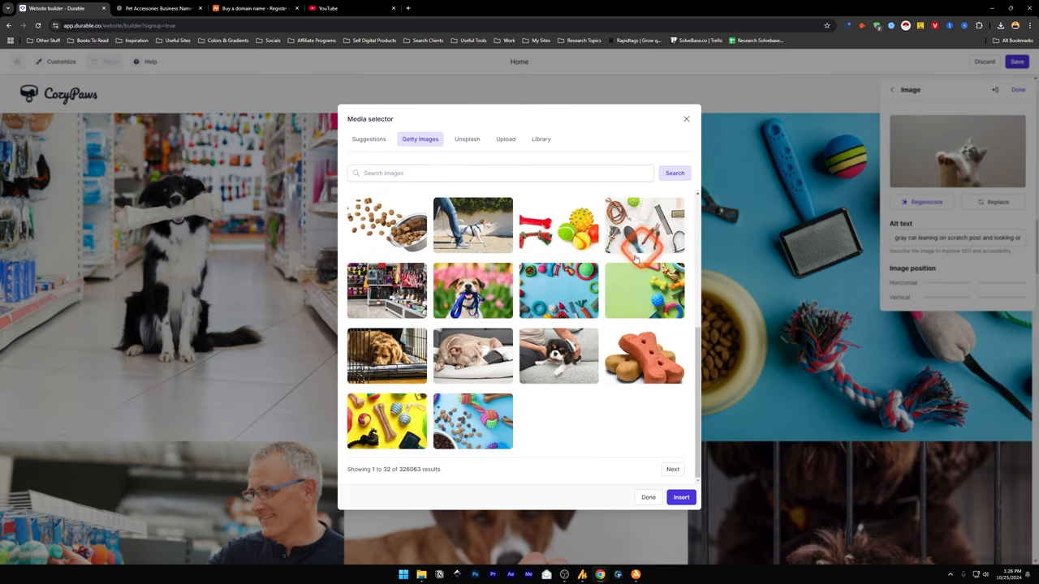
mouse_move(793, 306)
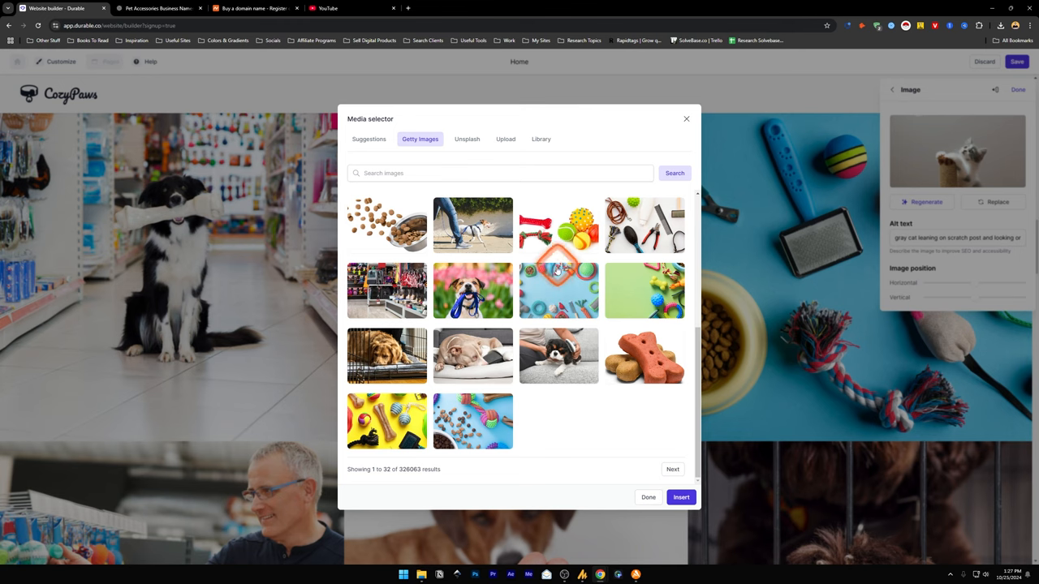
scroll(up, 3)
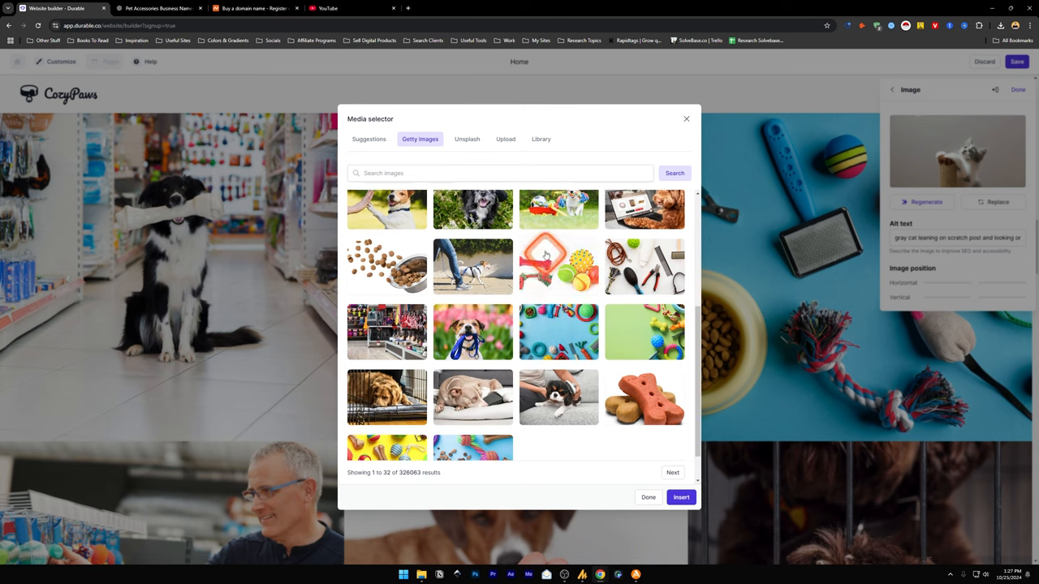
click(466, 139)
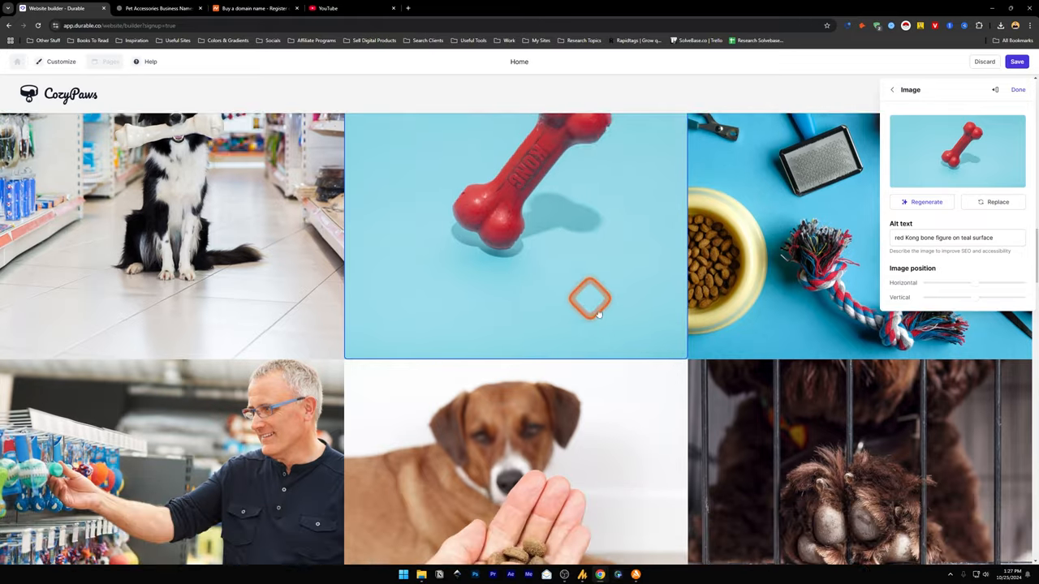
scroll(down, 3)
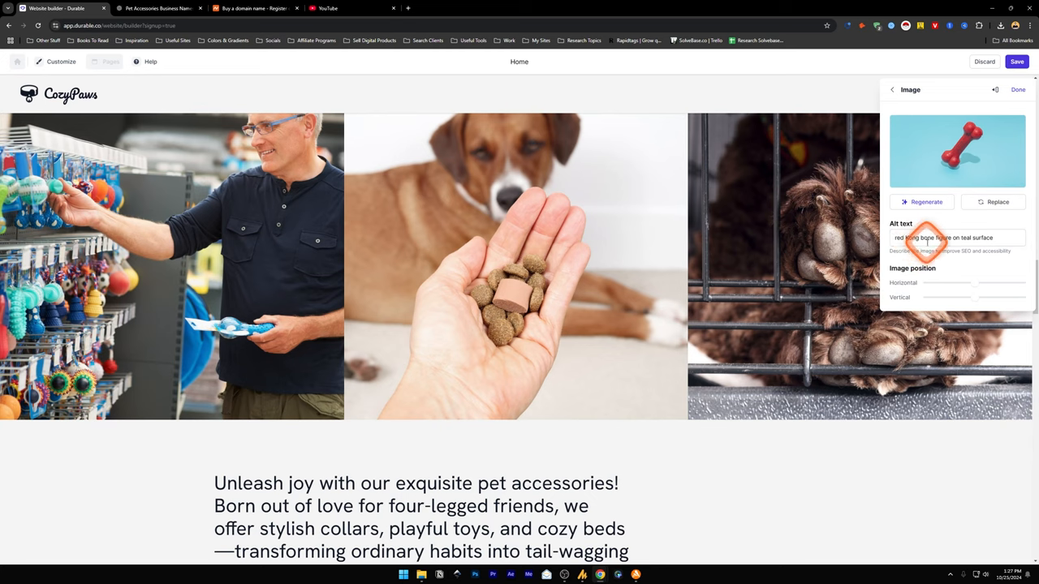
scroll(down, 3)
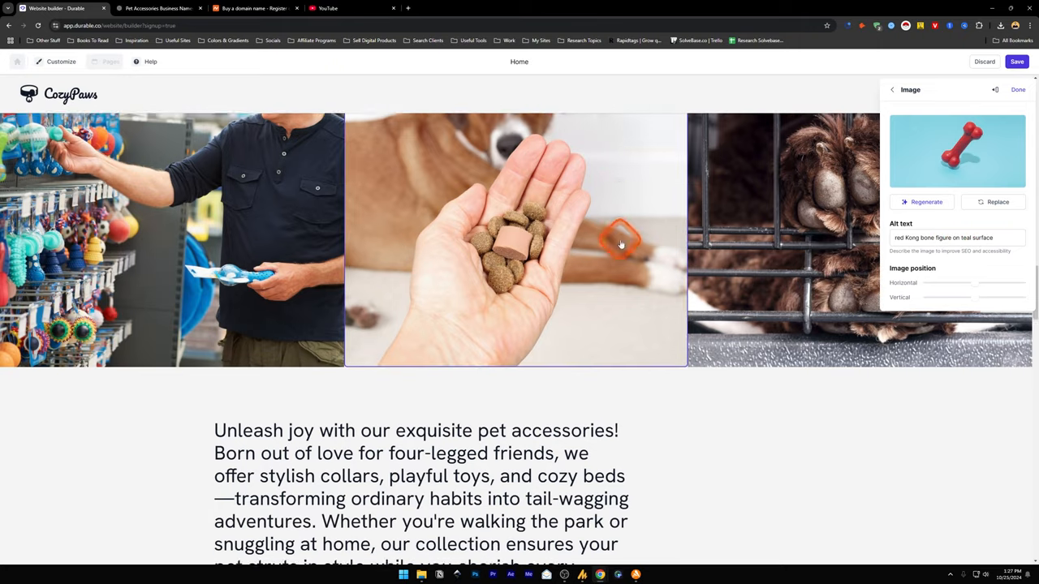
scroll(down, 3)
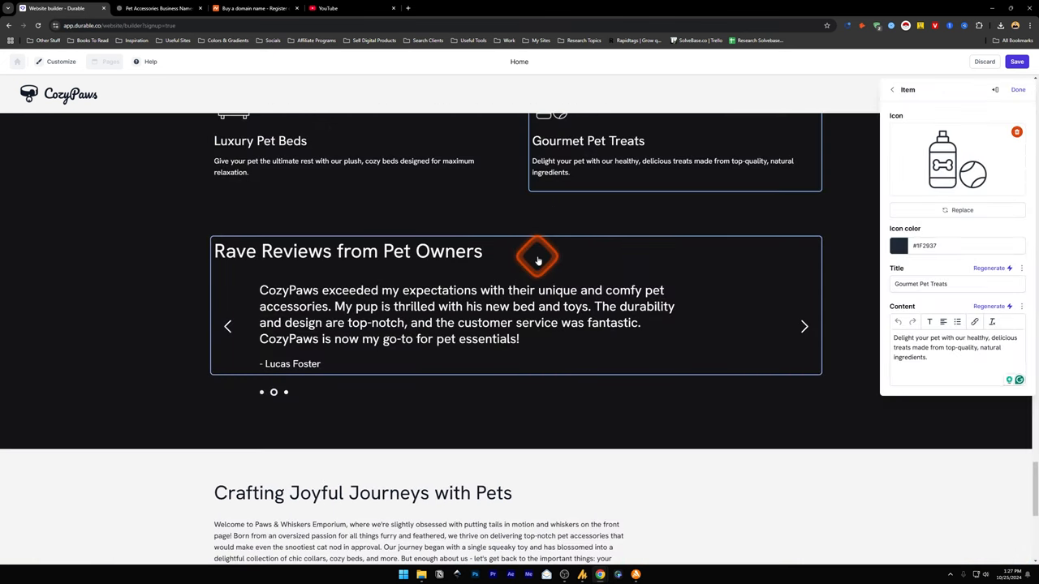
click(892, 90)
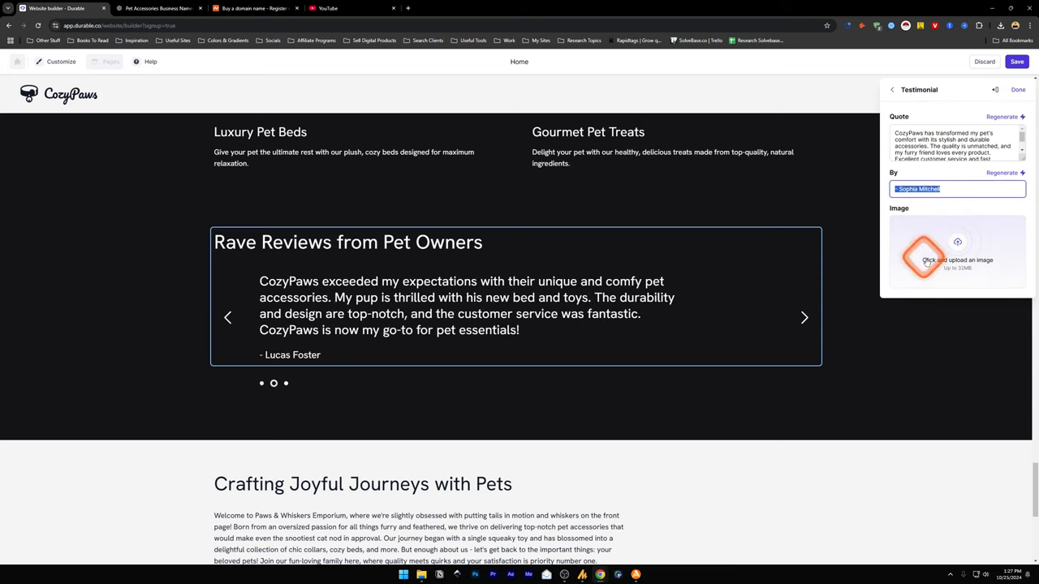
click(957, 252)
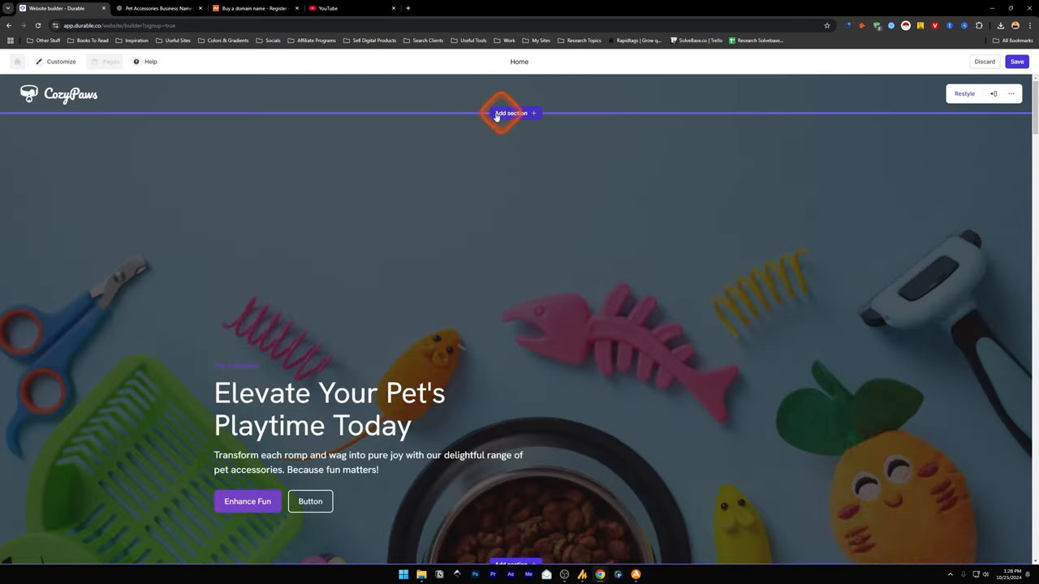
Set the footer's site name and logo to Custom so it shows a plain-text CozyPaws name.
scroll(down, 3)
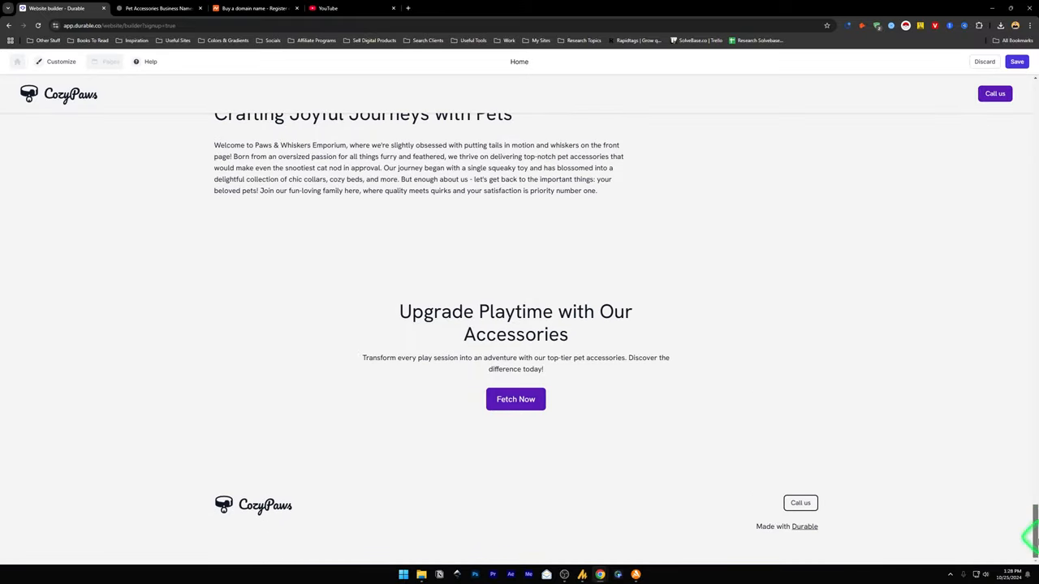
click(252, 504)
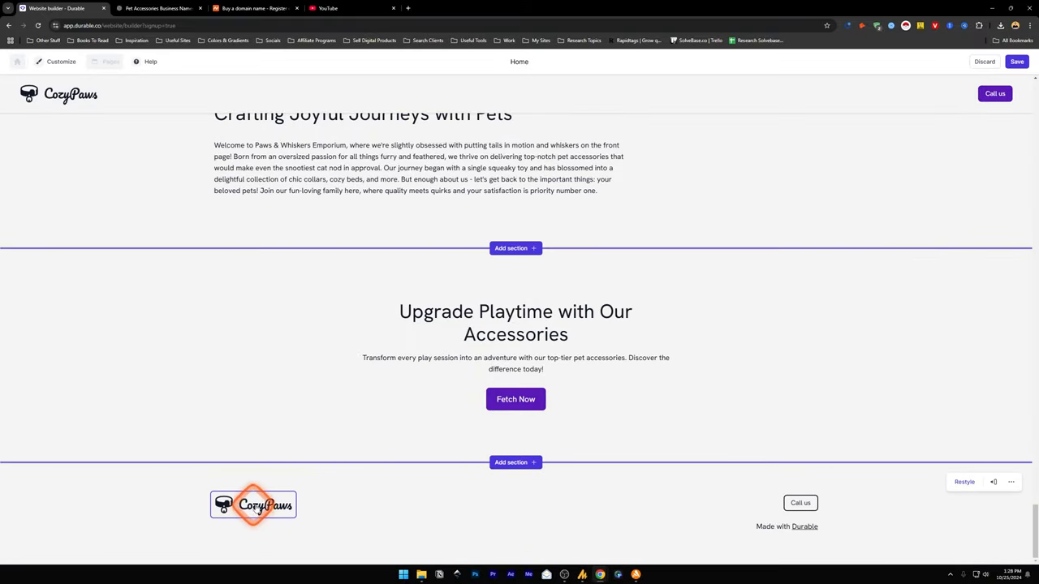
click(253, 504)
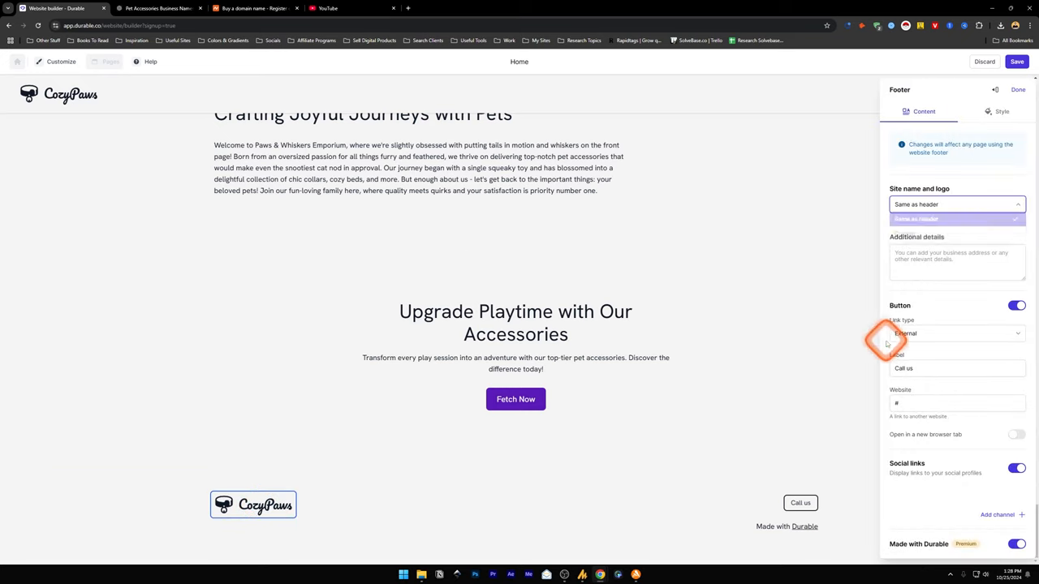
click(956, 204)
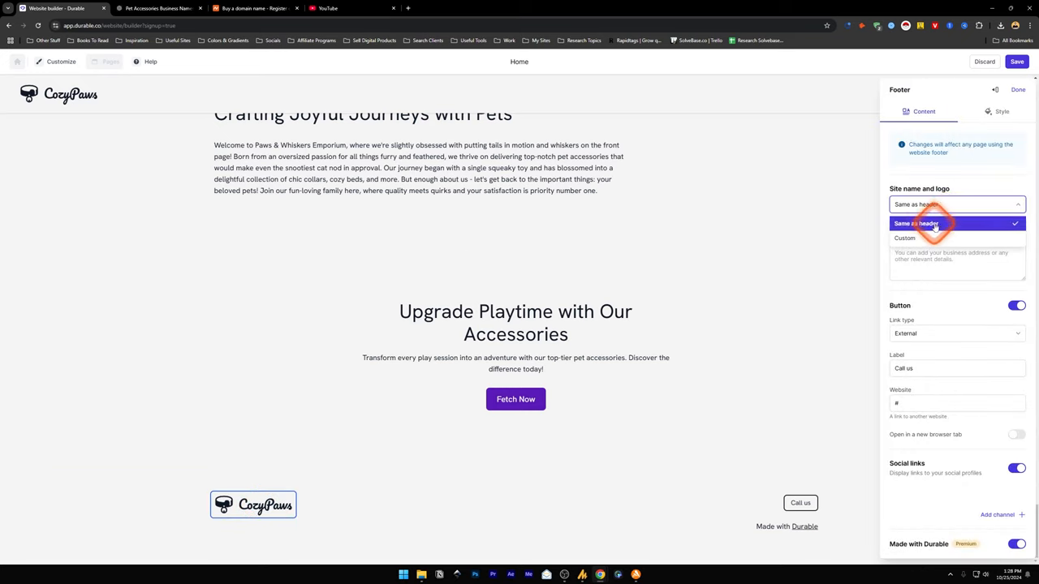
click(904, 237)
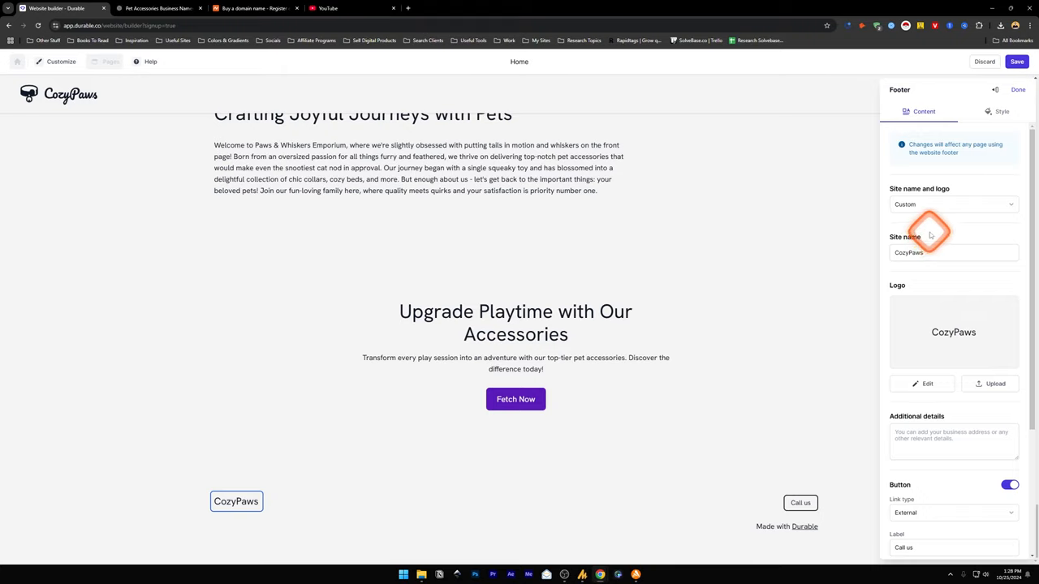
Change the footer Call us button's link type through Page and Email to Phone.
scroll(down, 3)
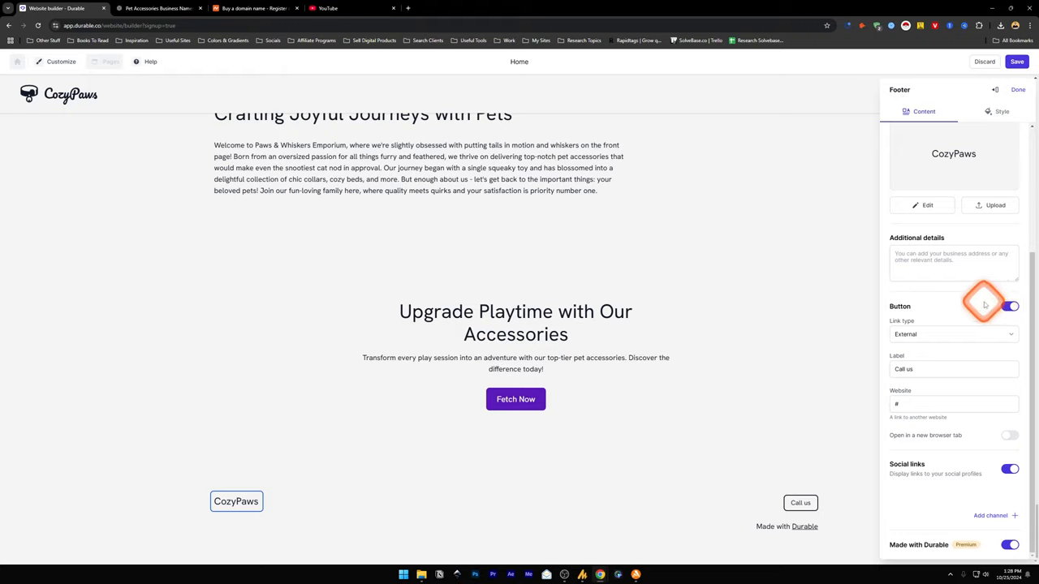
click(953, 333)
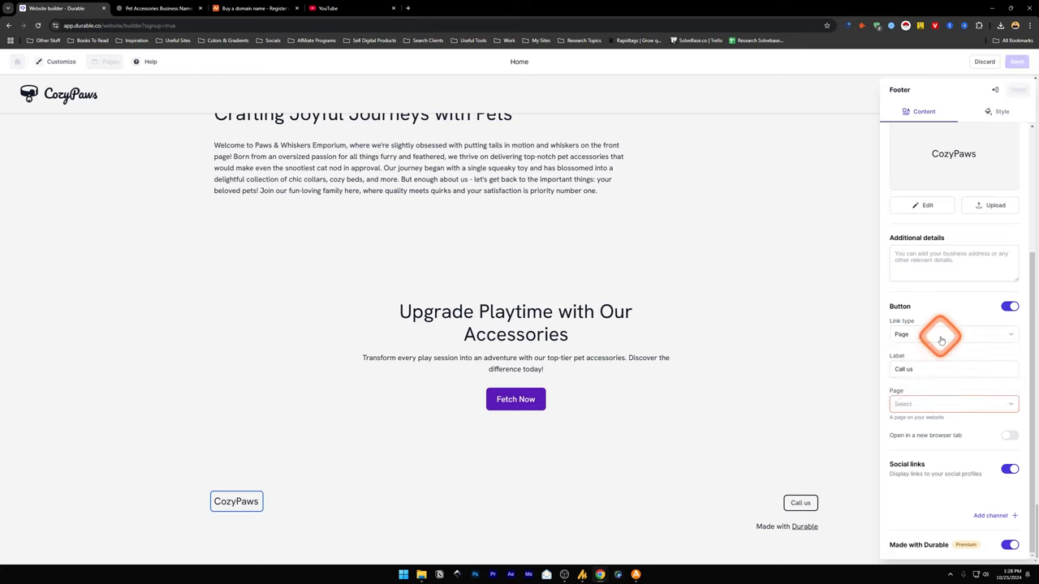
click(953, 335)
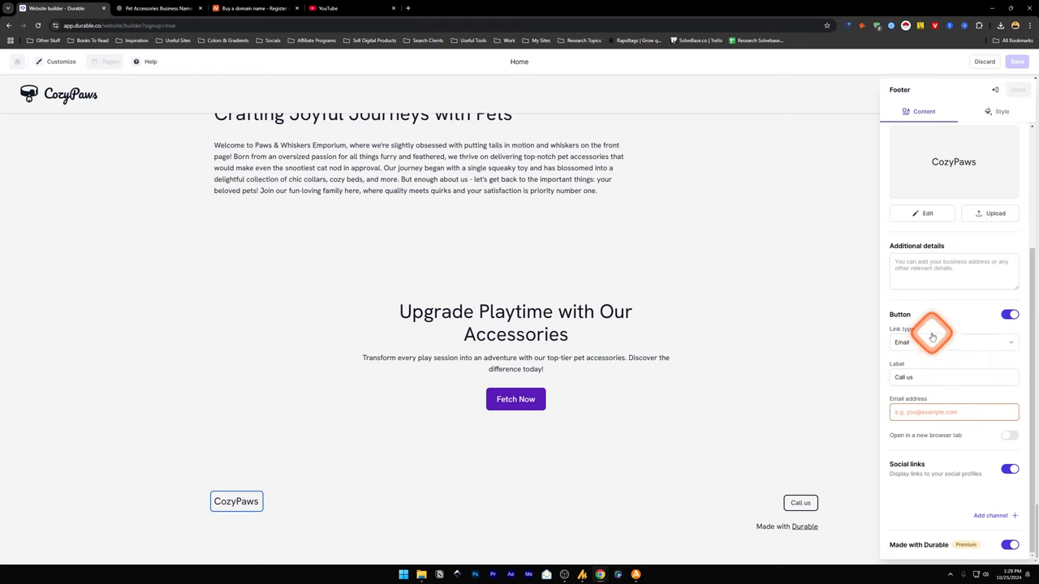
click(954, 342)
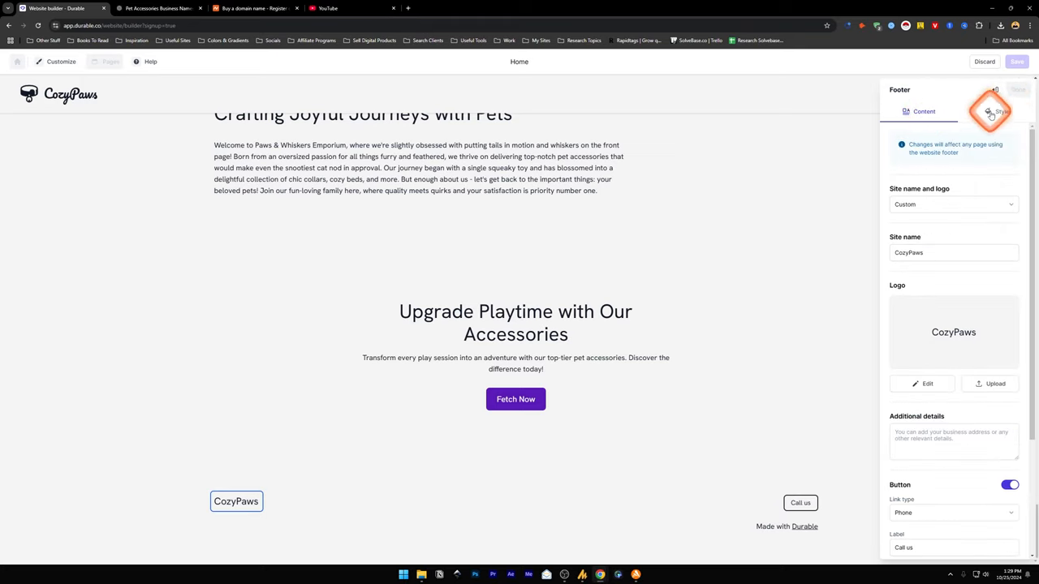
View the footer's Style options and its theme color presets.
click(1002, 111)
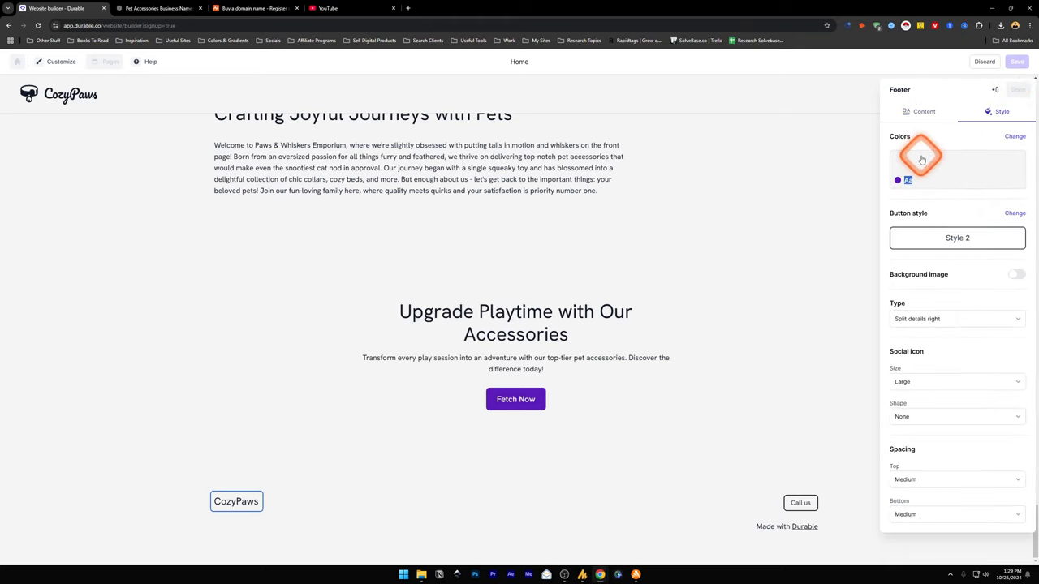
click(921, 159)
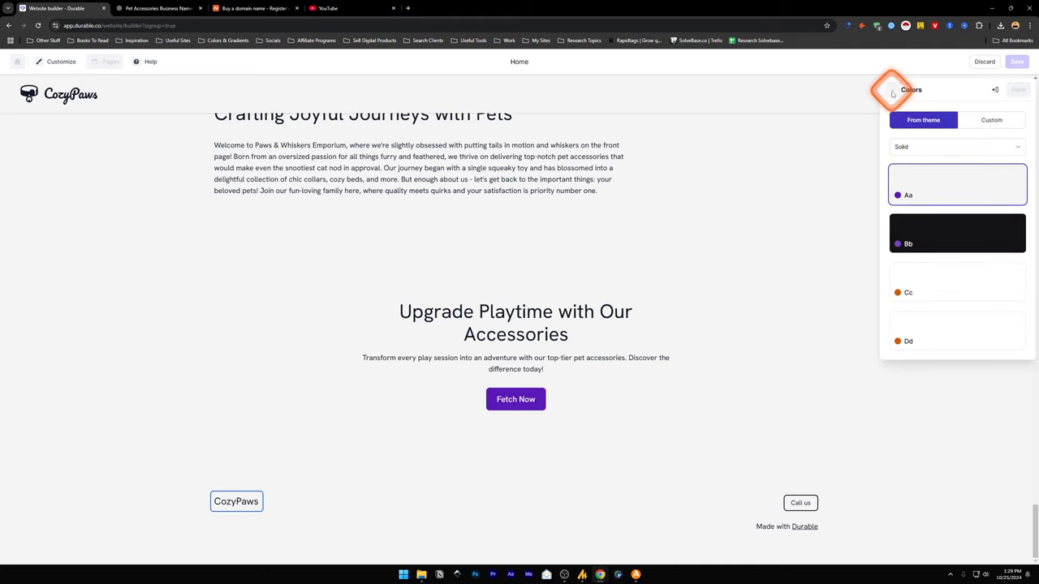
mouse_move(936, 254)
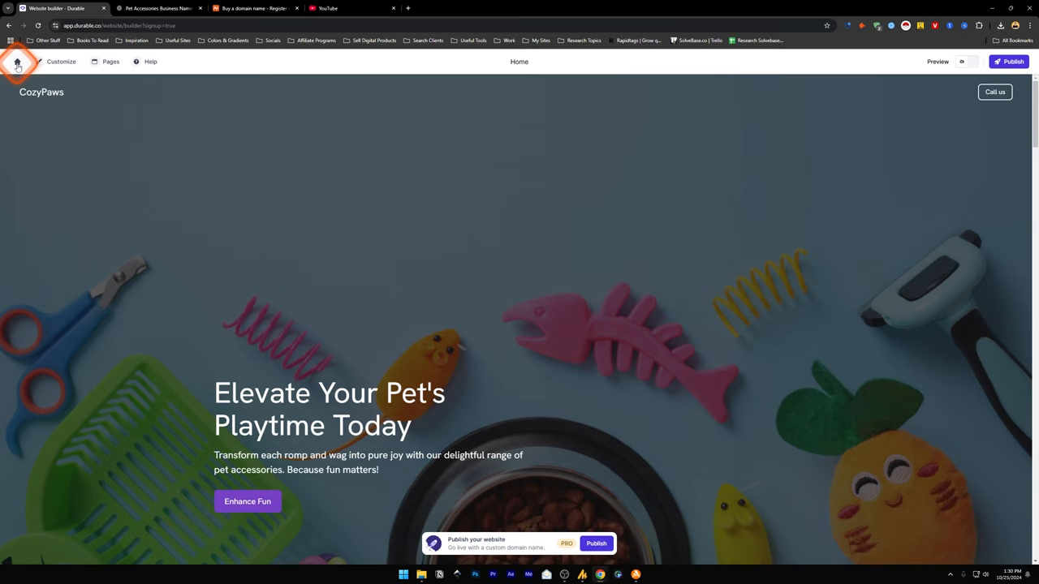
mouse_move(61, 62)
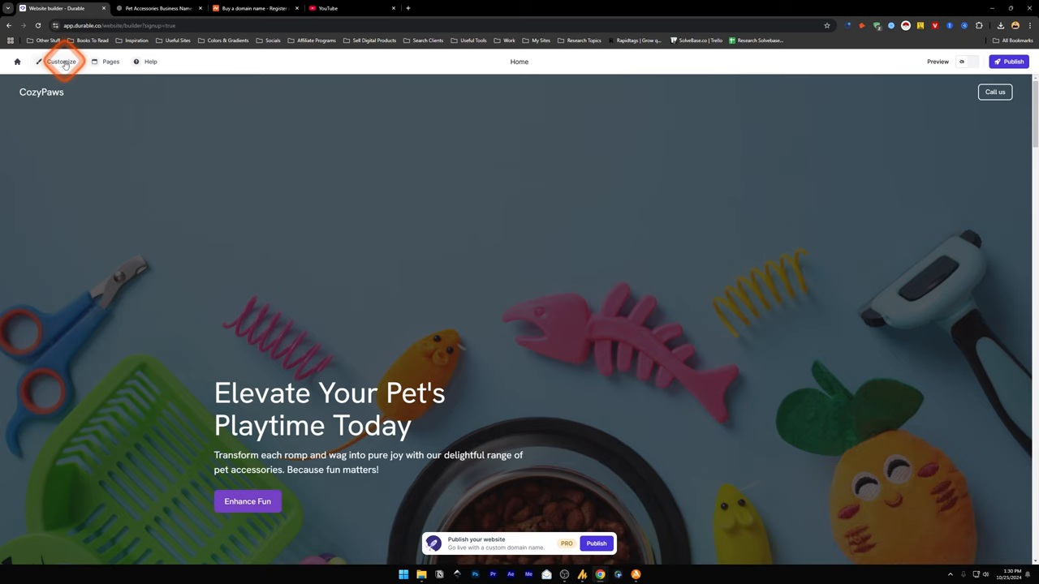
click(62, 61)
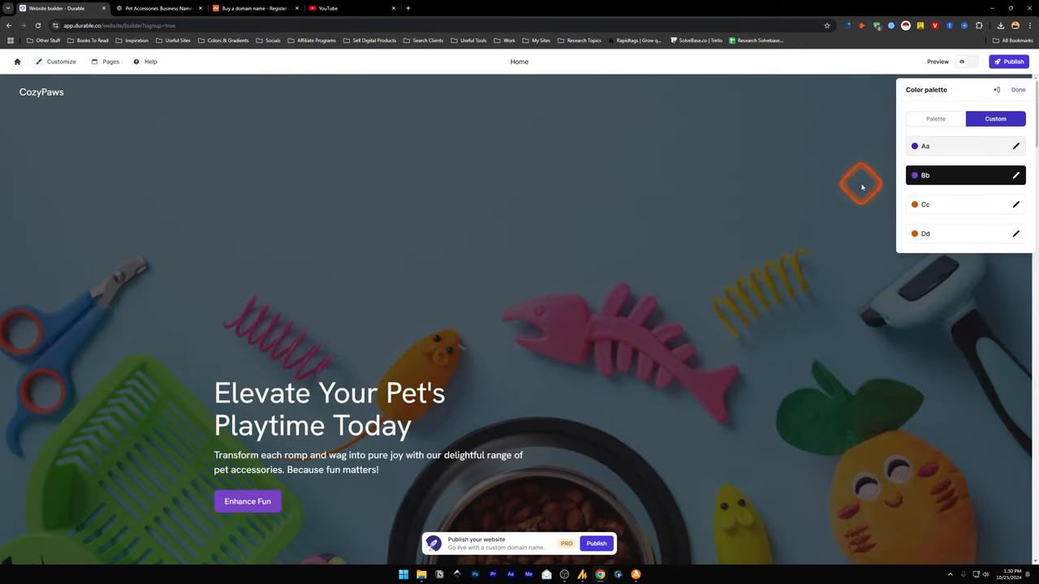
scroll(down, 3)
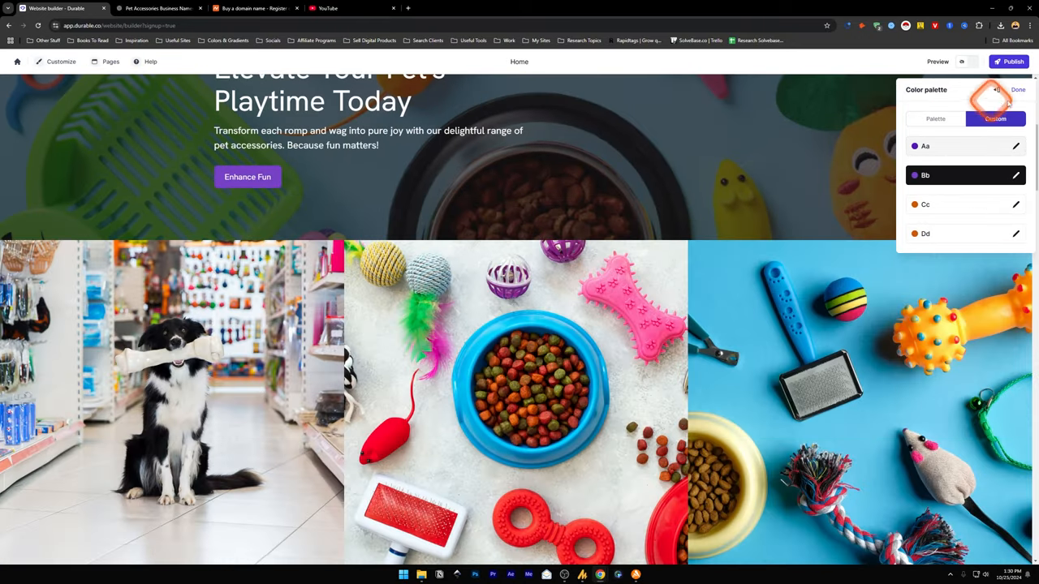
click(61, 61)
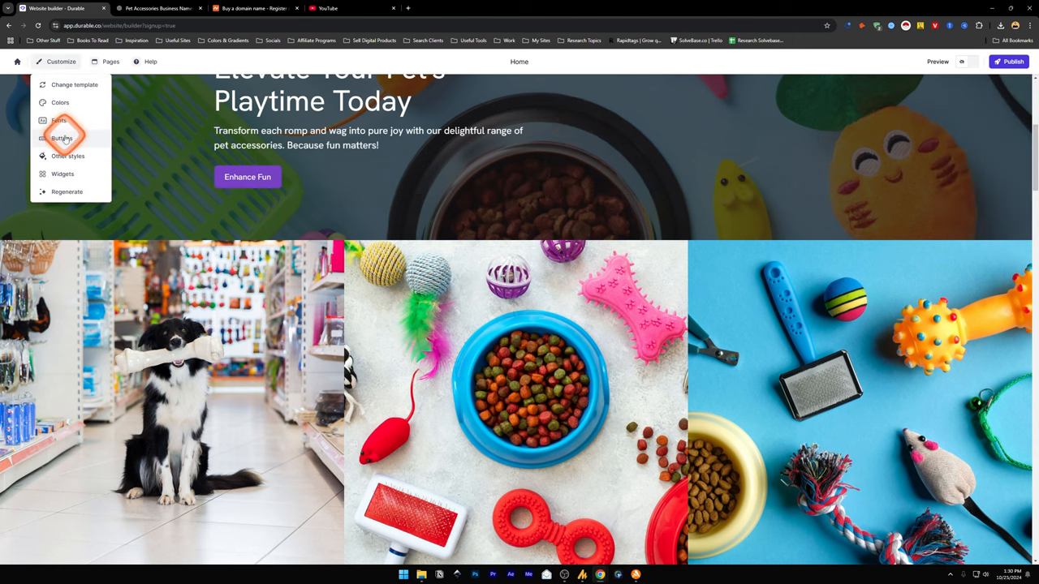
click(62, 138)
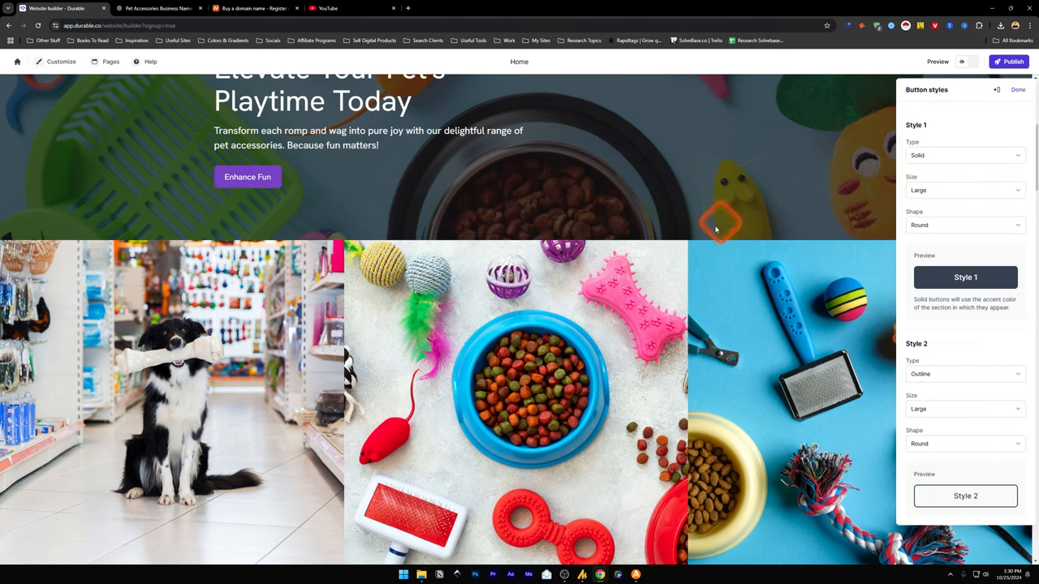
click(964, 224)
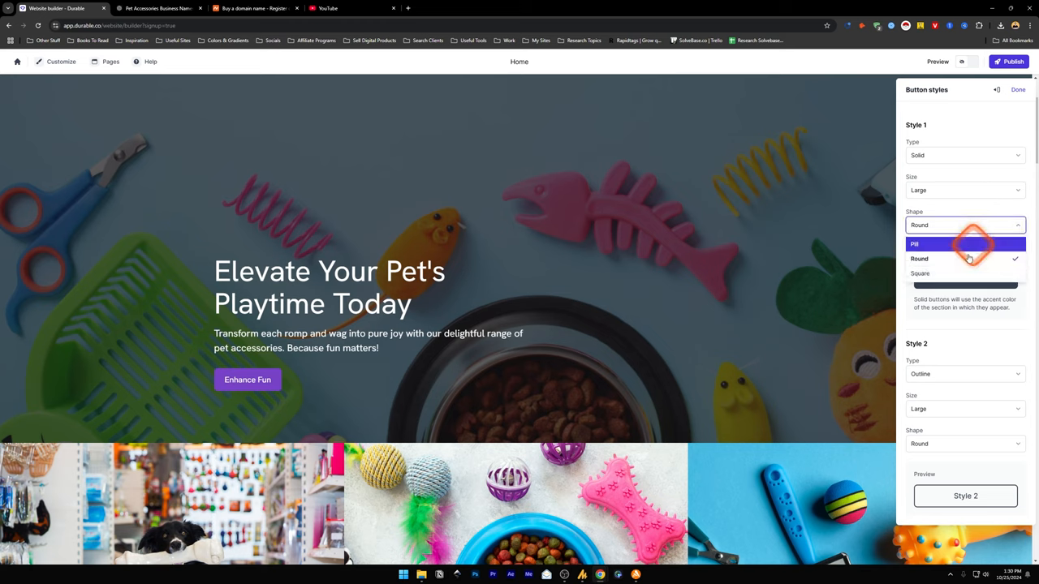
click(915, 244)
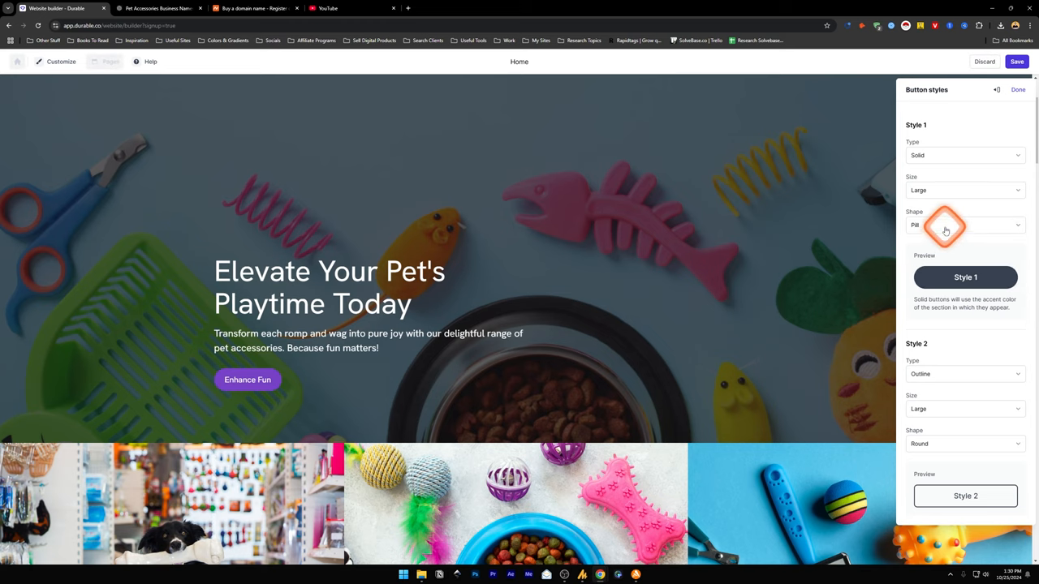
click(965, 190)
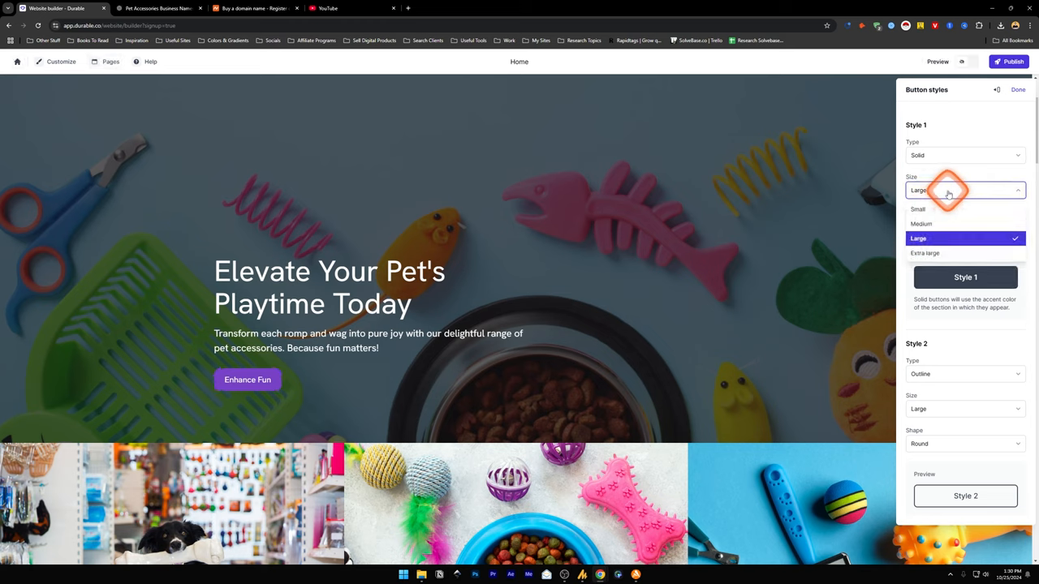
click(965, 155)
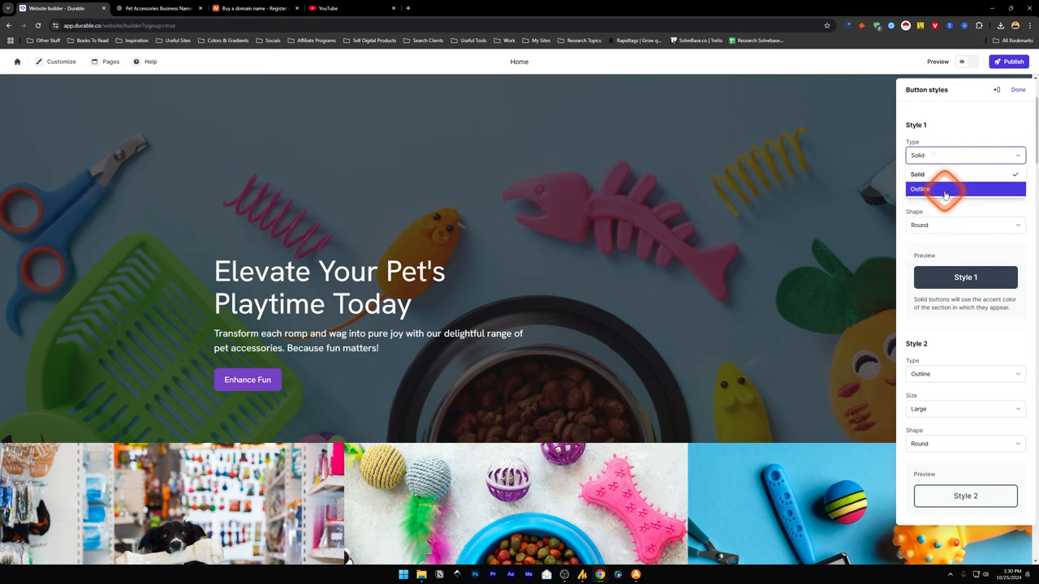
click(917, 175)
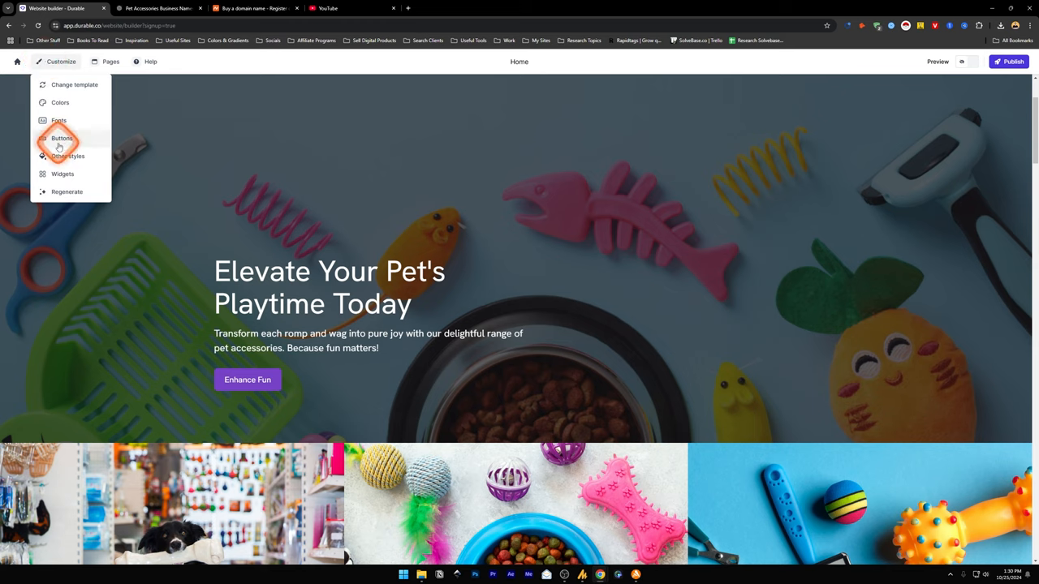
In Other styles, set site animations to Fade in at Fast speed.
click(69, 155)
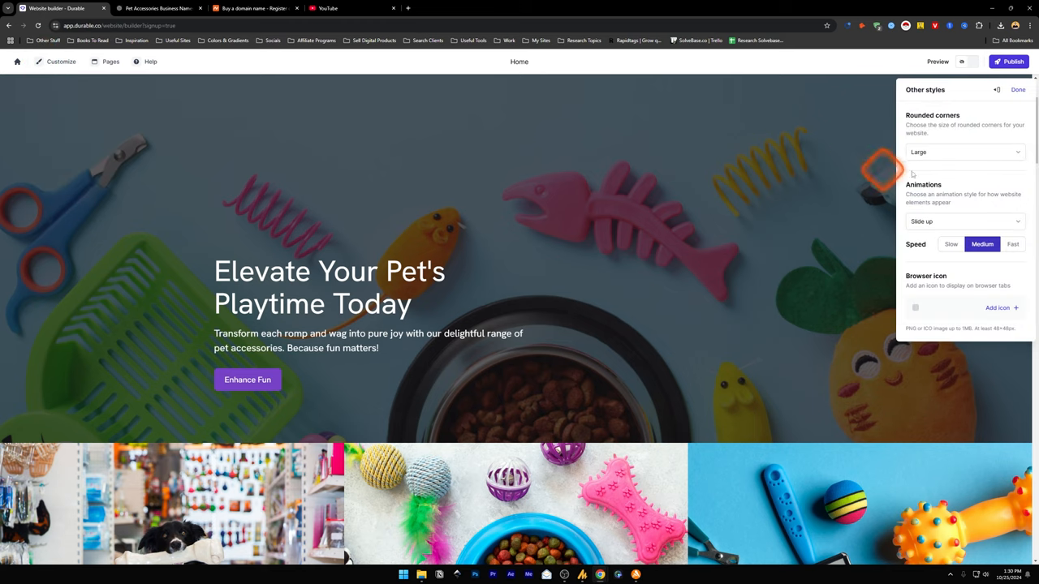
click(964, 151)
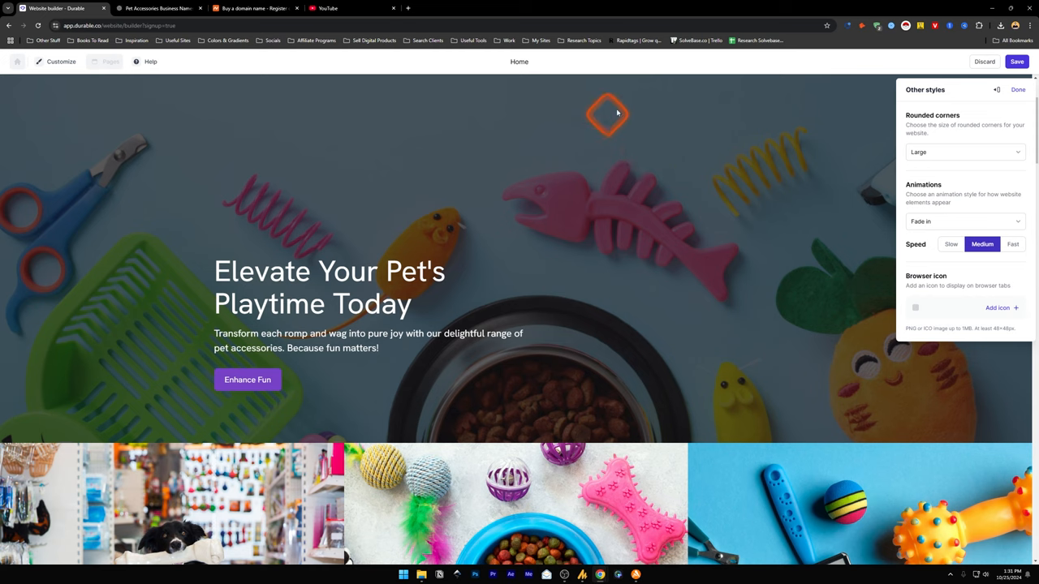
click(964, 221)
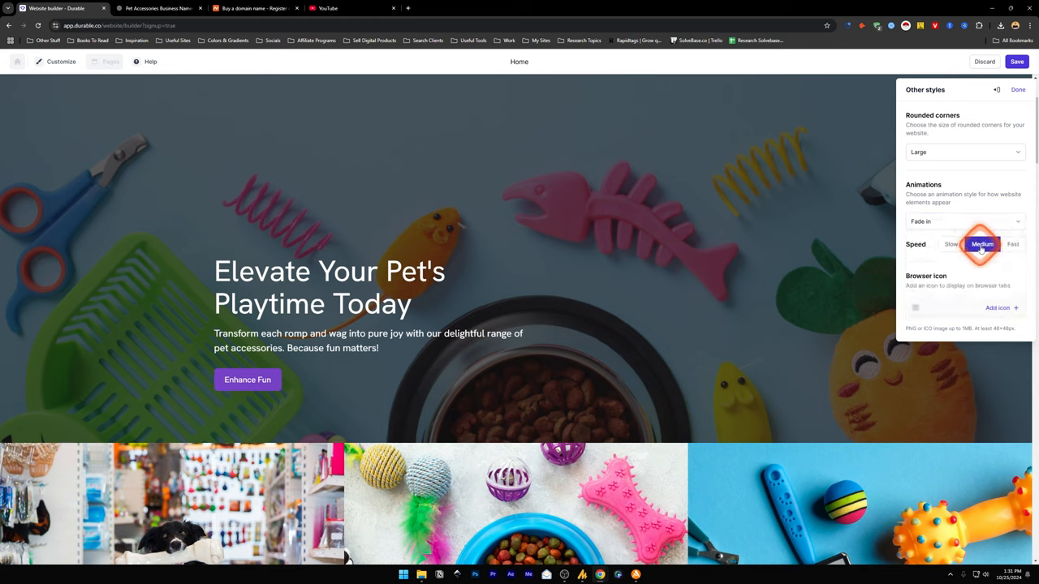
click(952, 244)
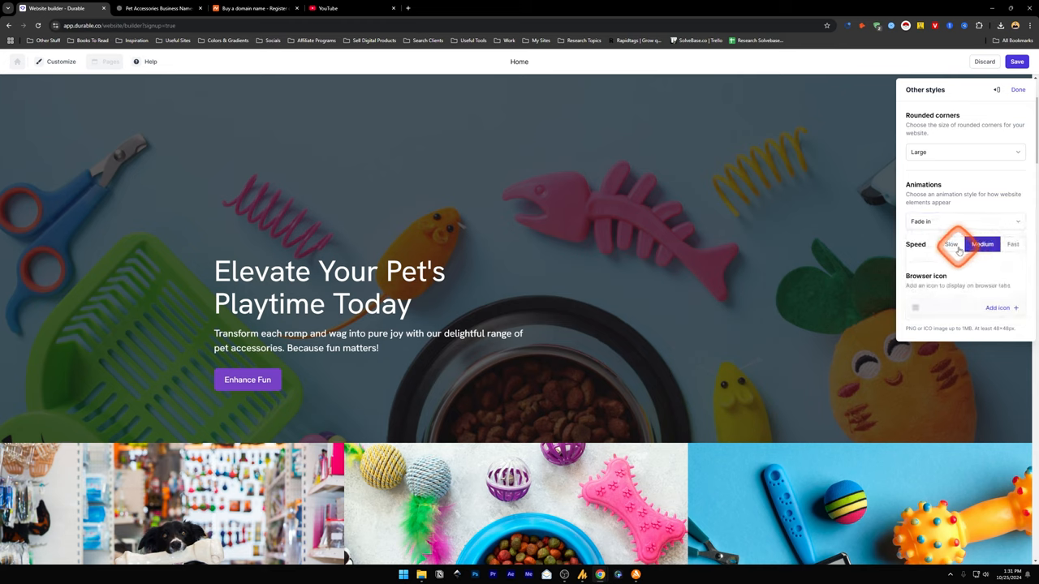
click(951, 245)
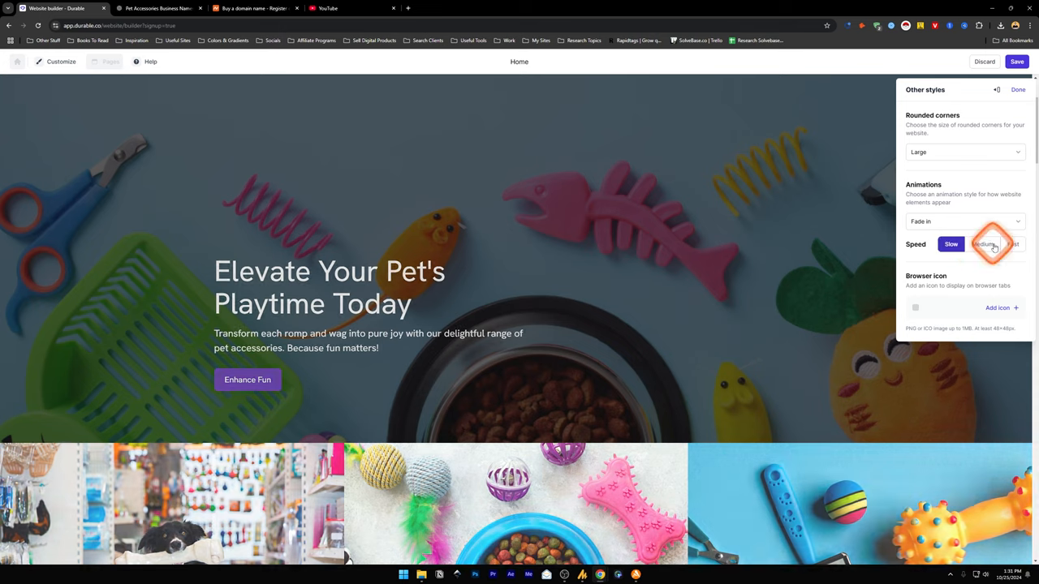
click(1013, 243)
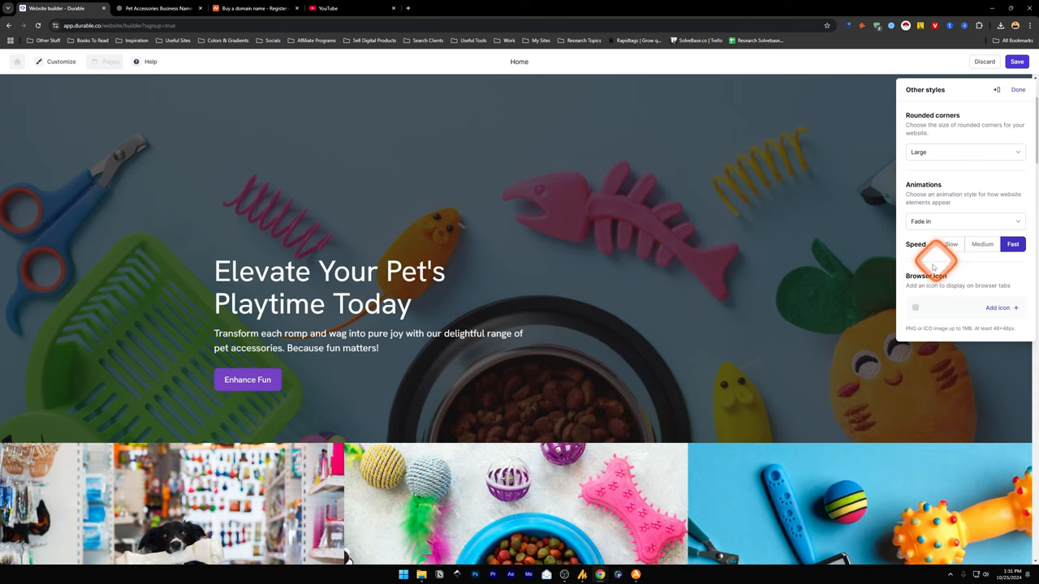
mouse_move(913, 309)
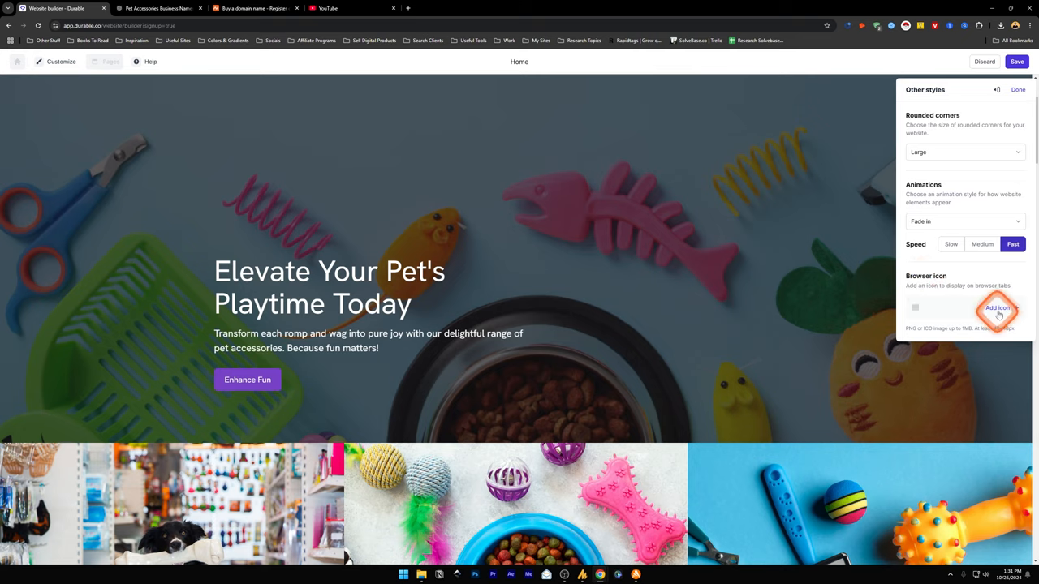
Start adding a browser-tab icon, then close the media picker without choosing one.
click(998, 307)
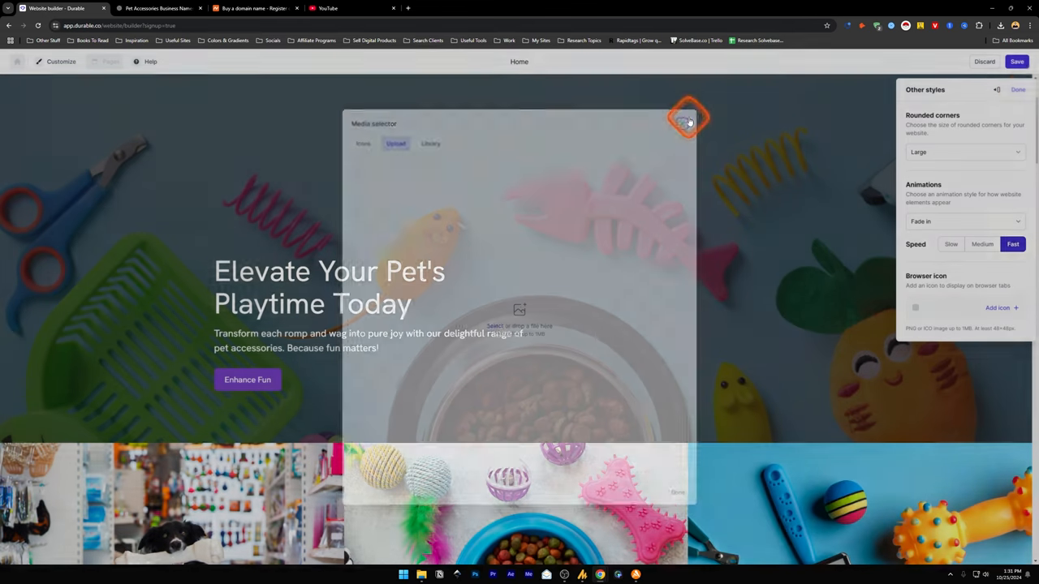
click(61, 61)
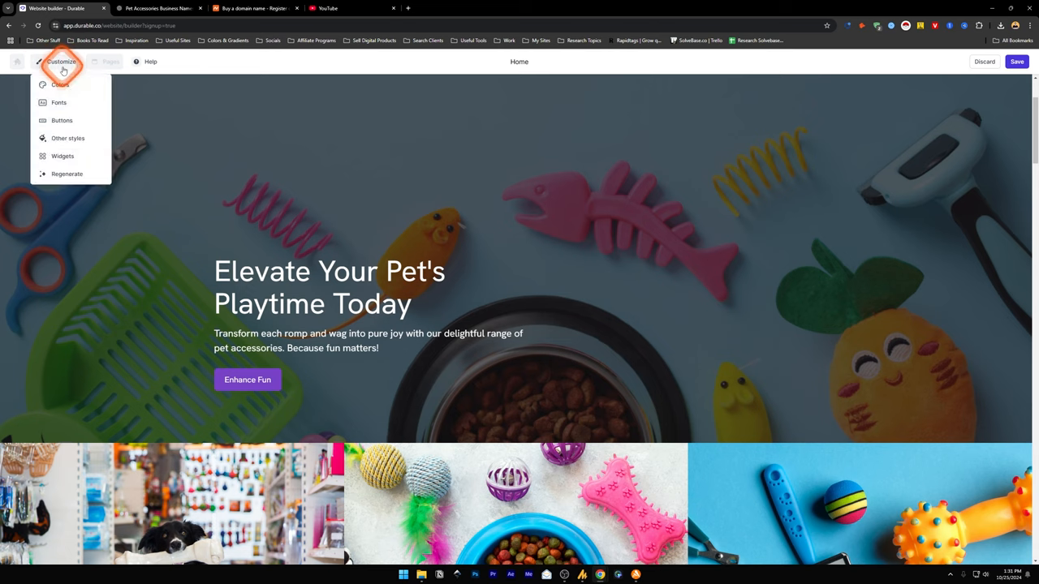
Add the Cookie Notice widget and review its message and button text.
click(62, 156)
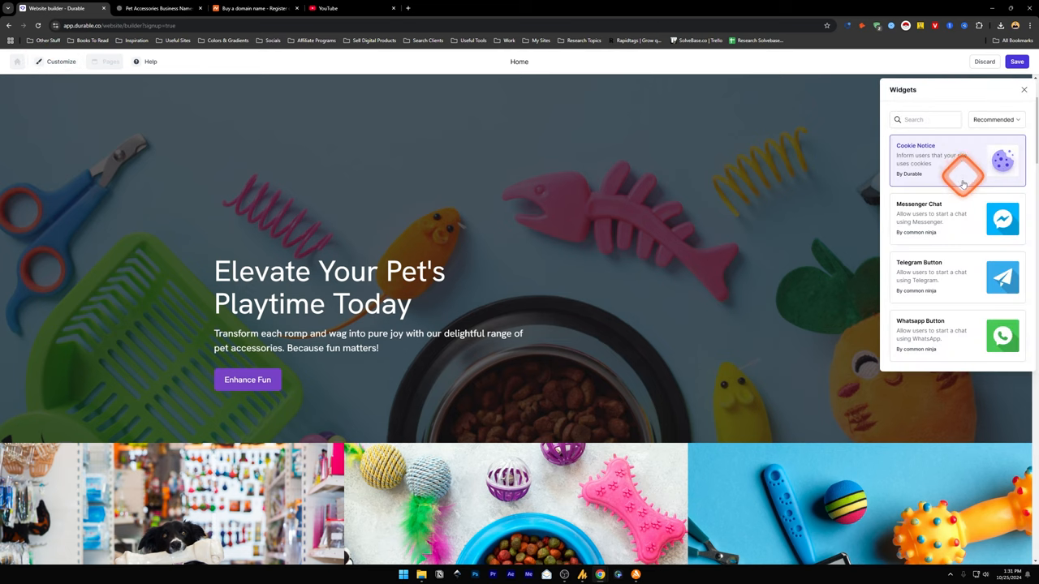
mouse_move(958, 277)
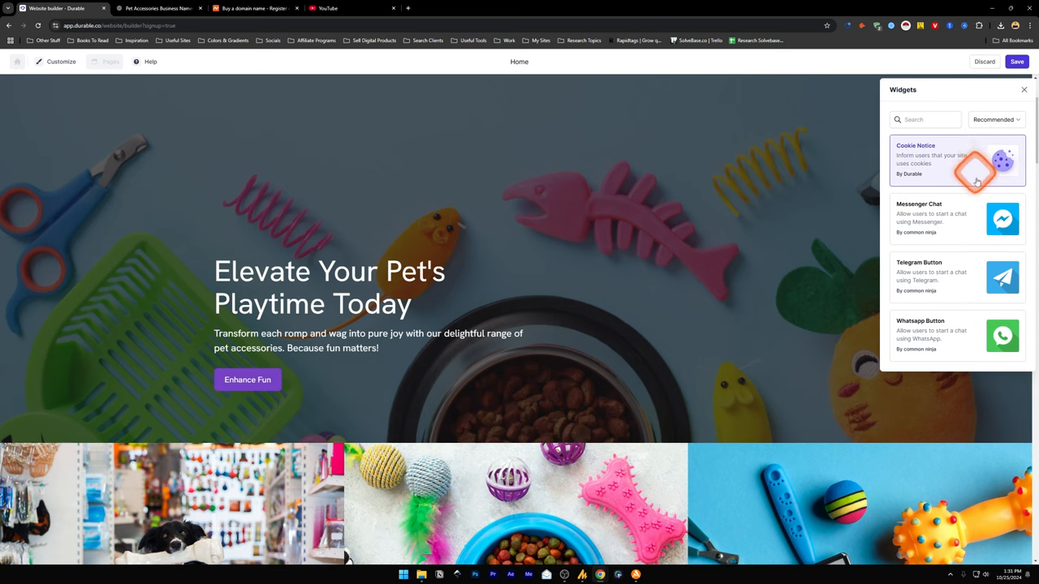
click(956, 160)
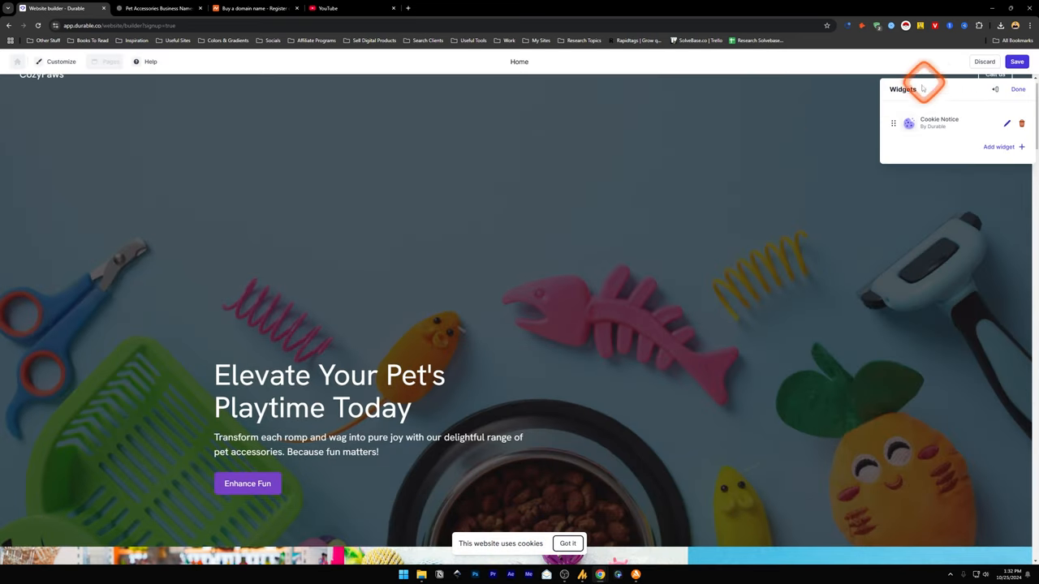
click(1007, 123)
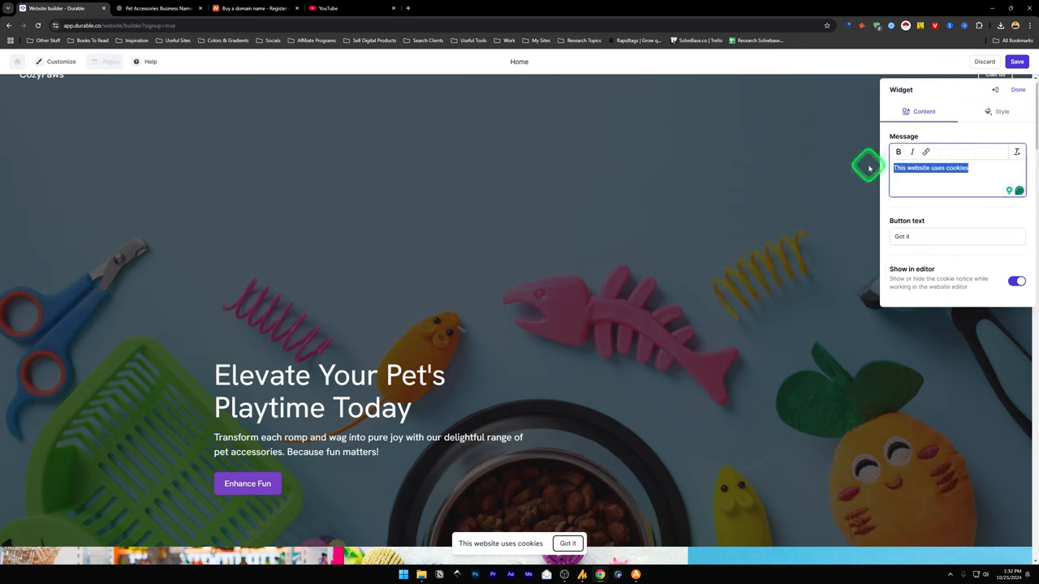
click(956, 236)
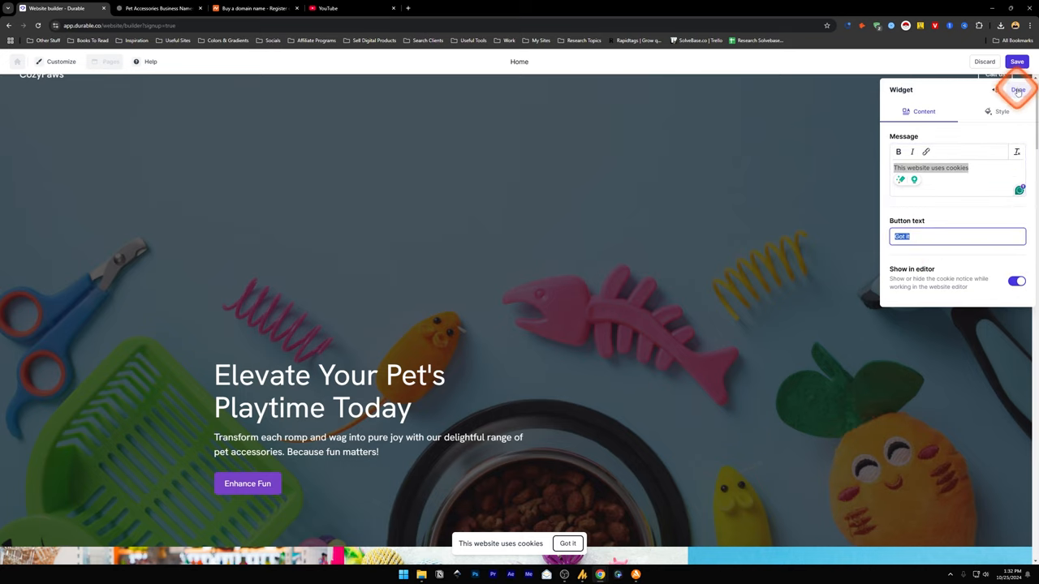
click(1018, 89)
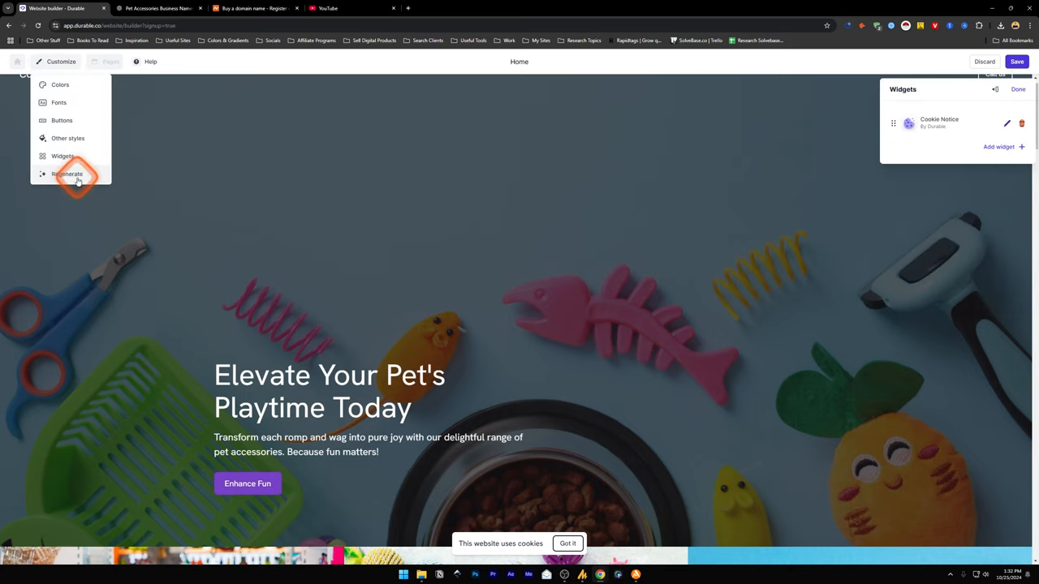
Glance at the Regenerate website warning and dismiss it without regenerating.
click(68, 174)
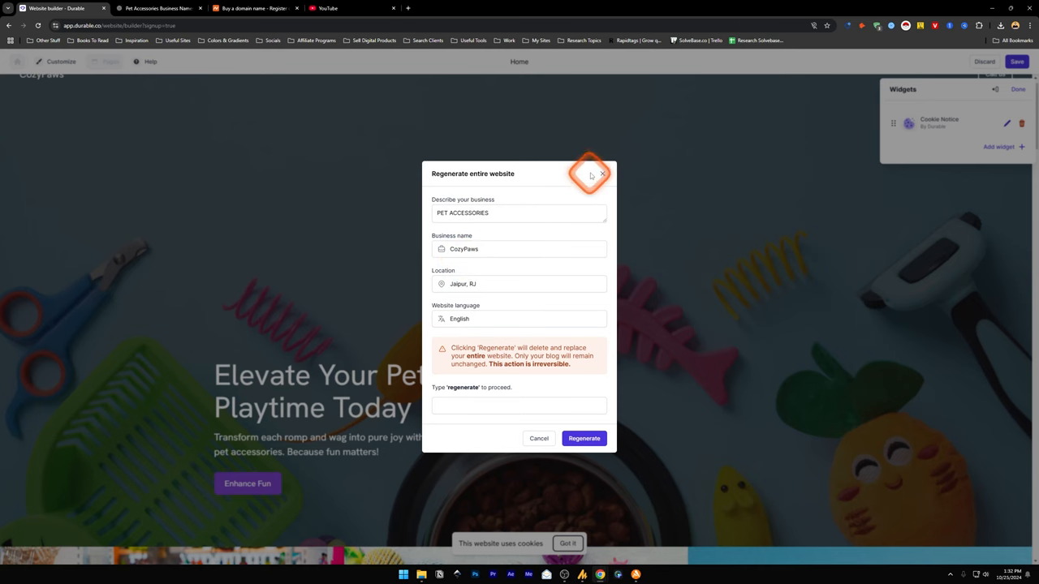
click(603, 174)
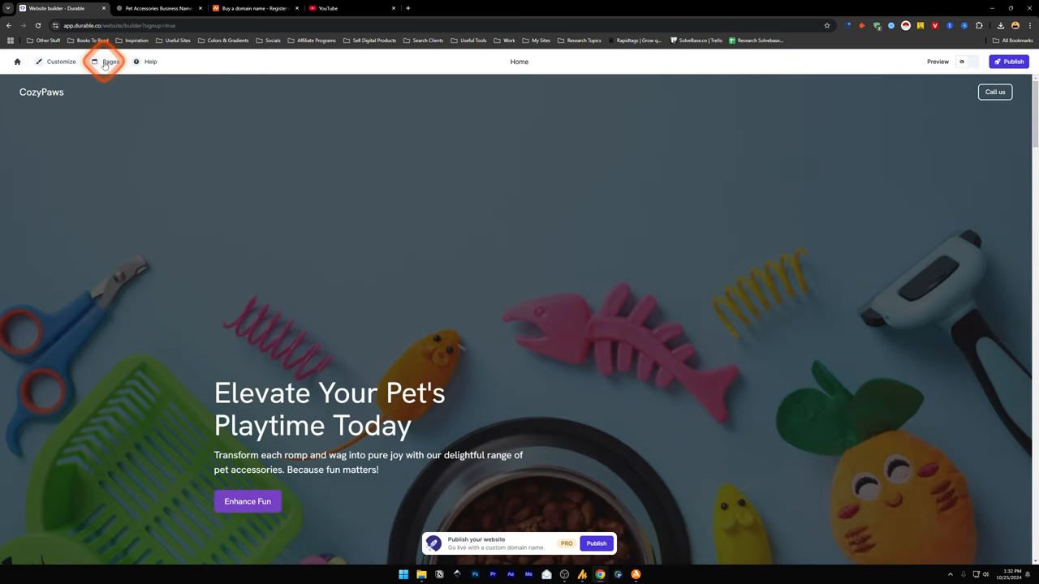
click(112, 62)
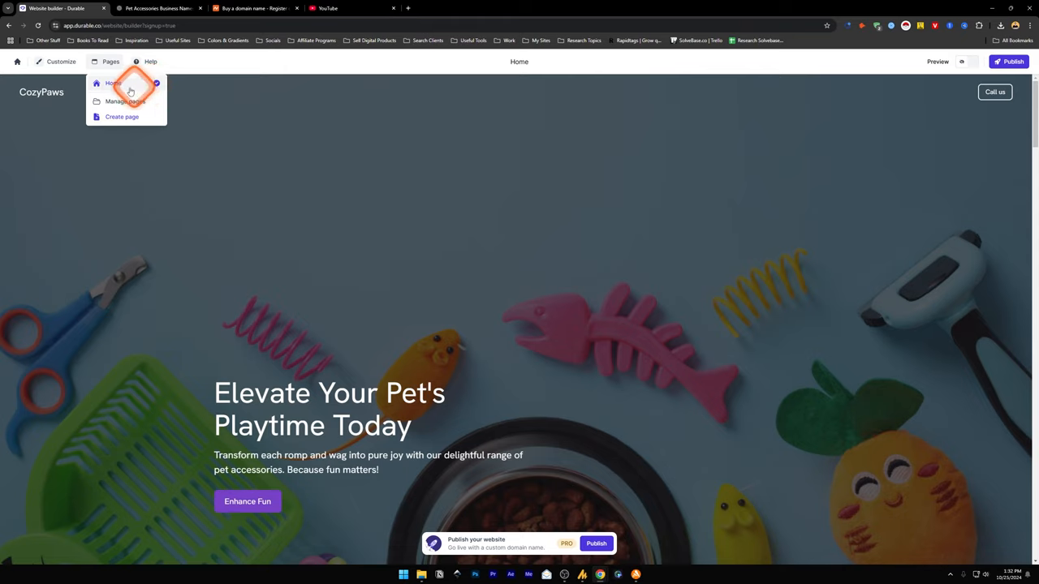
click(125, 101)
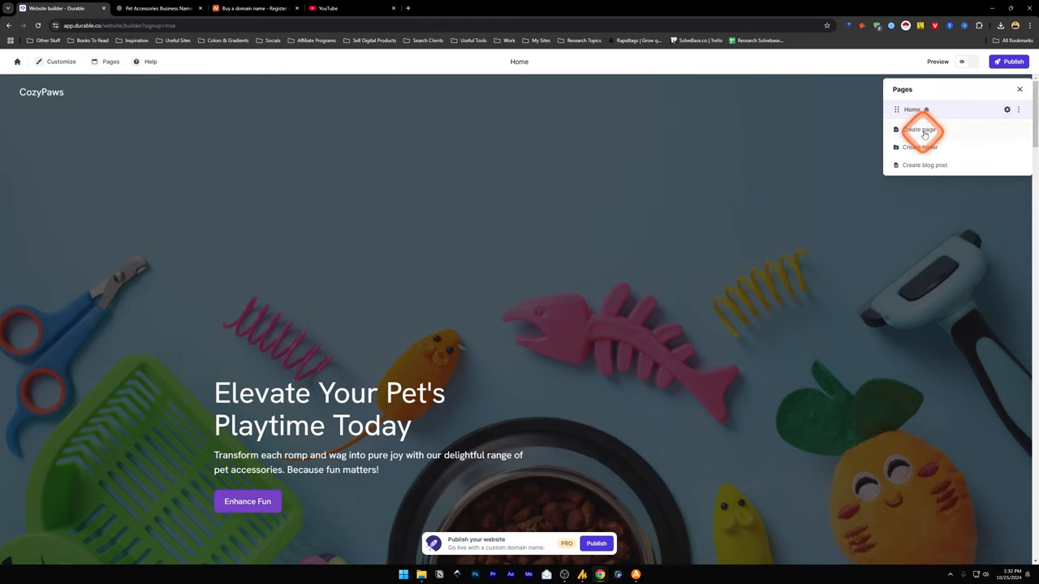
mouse_move(939, 165)
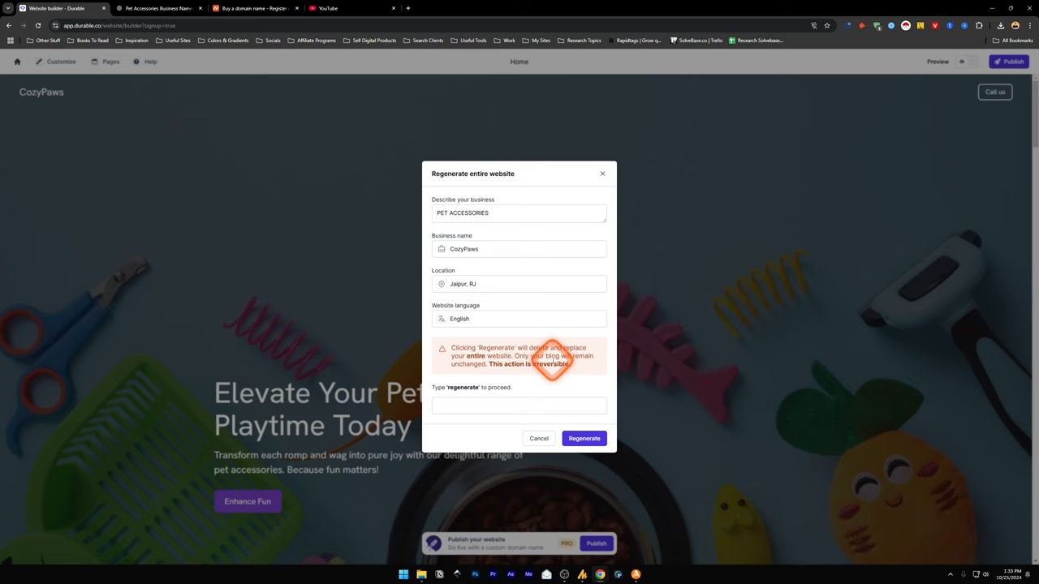
click(539, 438)
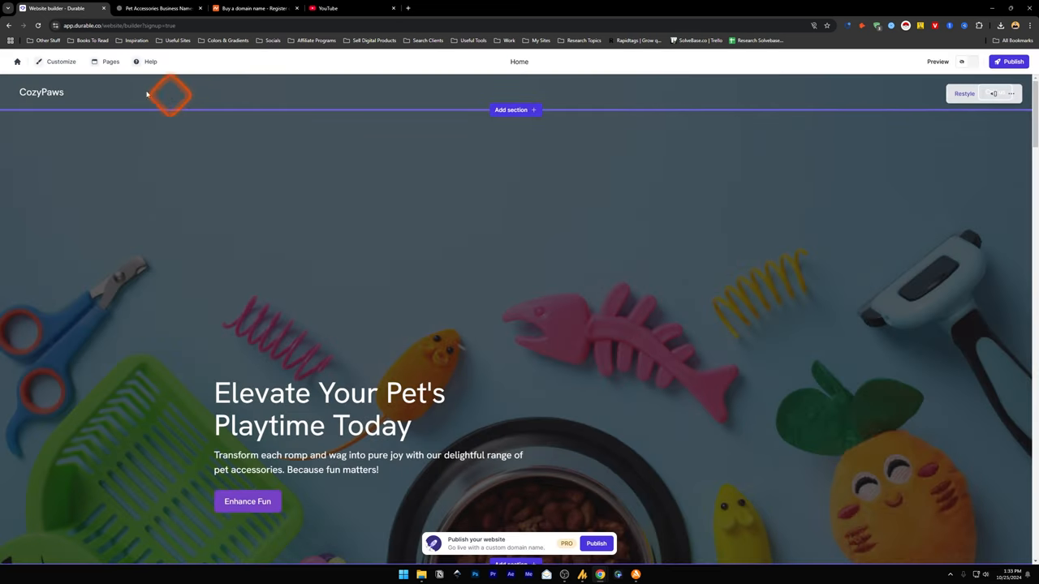
Bring up the Add page templates list (Blank page, Blog post, About, Contact, Services, Team, FAQ).
click(110, 61)
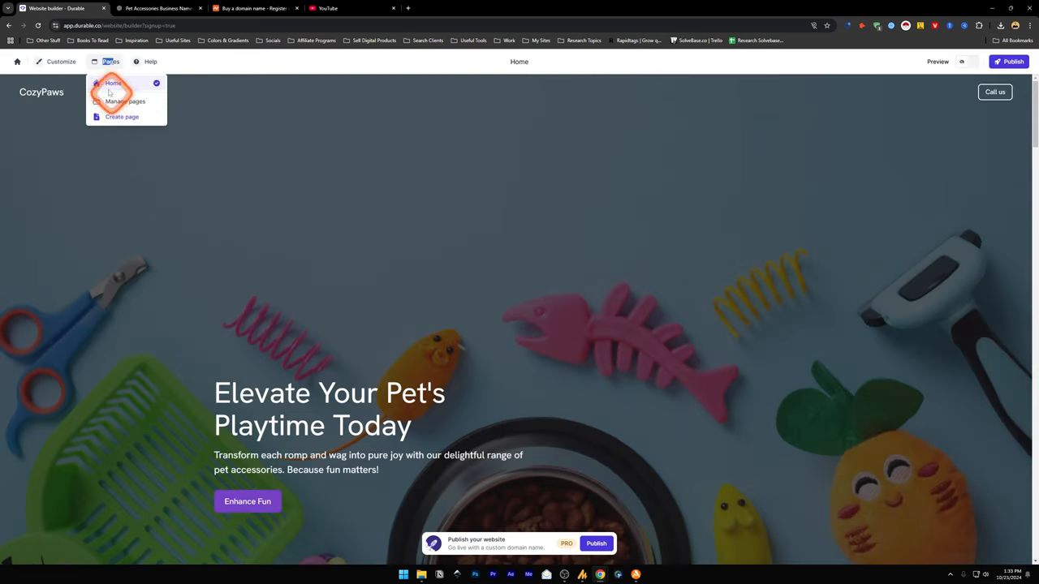
click(122, 116)
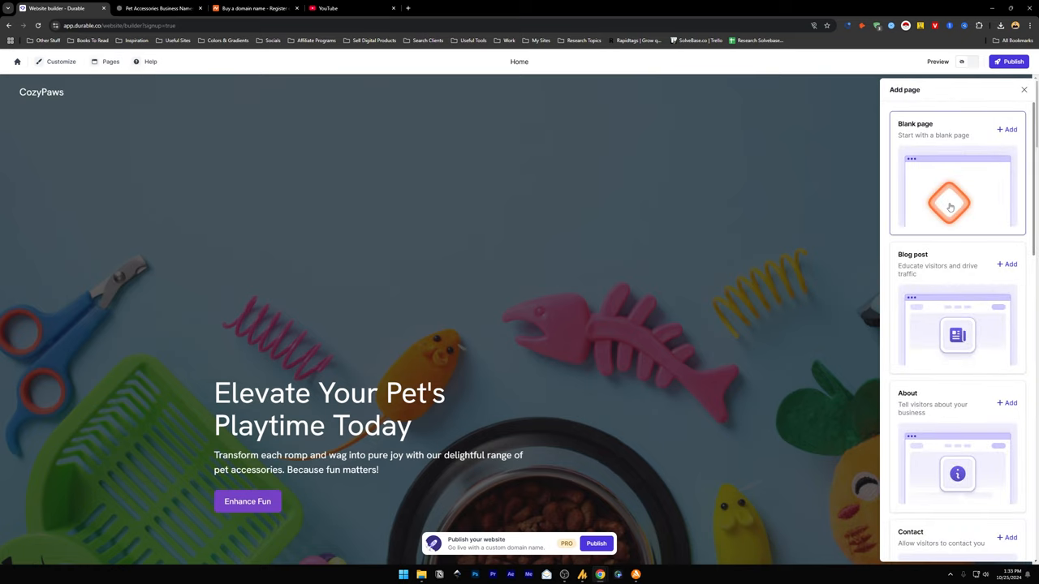
mouse_move(957, 185)
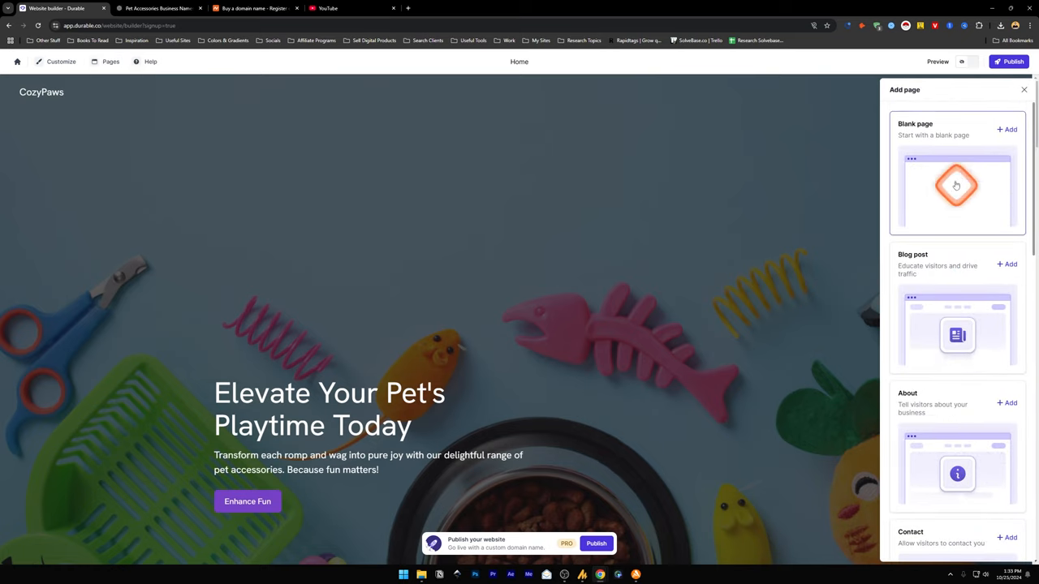
scroll(down, 3)
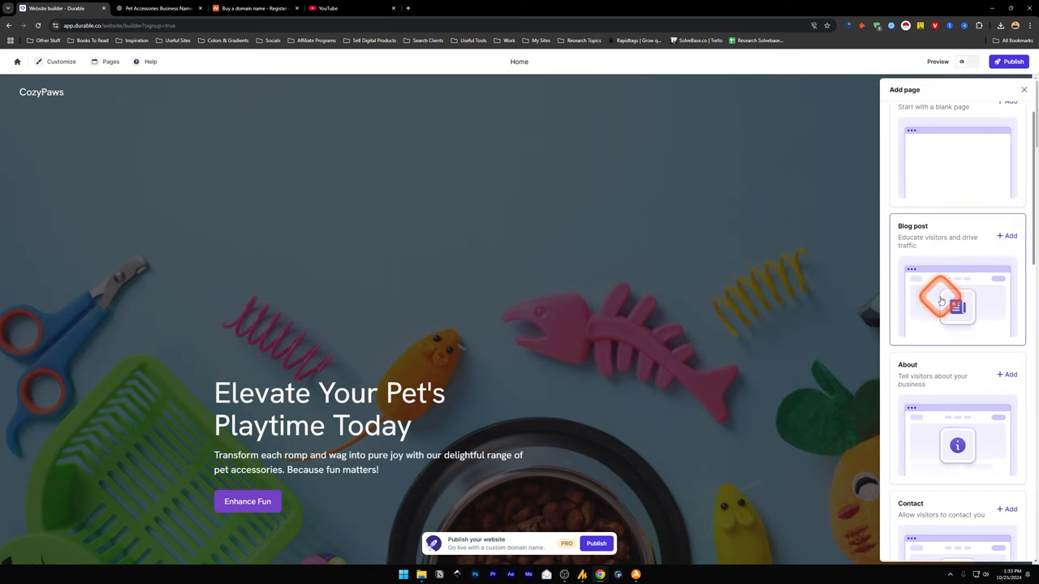
scroll(down, 3)
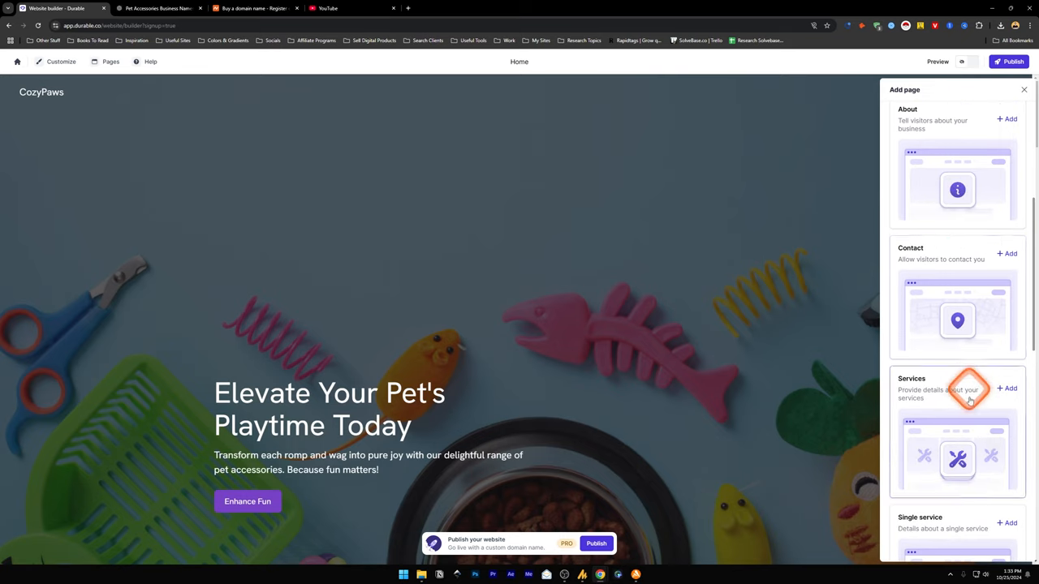
scroll(down, 3)
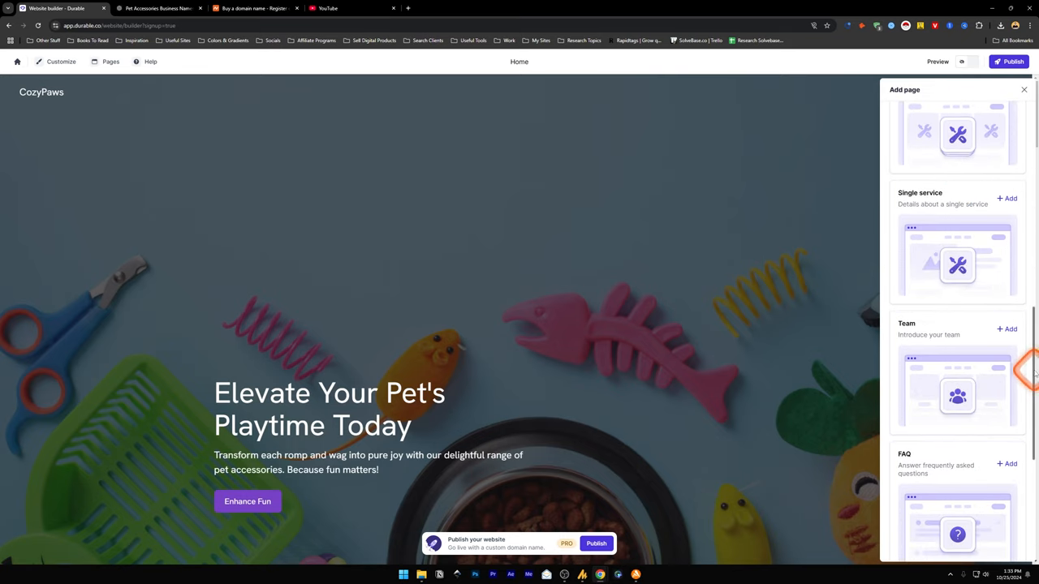
scroll(down, 3)
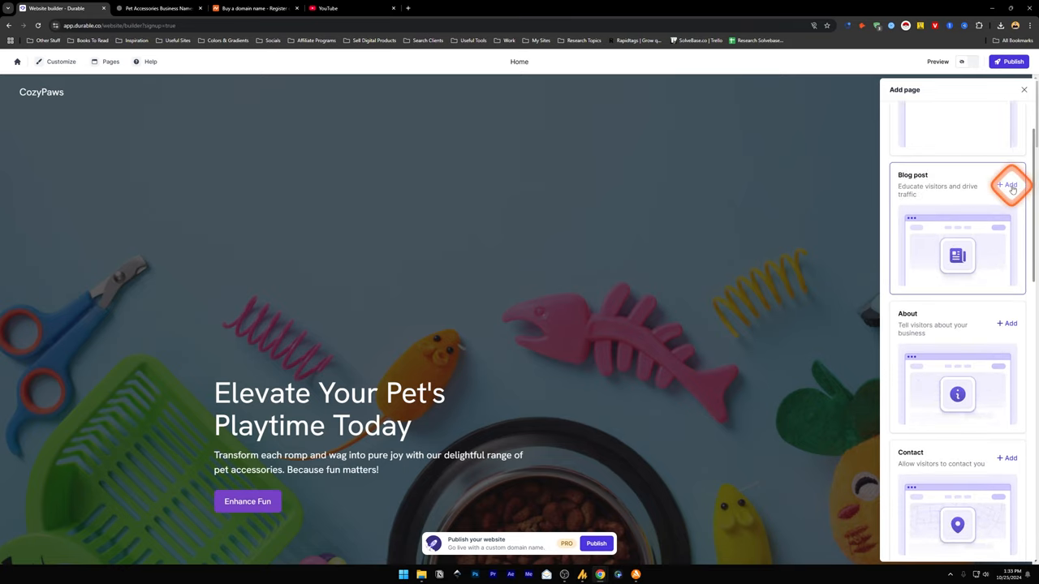
Generate and save the draft blog post 'Essential Pet Accessories Every New Owner Needs' from the pet-accessories topic suggestion.
click(1007, 185)
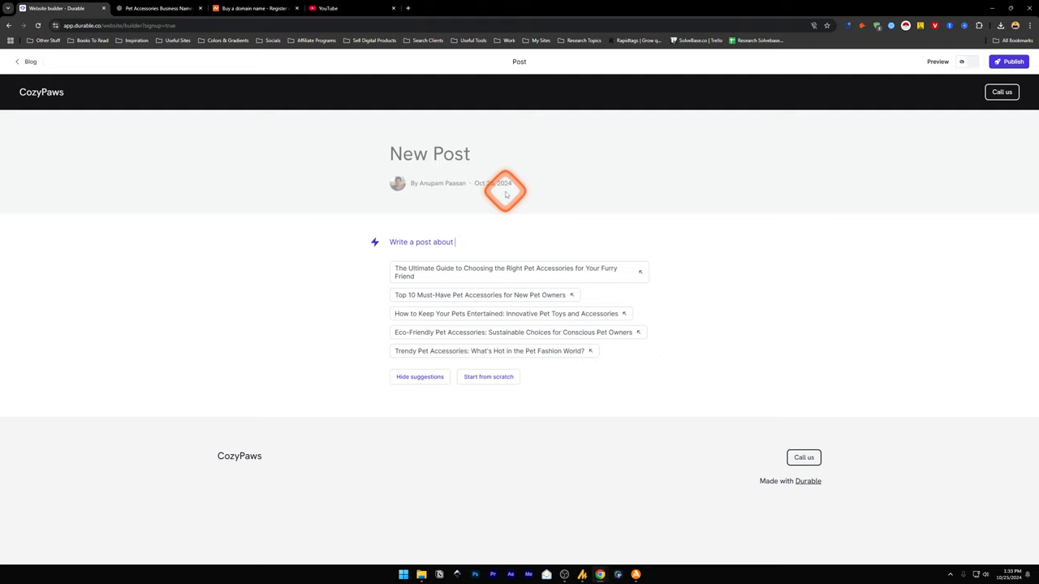
mouse_move(495, 153)
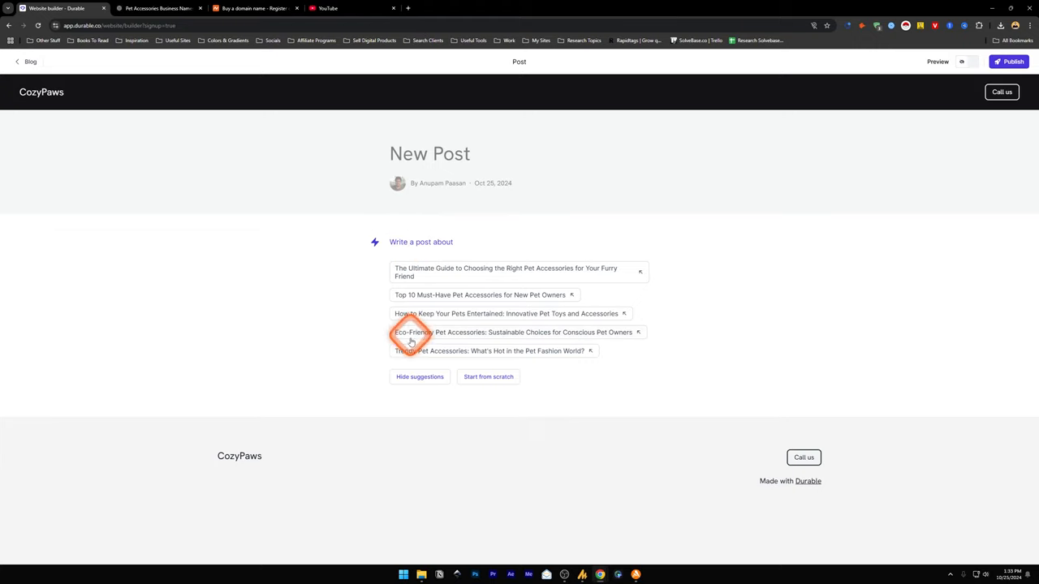
mouse_move(462, 319)
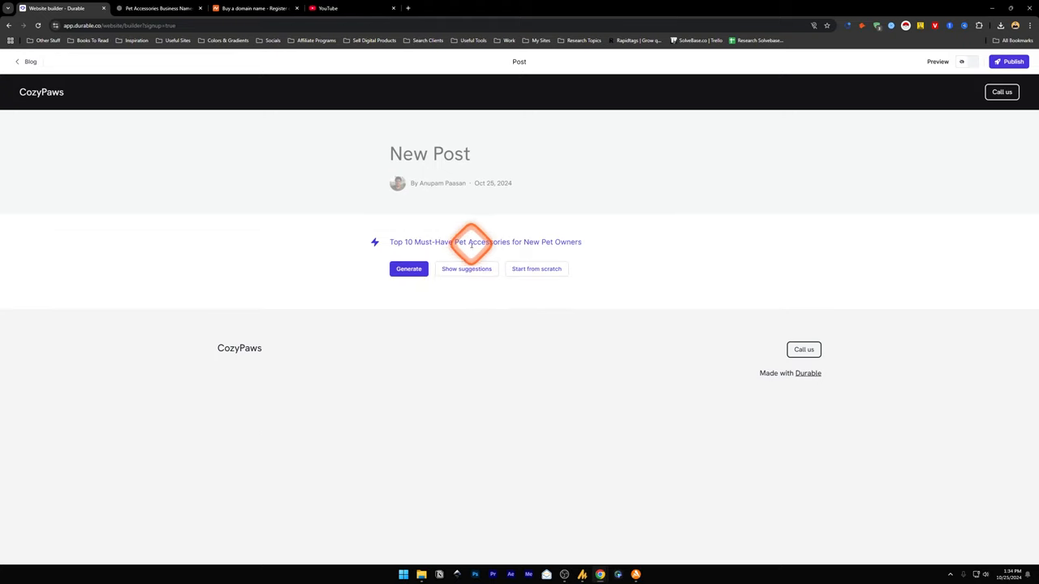
click(408, 269)
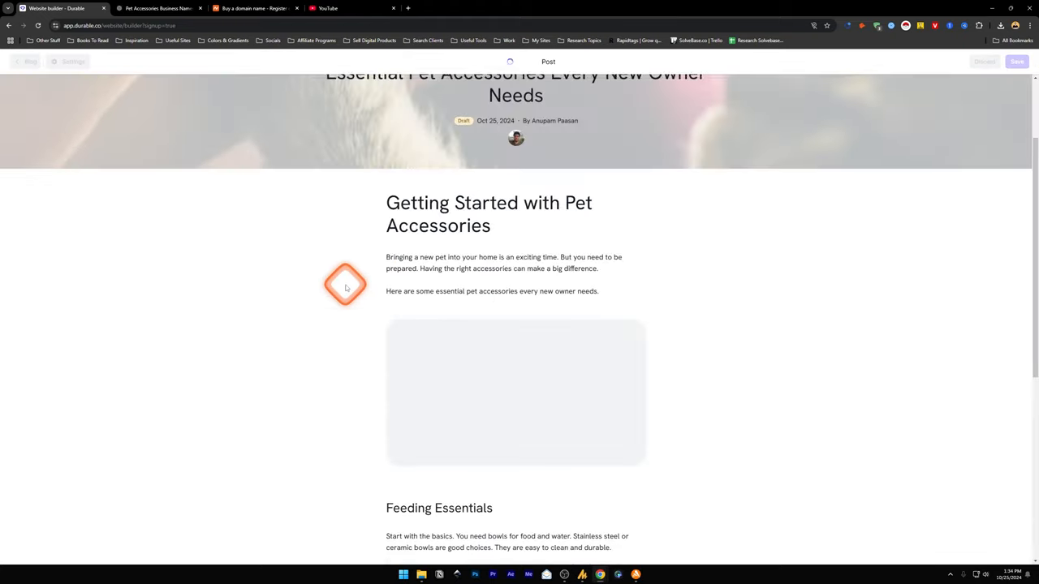
scroll(down, 3)
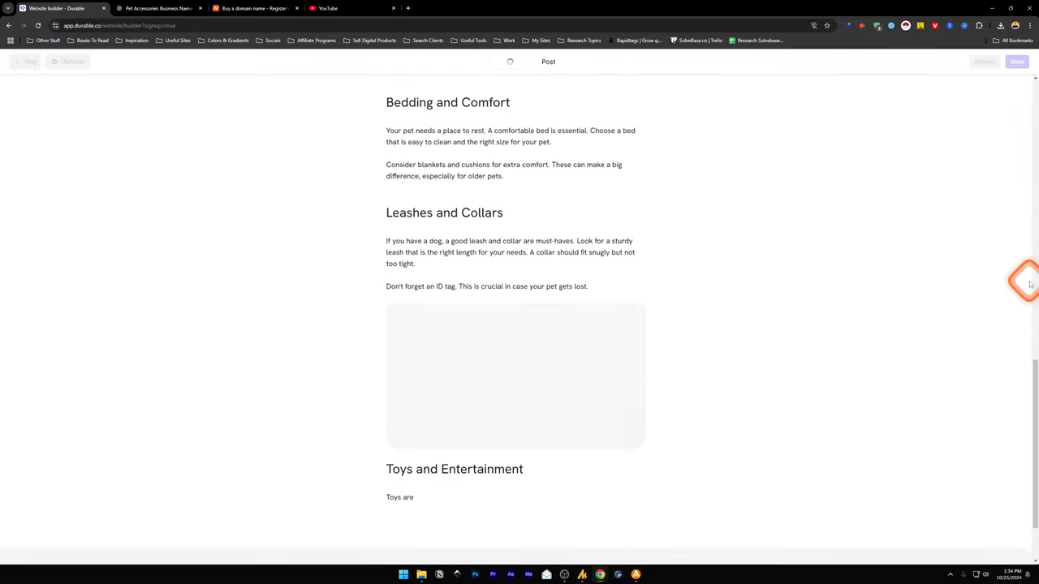
scroll(down, 3)
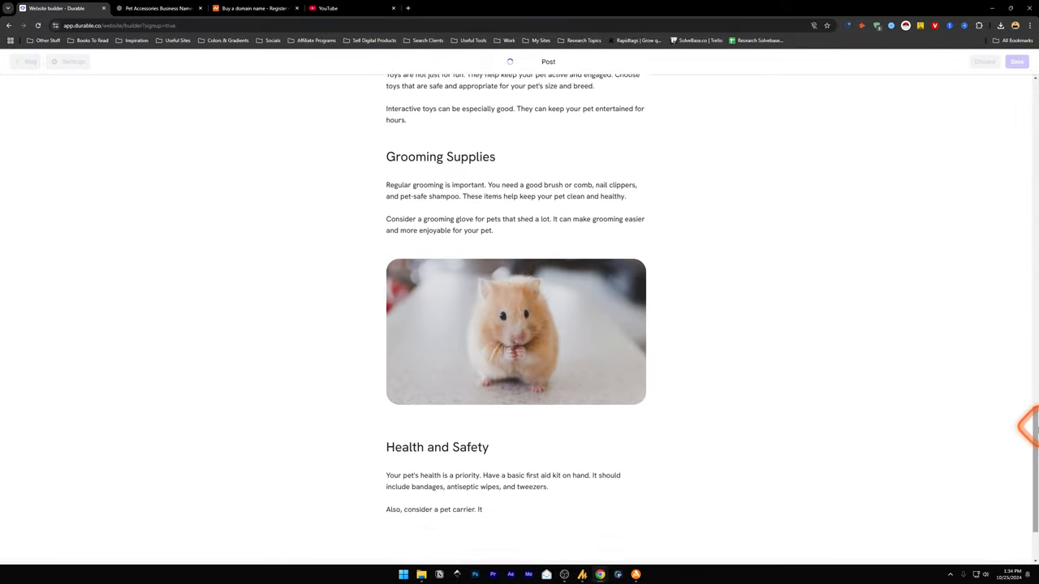
scroll(up, 3)
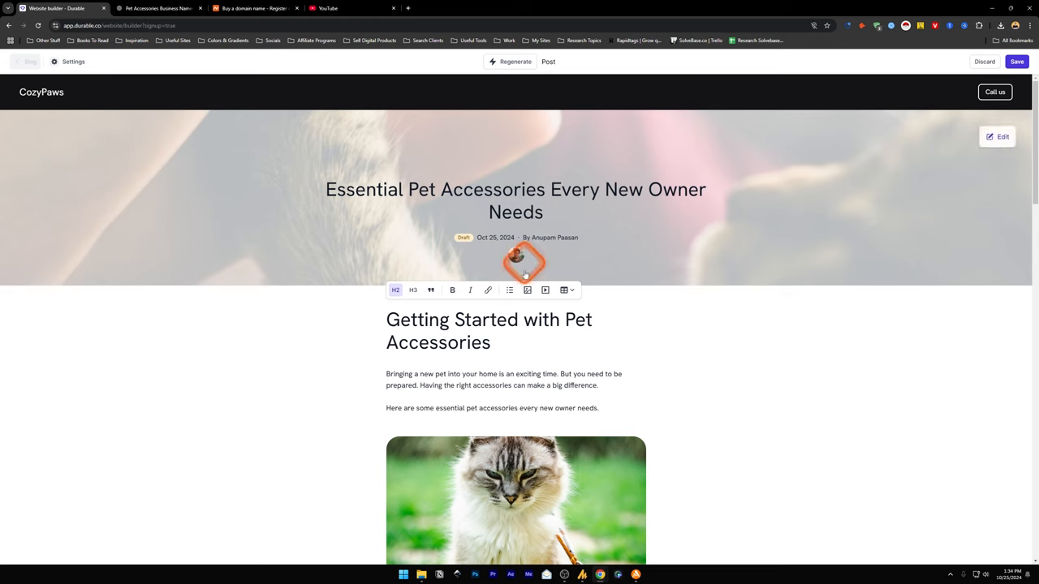
scroll(down, 3)
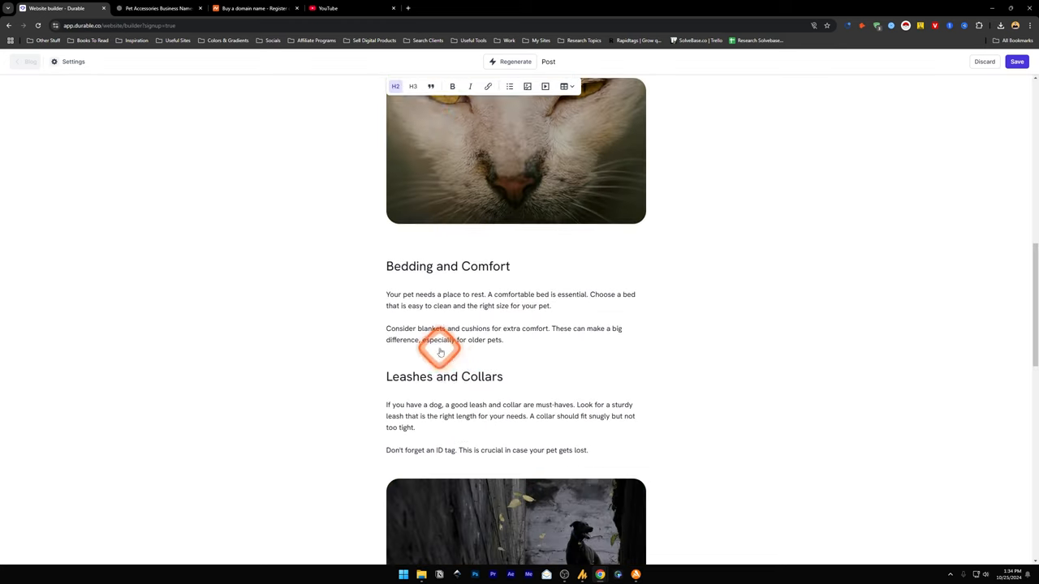
scroll(up, 3)
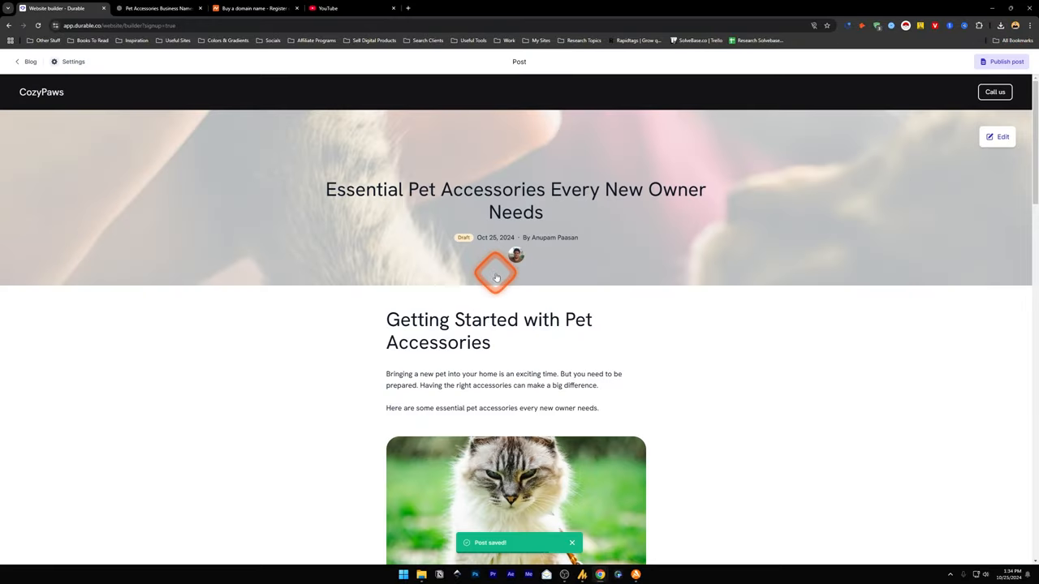
click(17, 62)
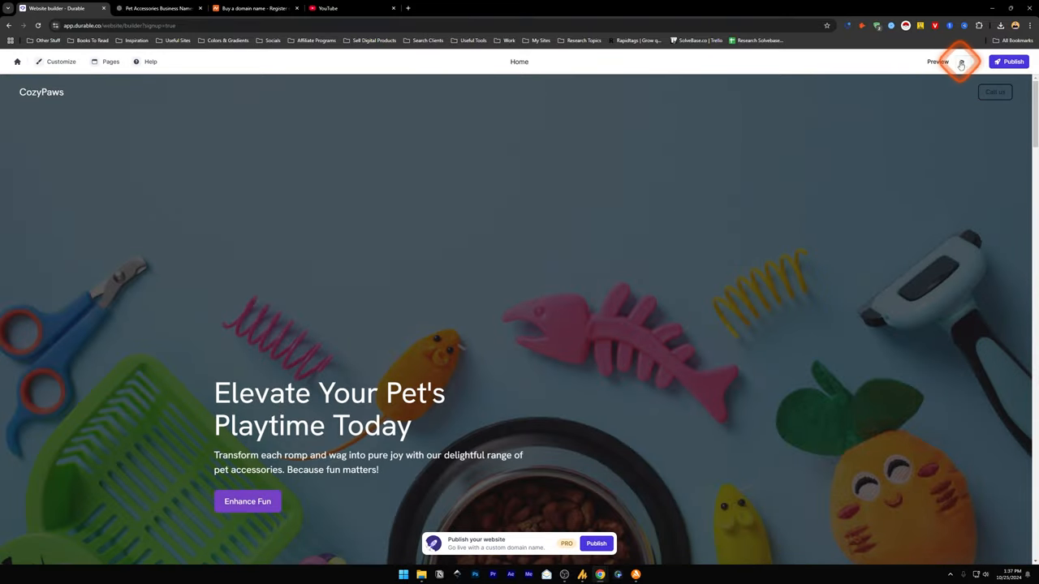
click(938, 61)
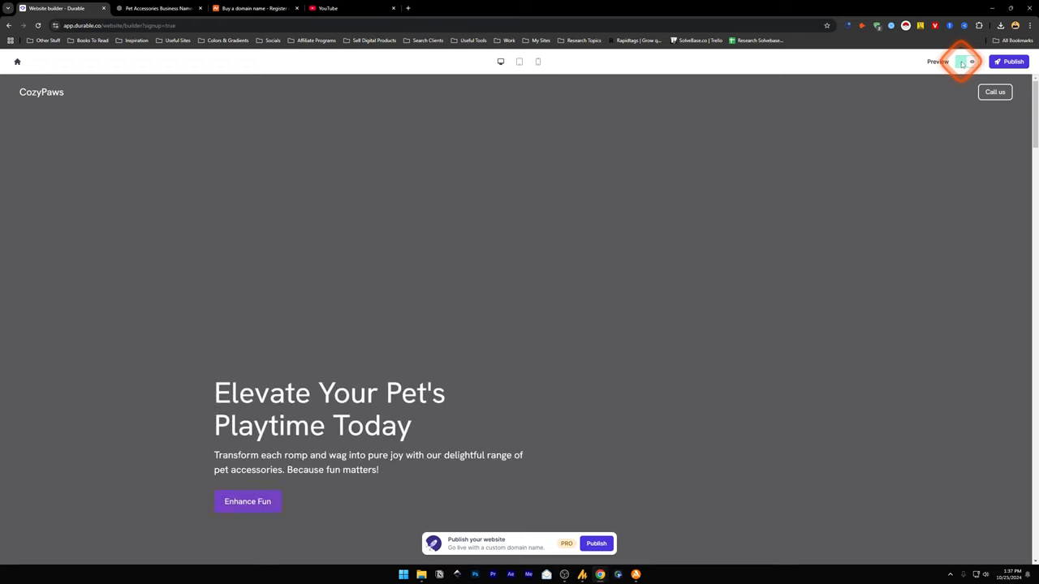
scroll(down, 3)
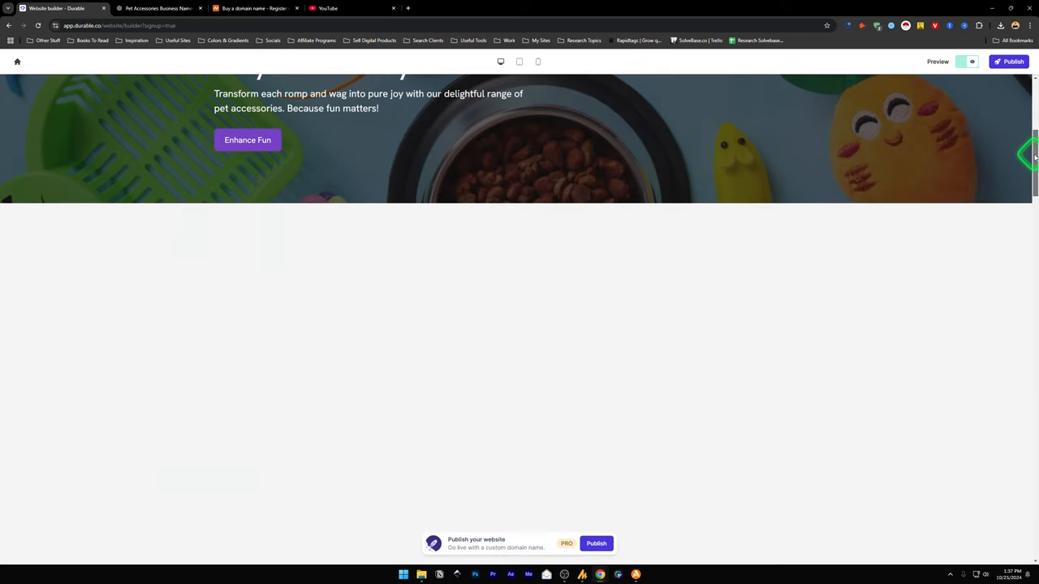
scroll(up, 3)
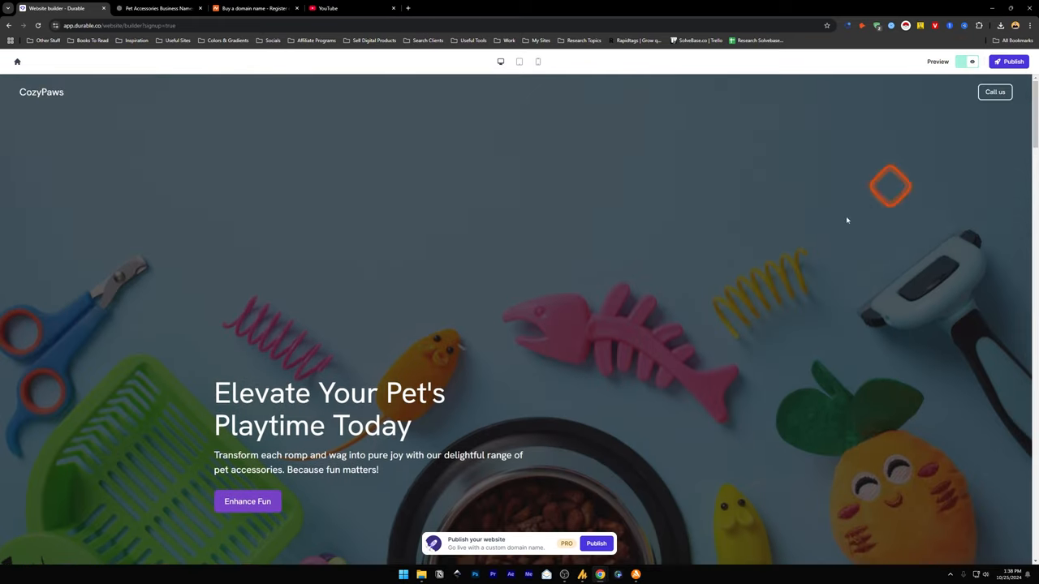
scroll(down, 3)
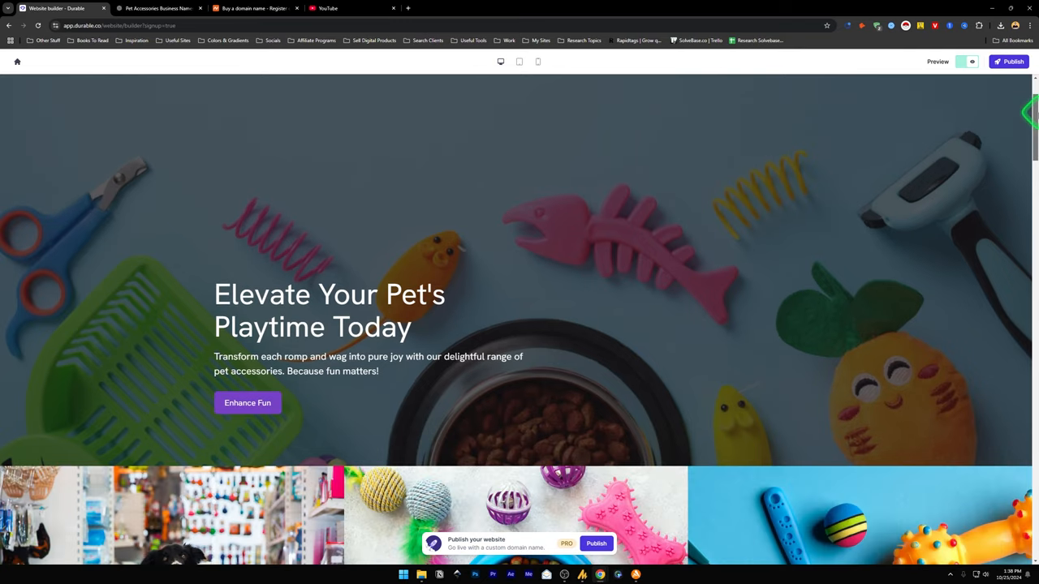
scroll(down, 3)
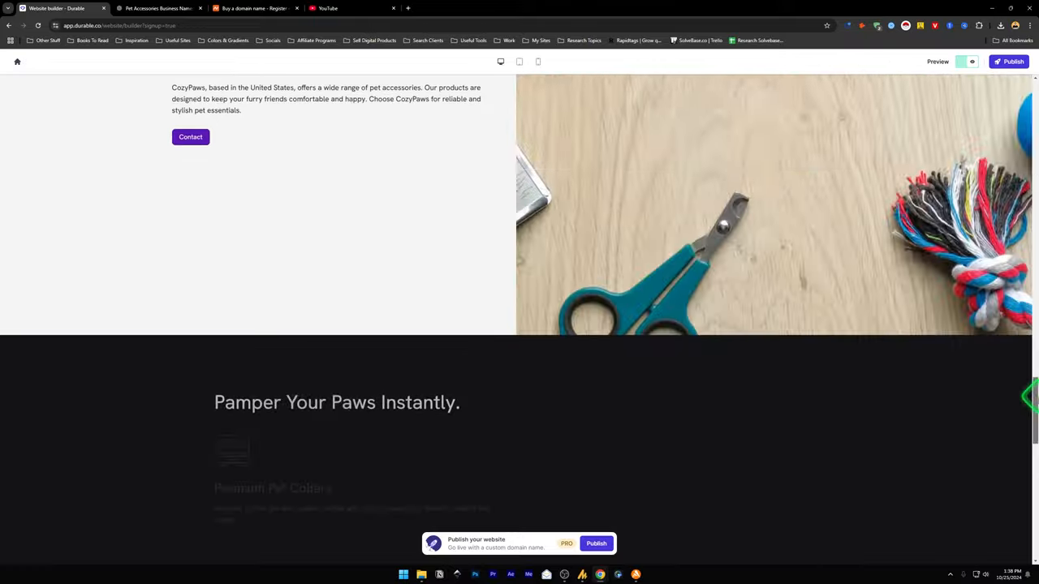
scroll(down, 3)
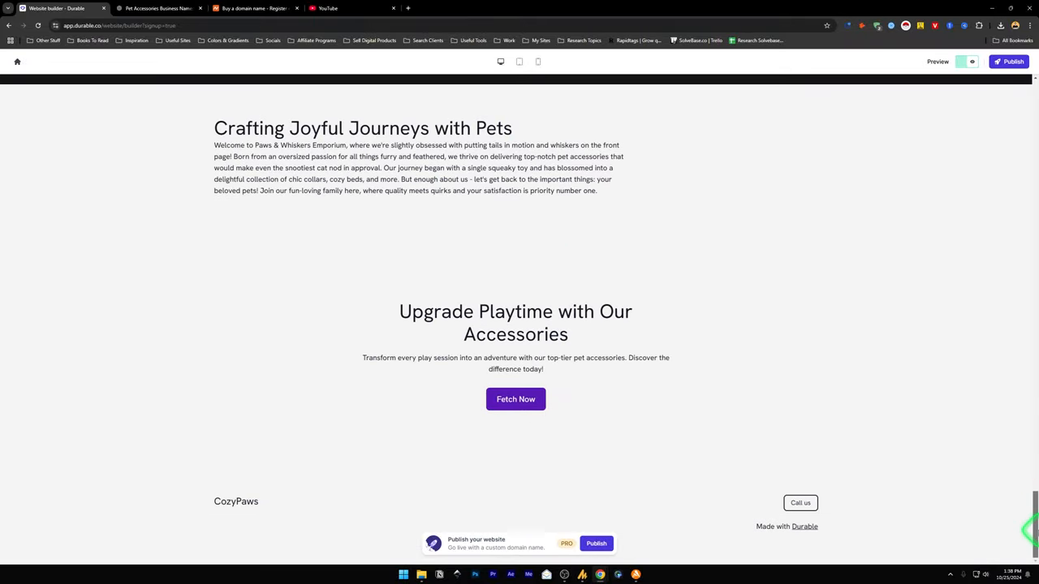
scroll(up, 3)
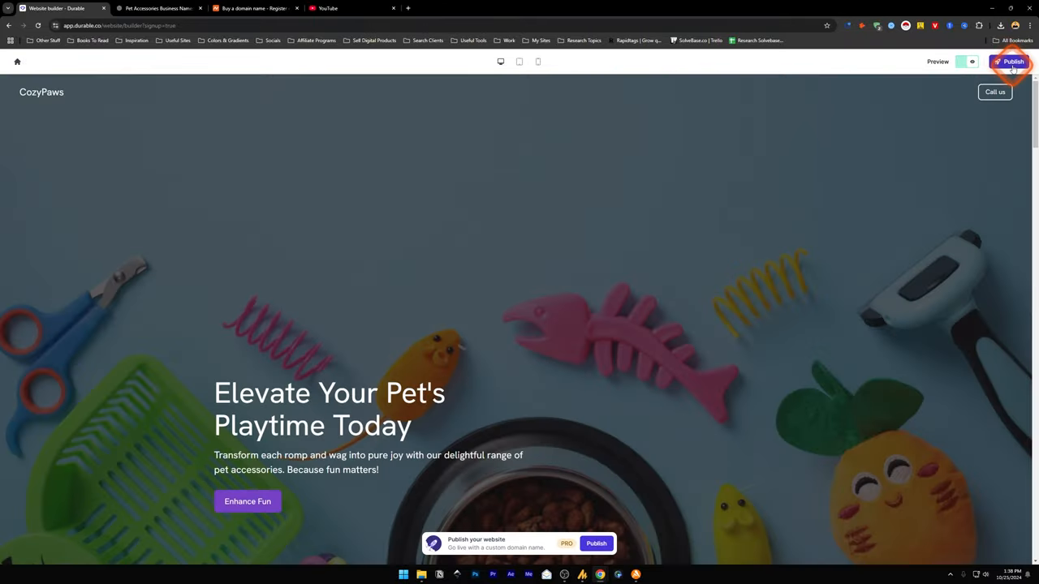
click(1010, 61)
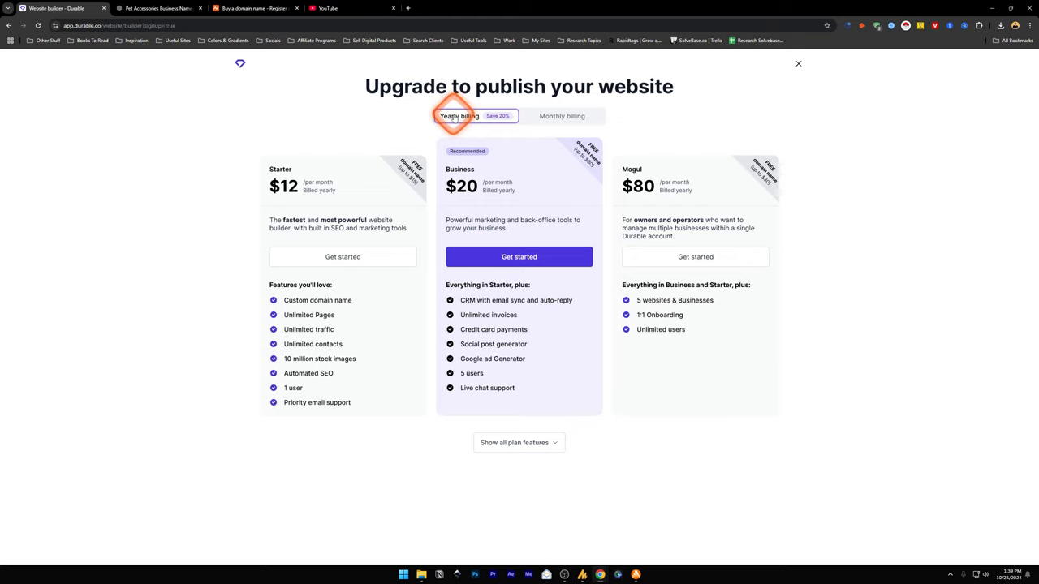
click(561, 115)
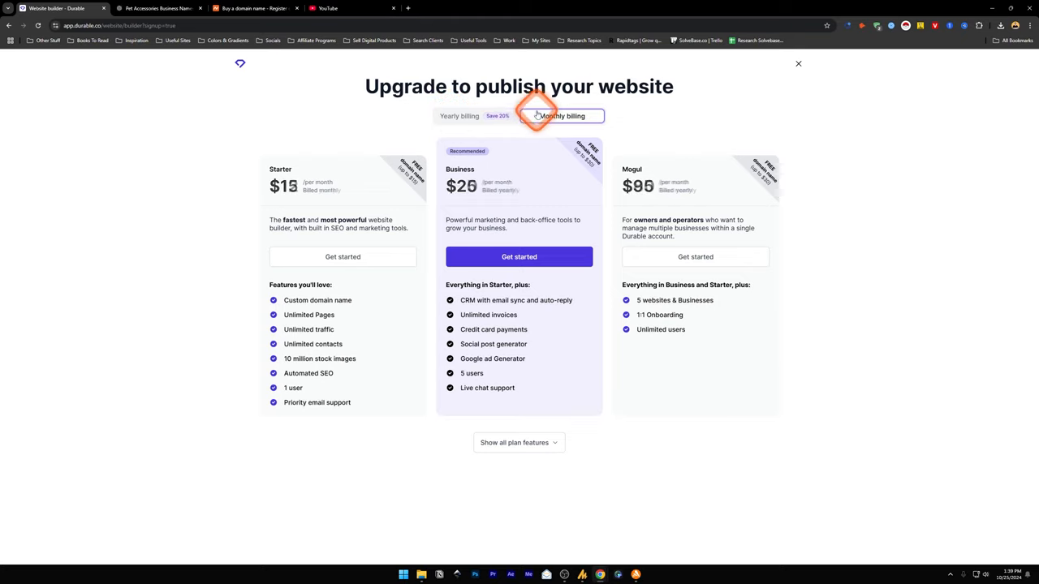
click(562, 115)
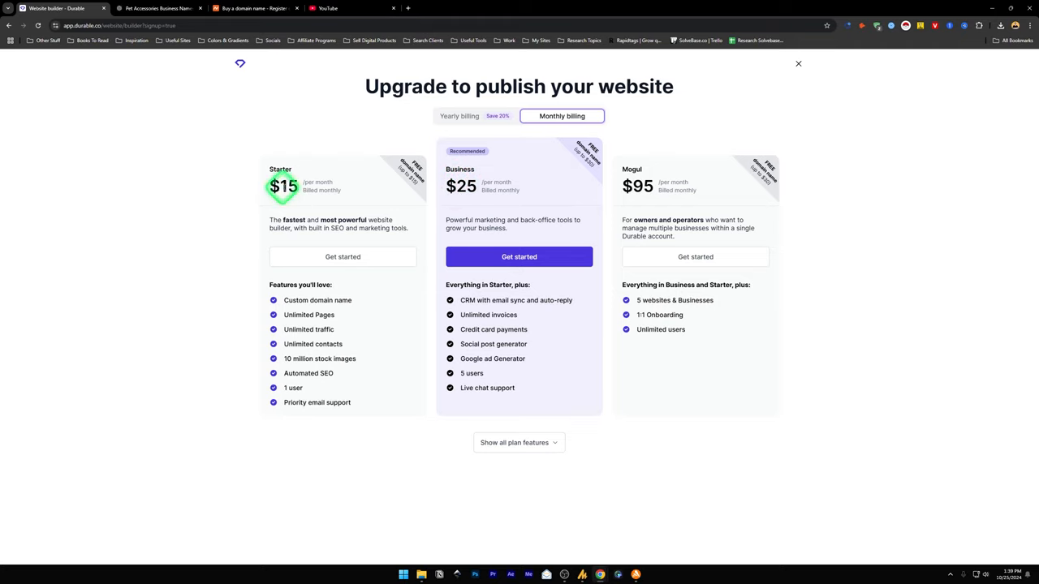
mouse_move(613, 160)
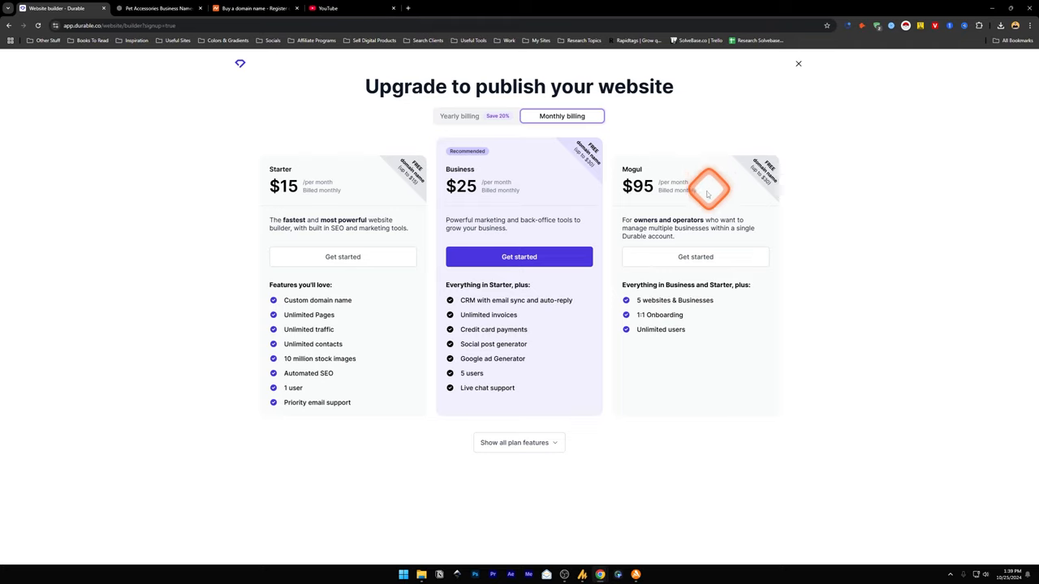
mouse_move(371, 173)
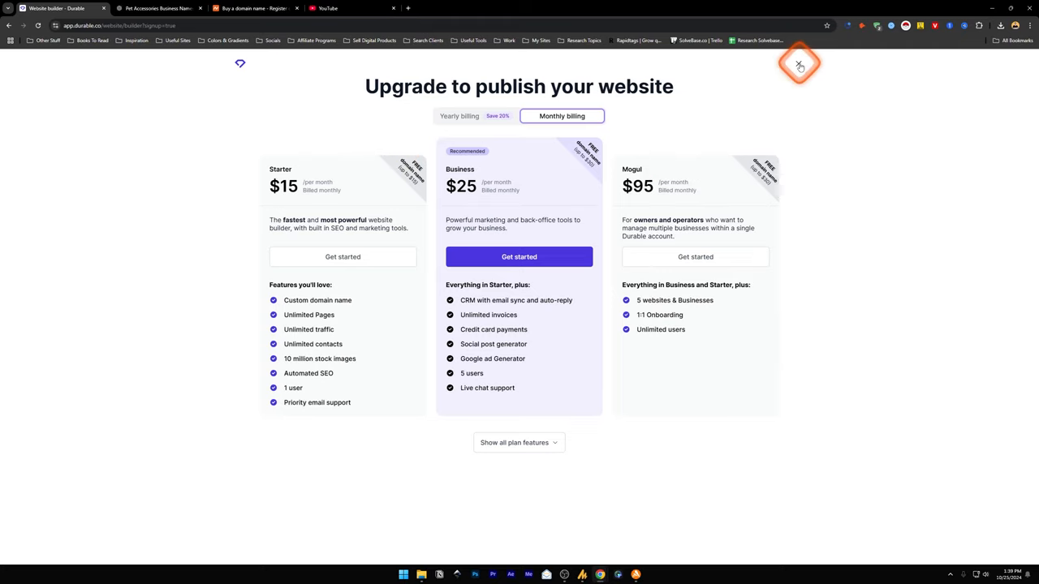
click(799, 65)
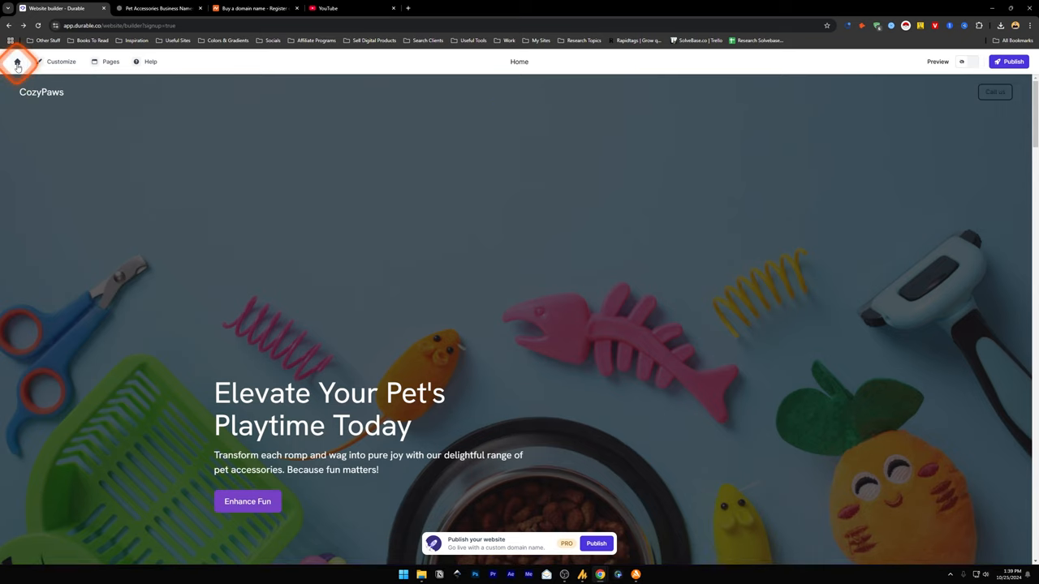
Return from the site editor to the CozyPaws business dashboard Home overview.
click(16, 63)
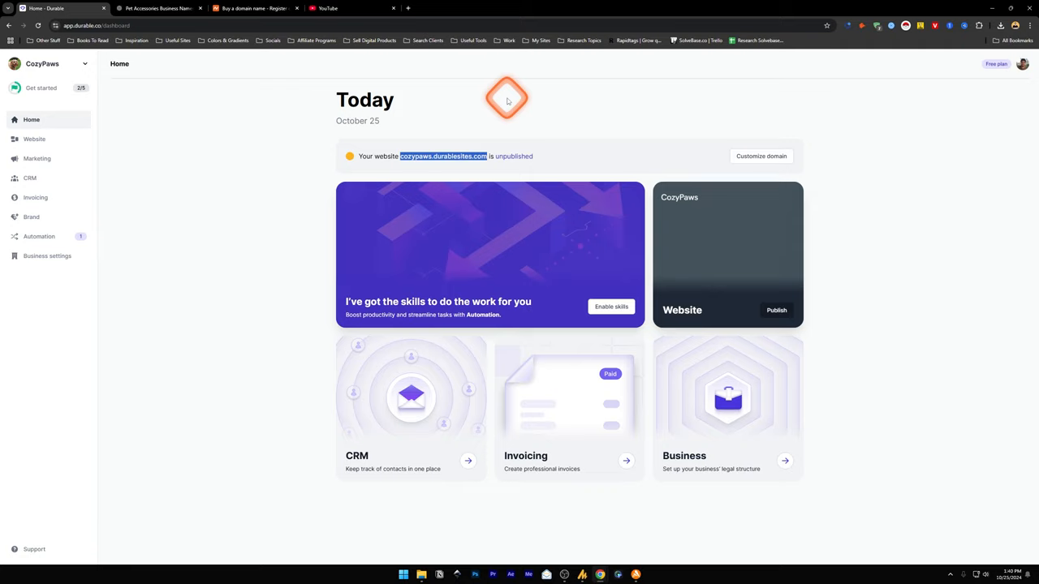
mouse_move(73, 158)
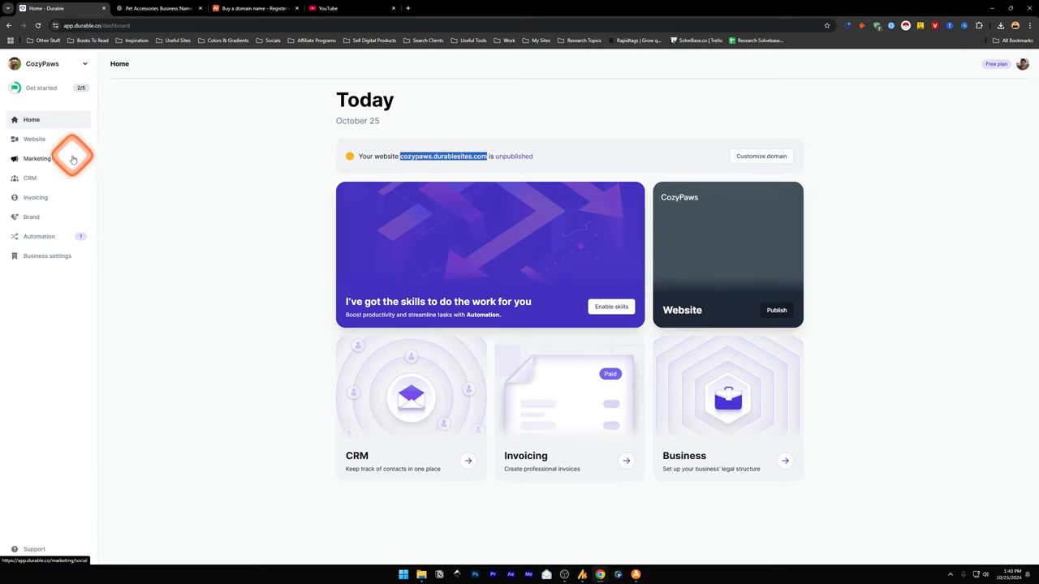
Generate a brand kit for CozyPaws from the Brand page.
click(31, 217)
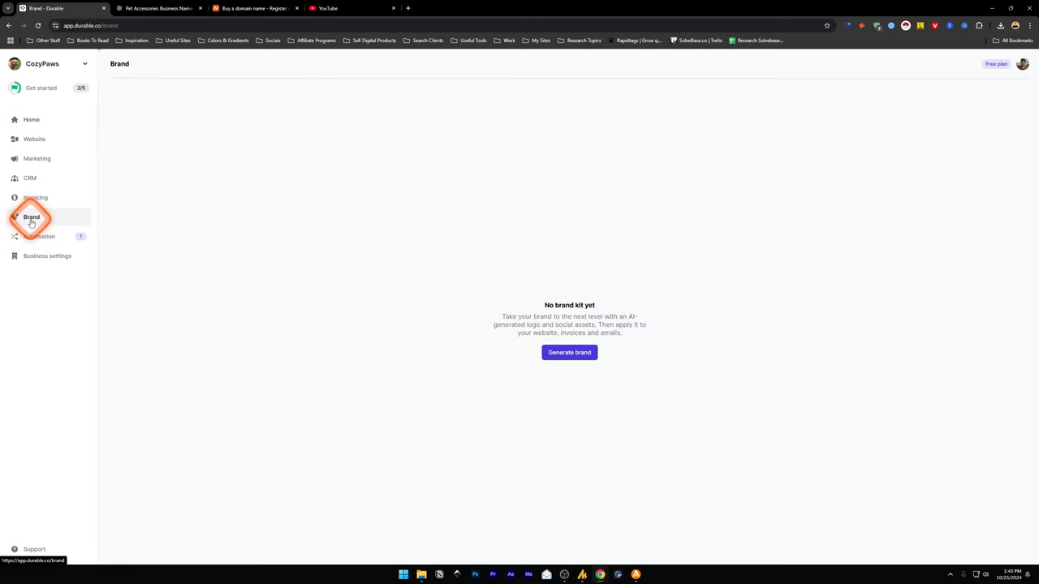
click(568, 353)
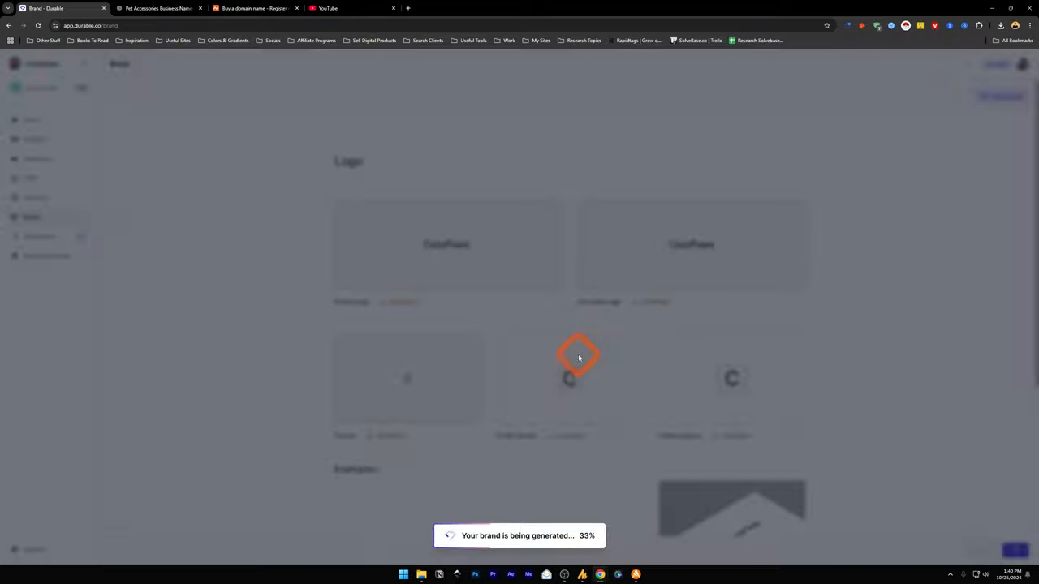
scroll(down, 3)
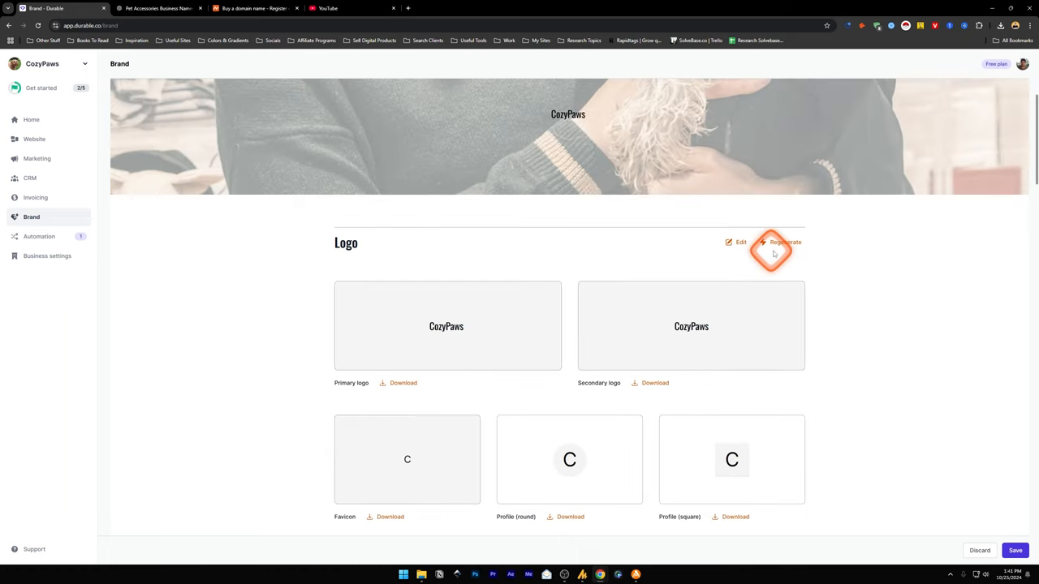
Regenerate the logo options and apply the striped paw-print logo to the brand kit.
click(780, 242)
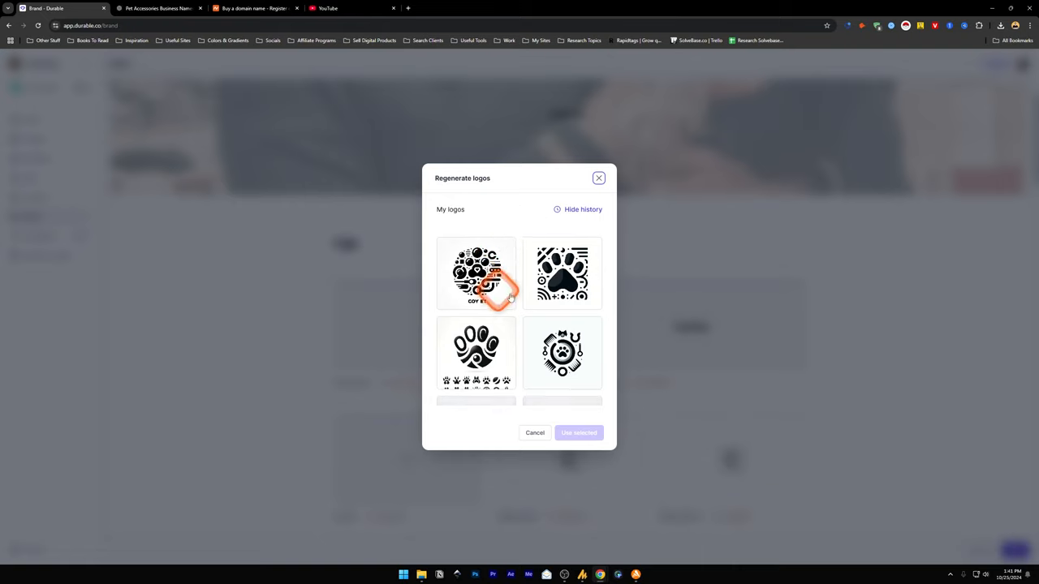
click(561, 274)
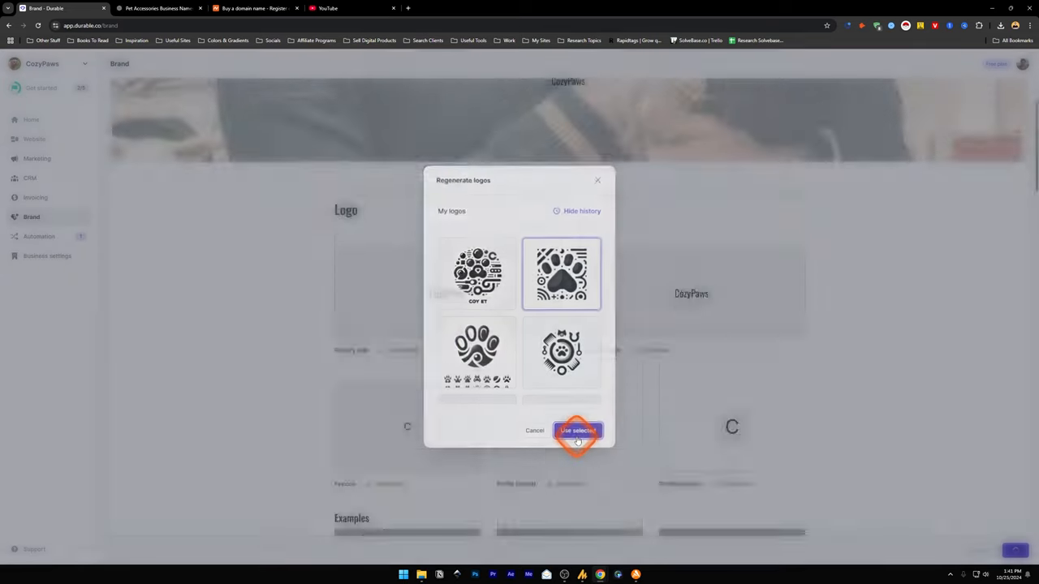
click(36, 197)
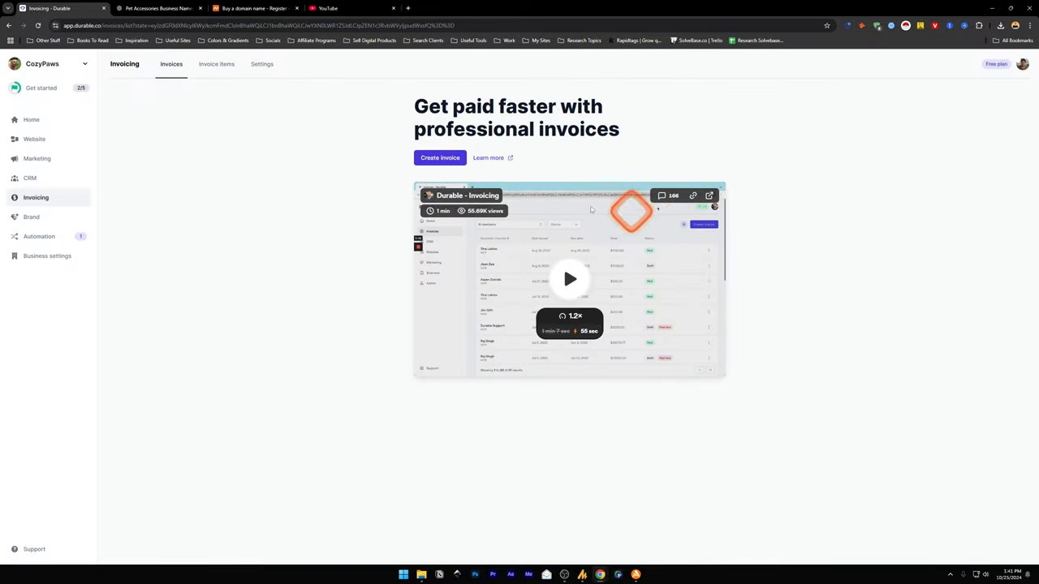
Check the Automation feed, then show the Business settings Details with CozyPaws name and description.
click(39, 236)
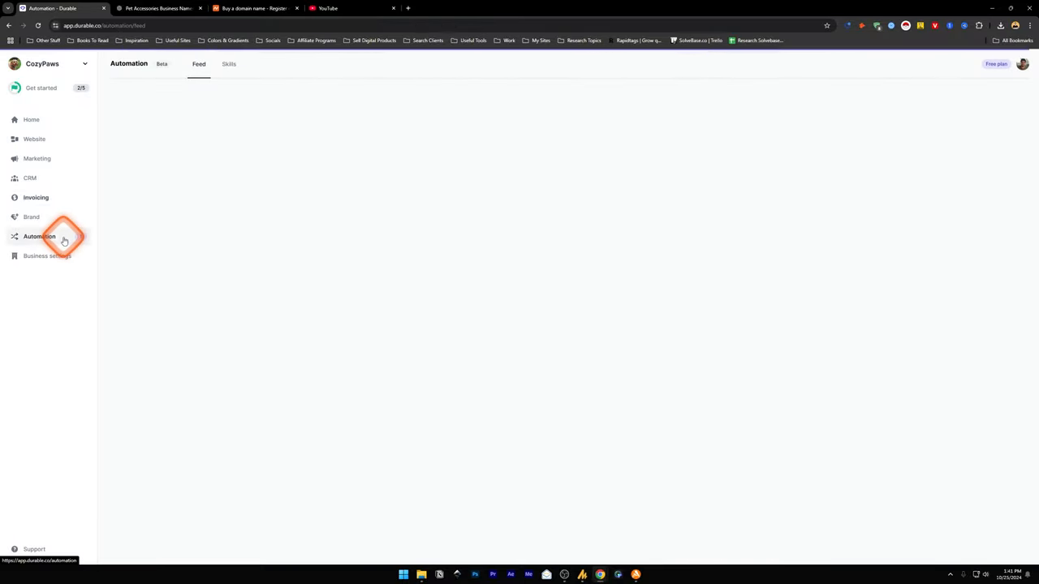
click(47, 256)
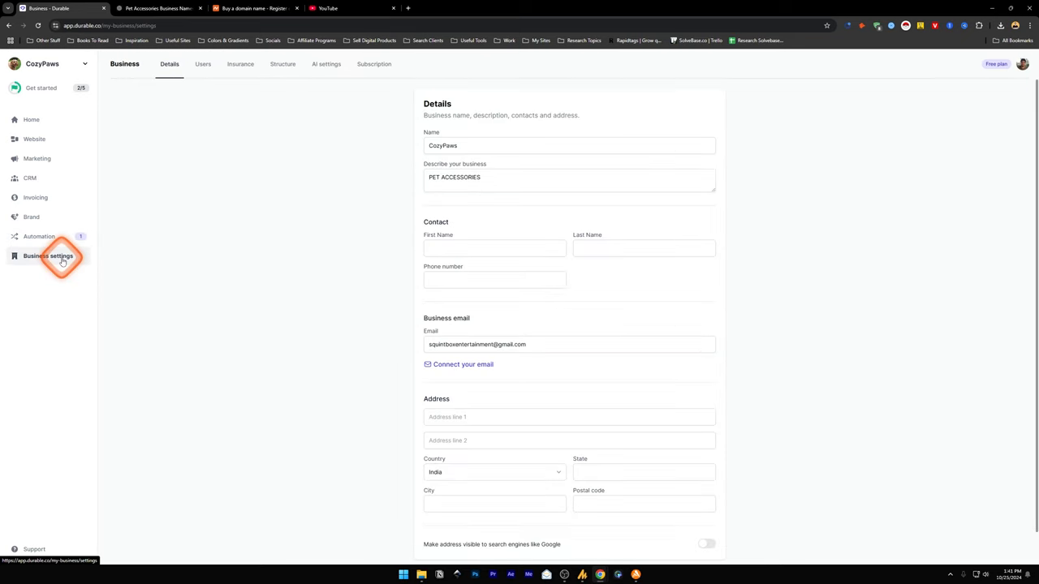
mouse_move(414, 239)
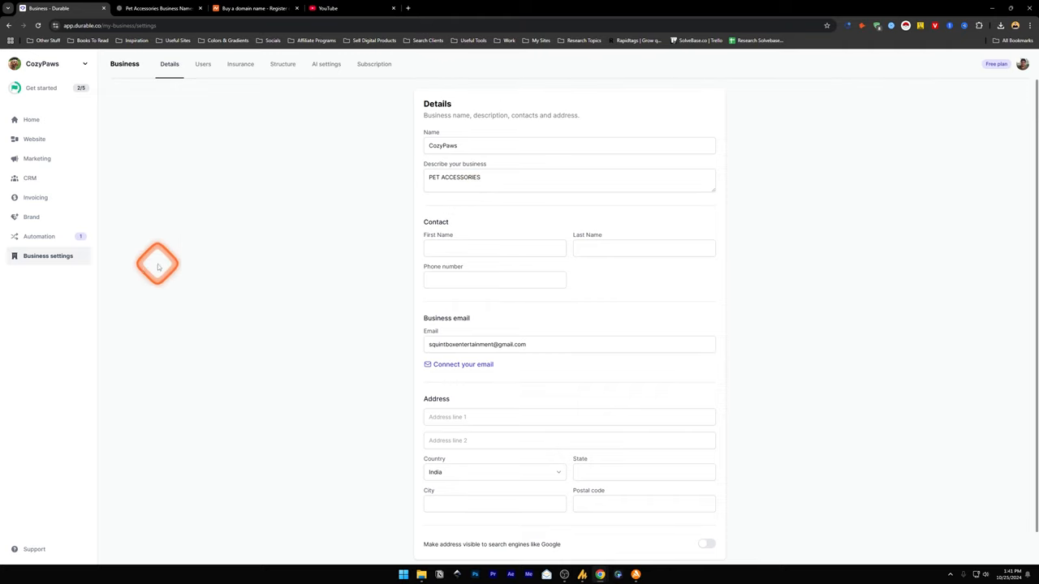
Show the CRM Contacts page with its empty contact list.
click(30, 178)
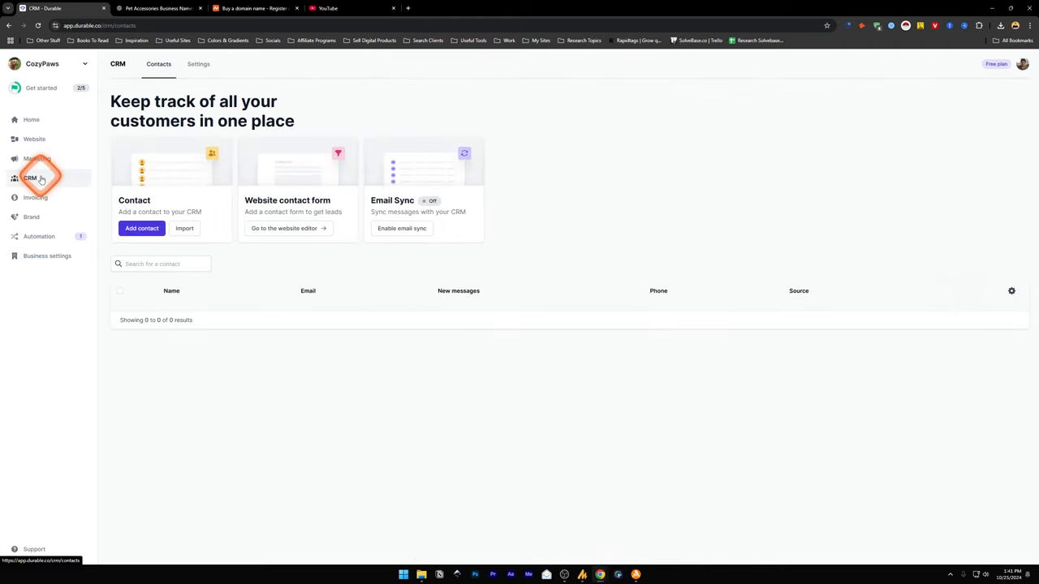
mouse_move(279, 190)
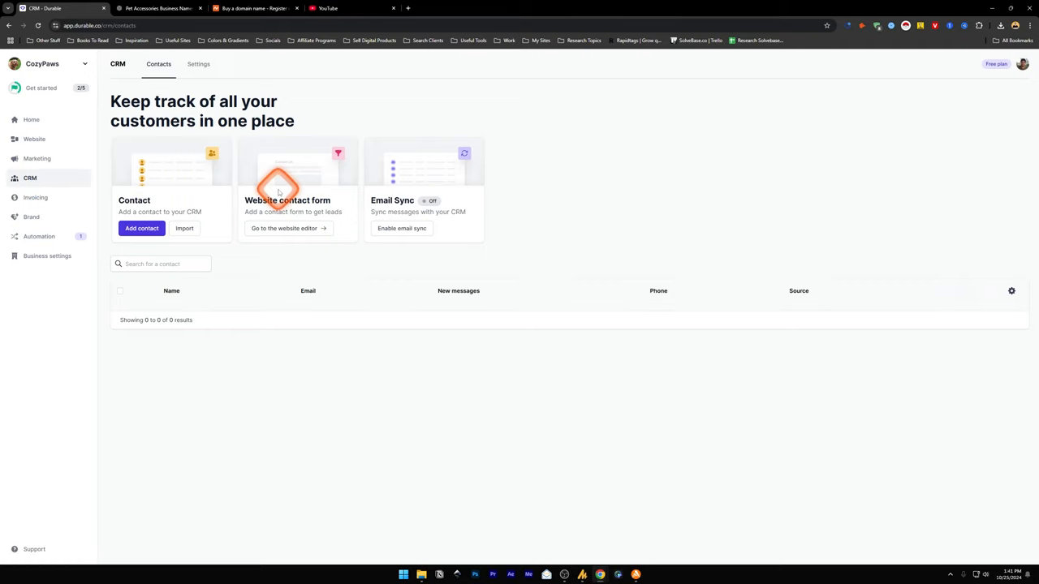
mouse_move(160, 191)
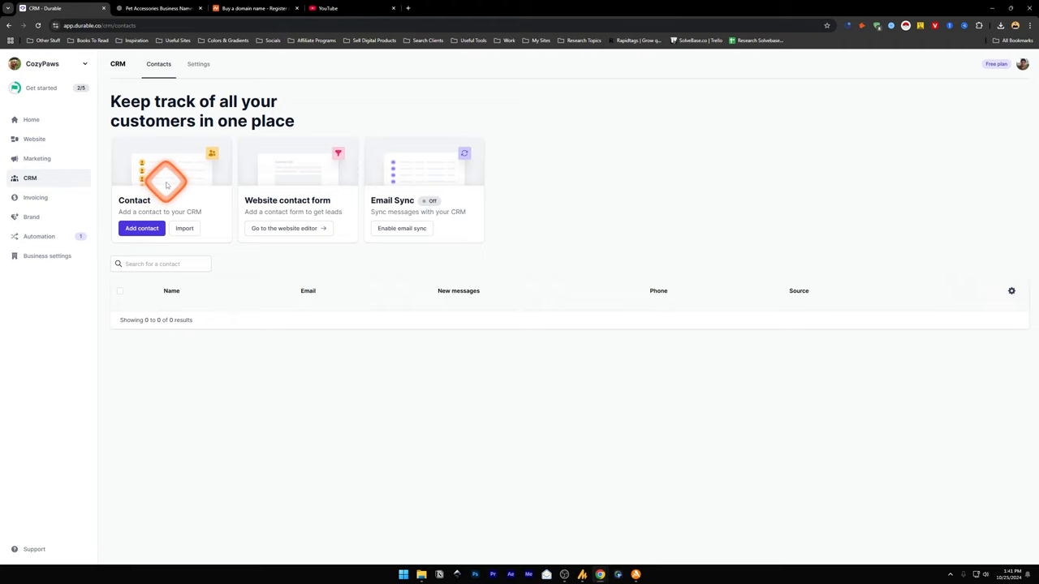
mouse_move(220, 364)
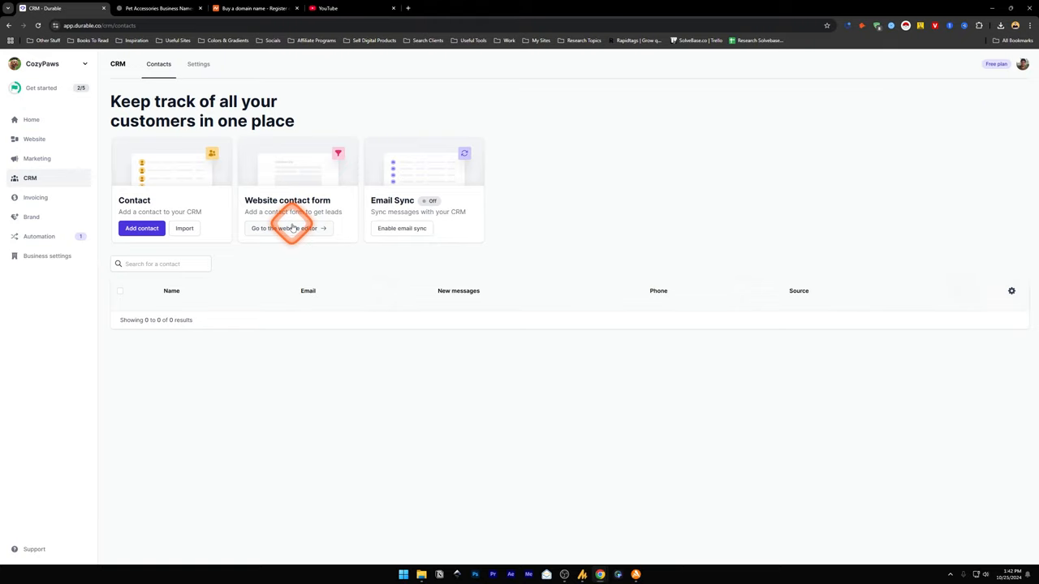
Show the Website overview for the unpublished CozyPaws site.
click(35, 139)
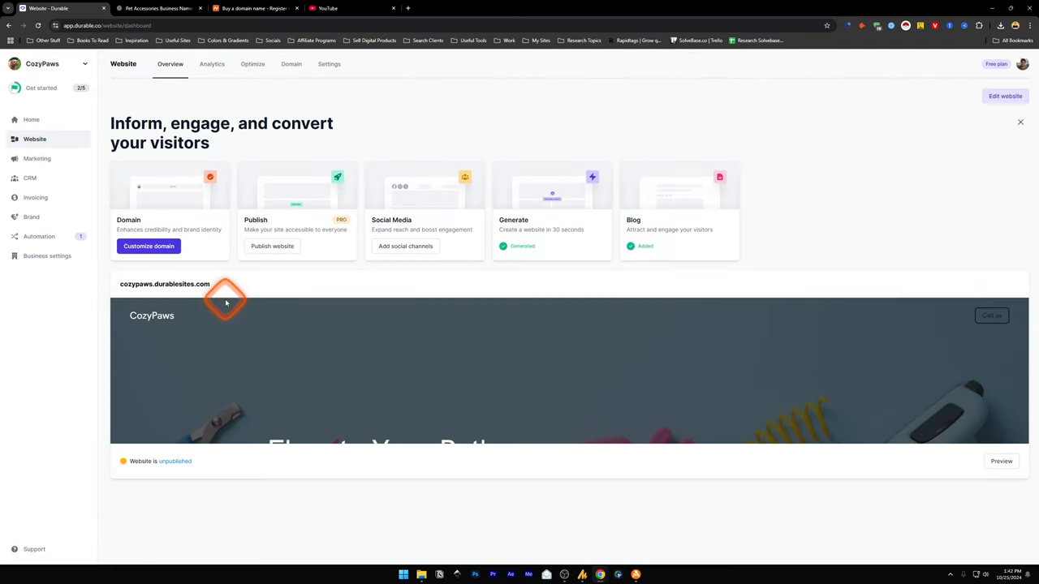
mouse_move(352, 340)
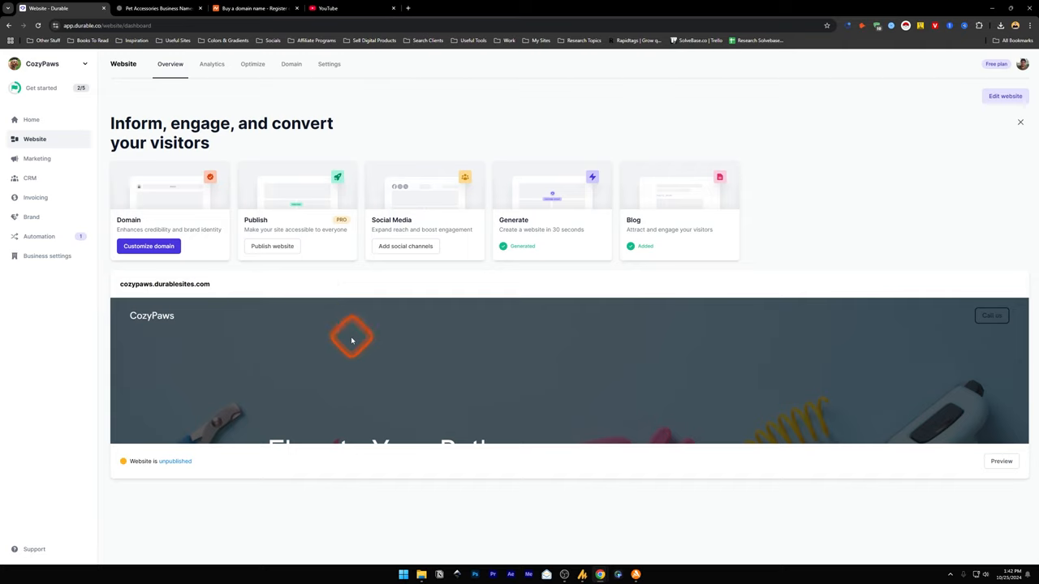
mouse_move(329, 246)
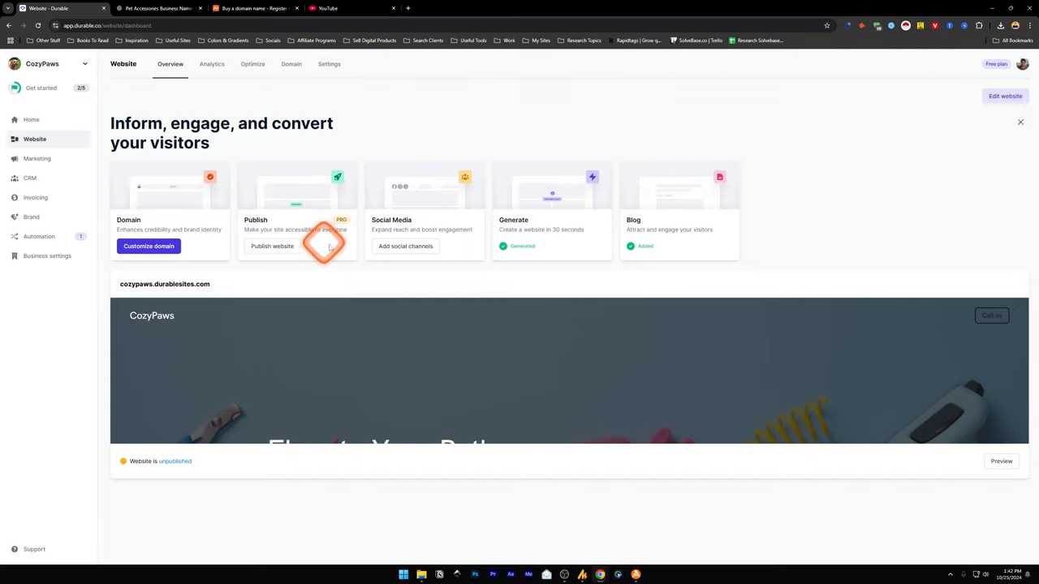
mouse_move(548, 238)
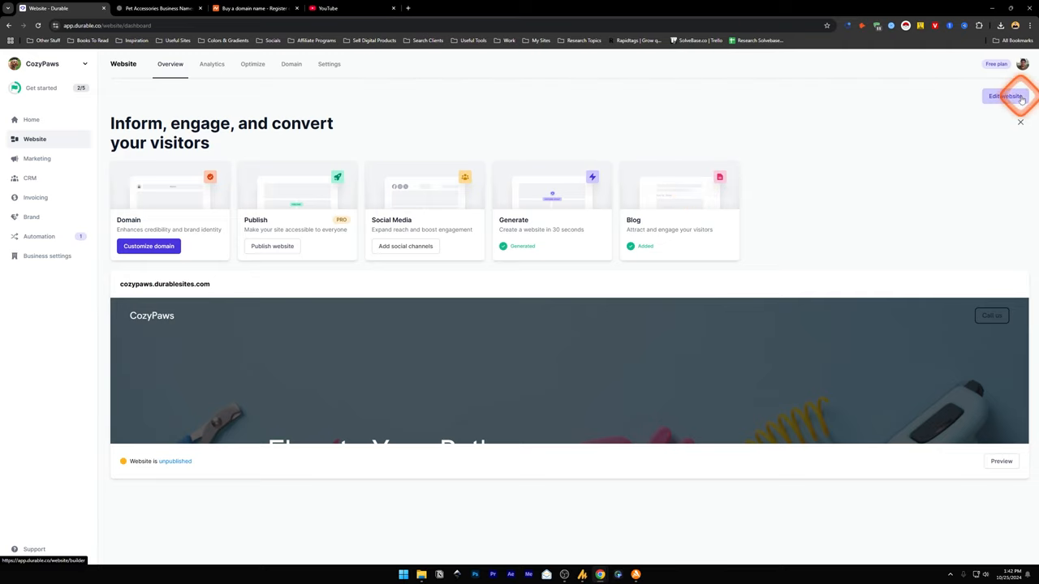
click(212, 65)
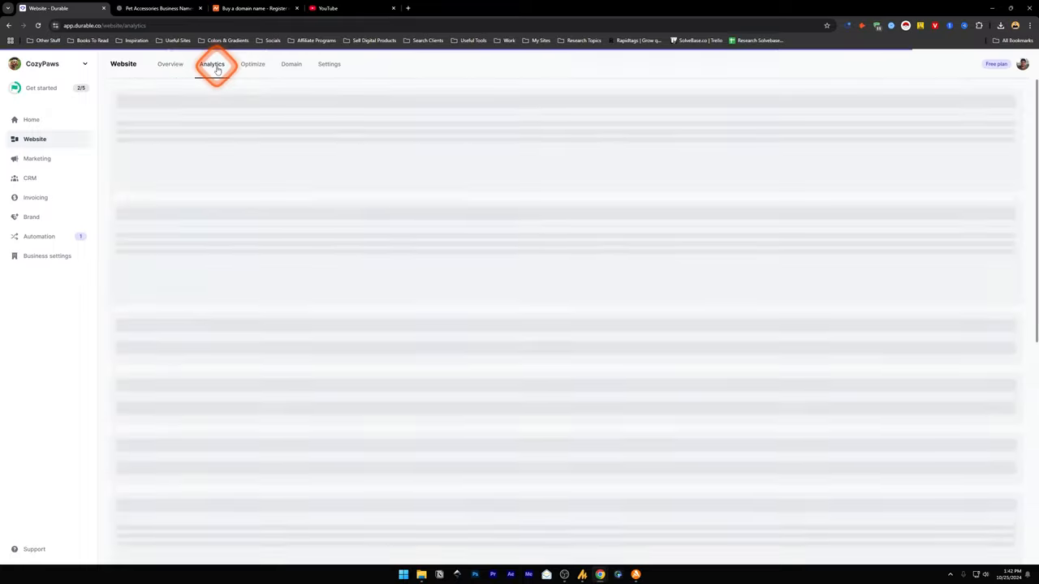
click(211, 64)
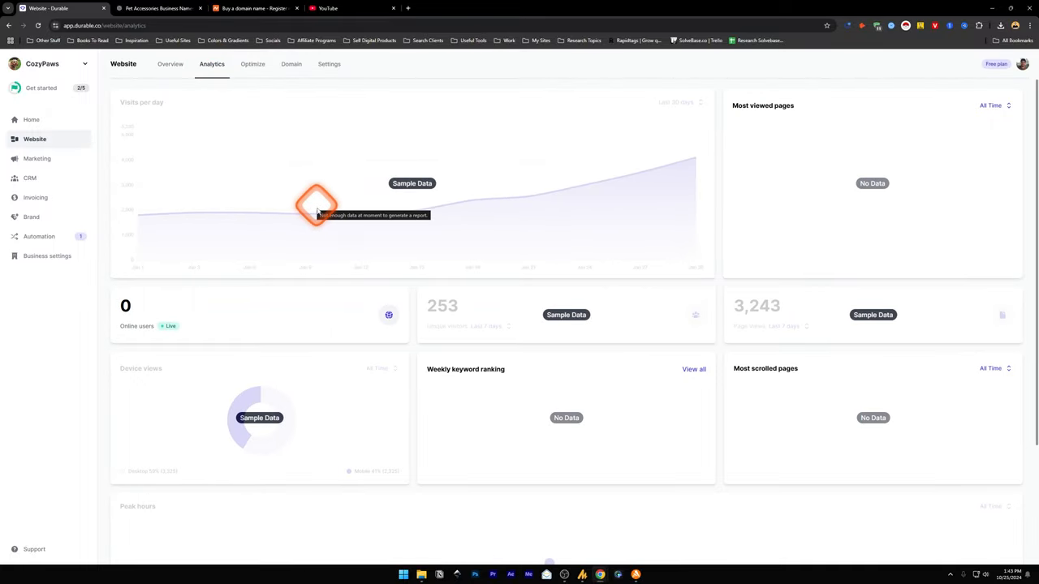
mouse_move(203, 324)
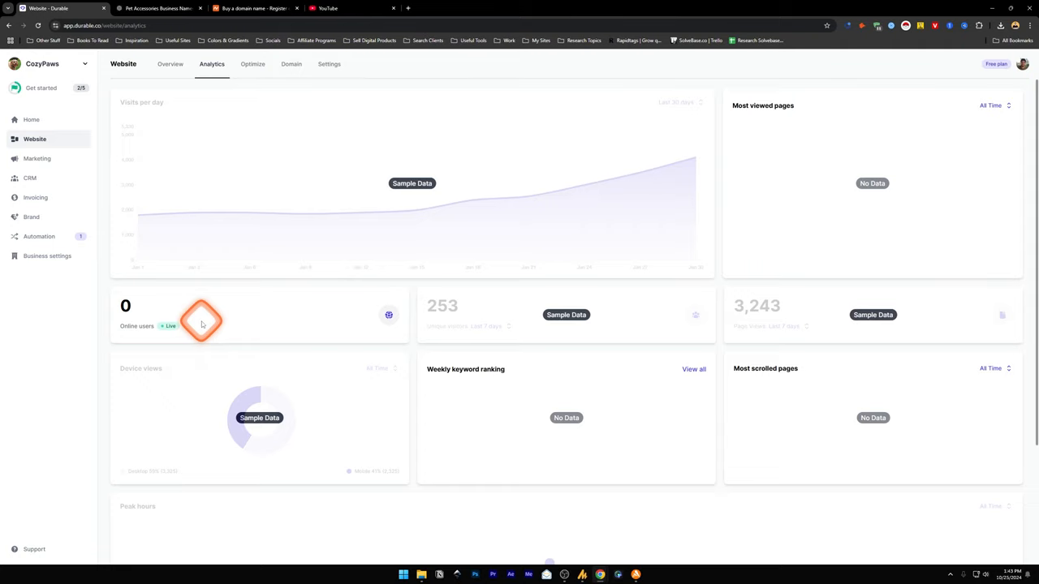
mouse_move(592, 382)
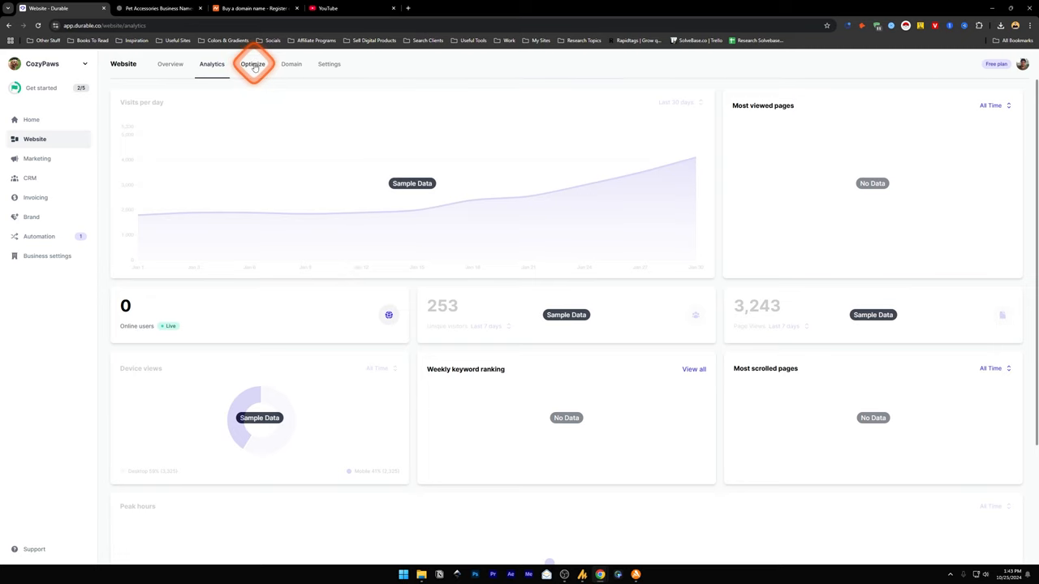
Review the Optimize page's SEO keywords, then start claiming a custom domain.
click(253, 63)
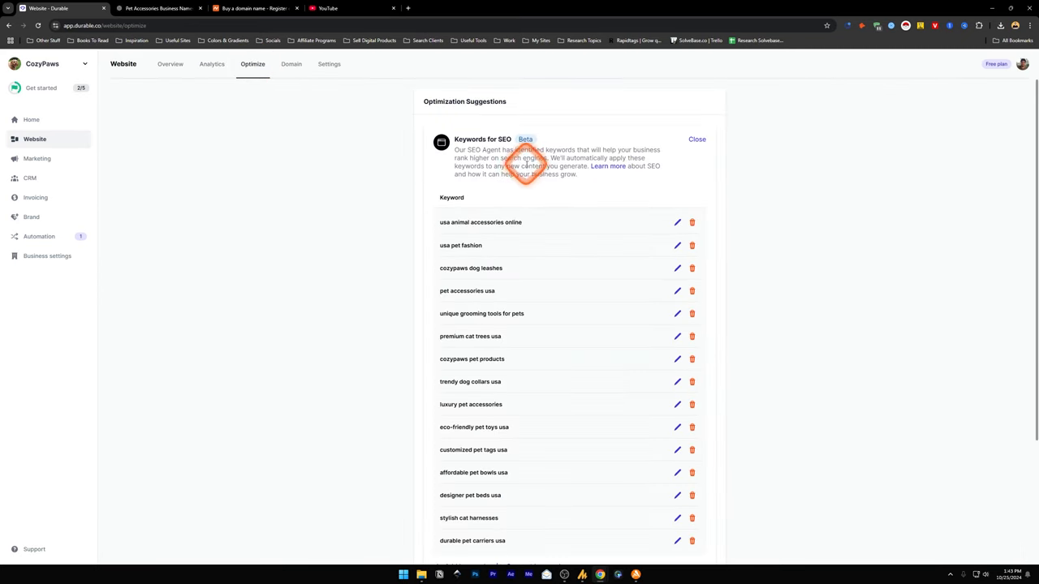
mouse_move(511, 246)
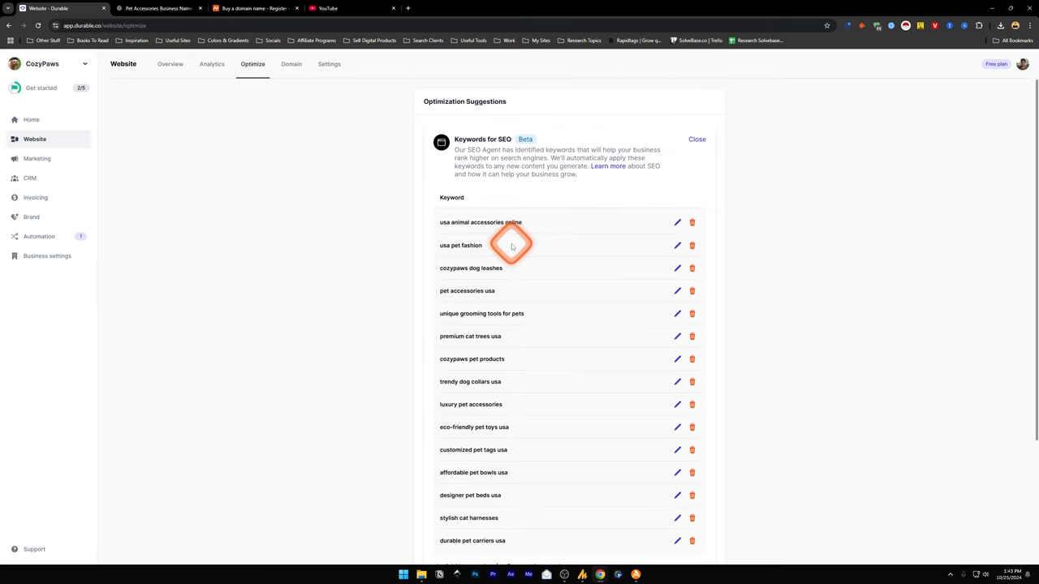
scroll(down, 3)
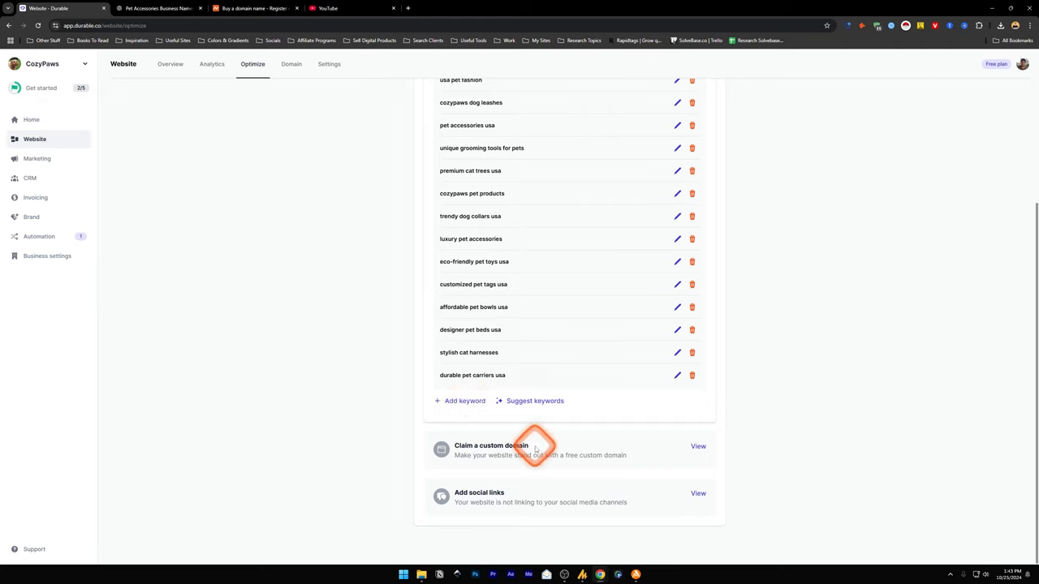
click(698, 446)
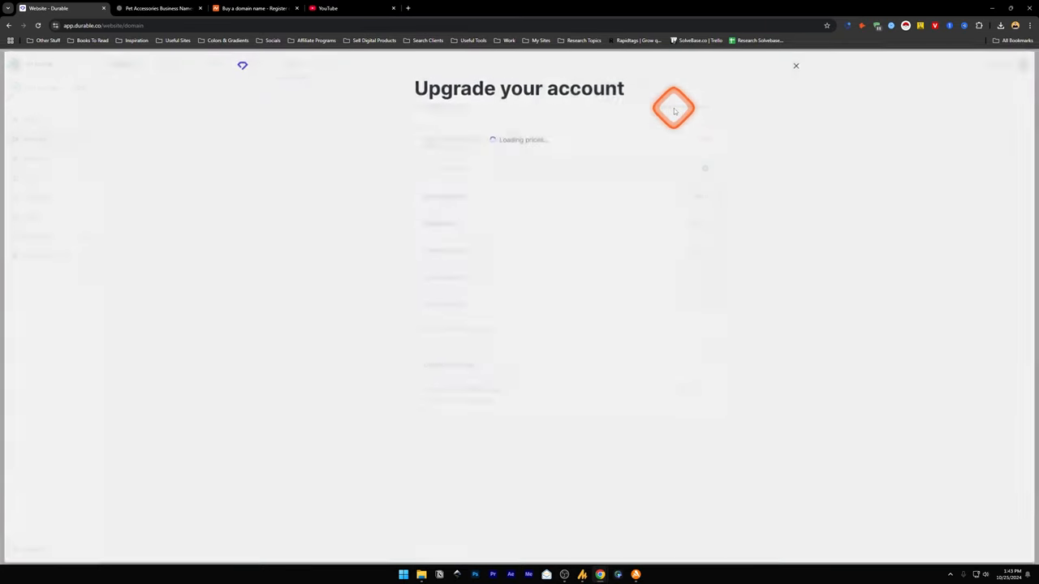
Compare the yearly upgrade plans: Starter $12, Business $20, Mogul $80 per month.
click(796, 66)
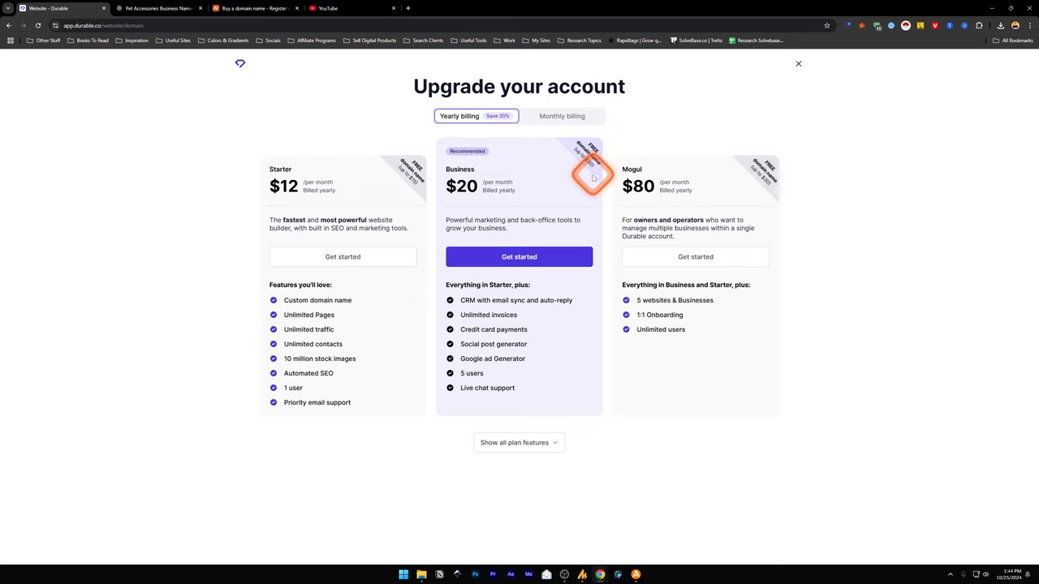
mouse_move(414, 173)
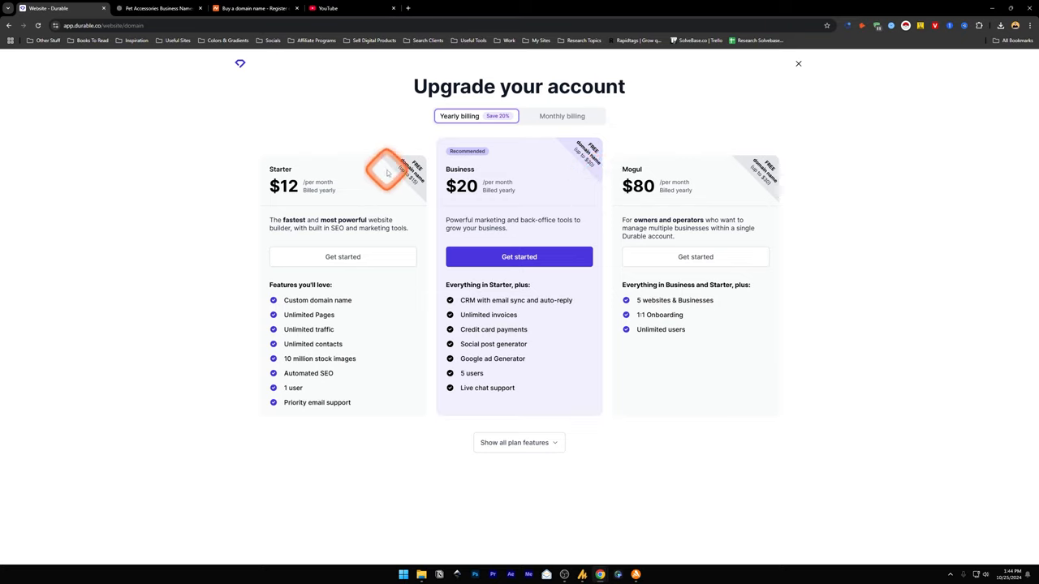
mouse_move(471, 182)
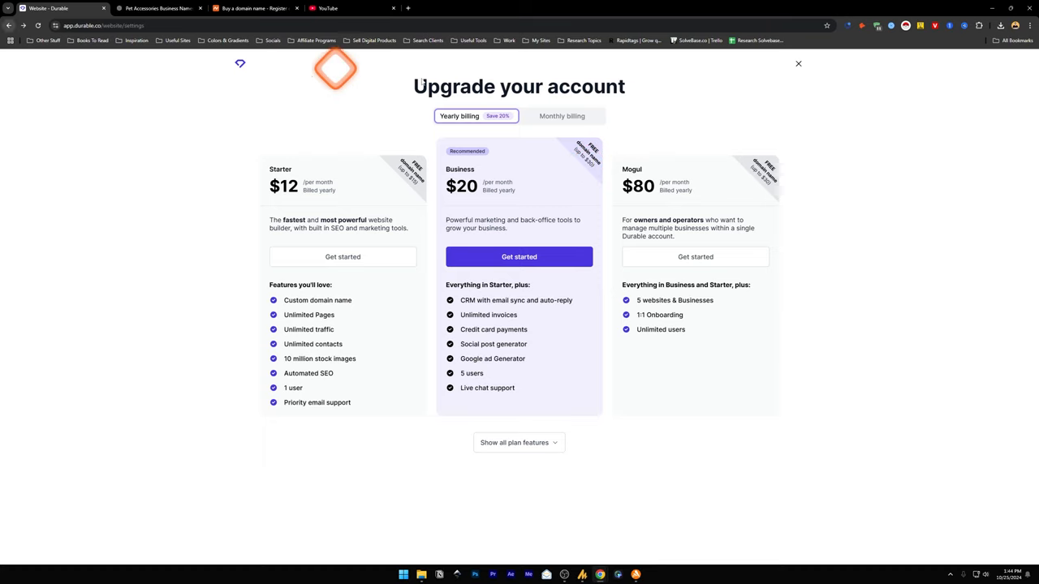
Dismiss the upgrade plans and scroll through the website Settings sections.
click(797, 63)
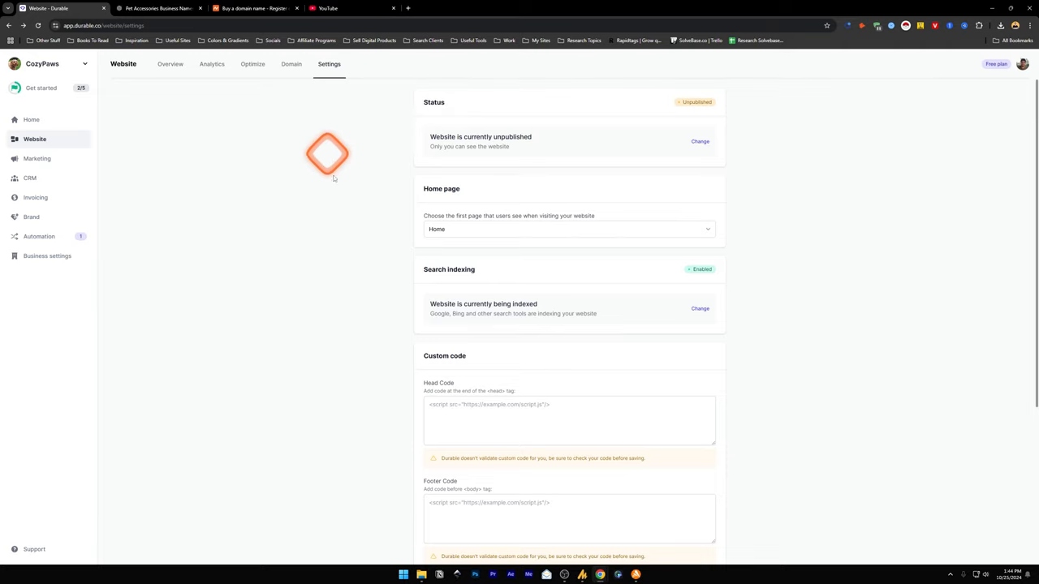
scroll(down, 3)
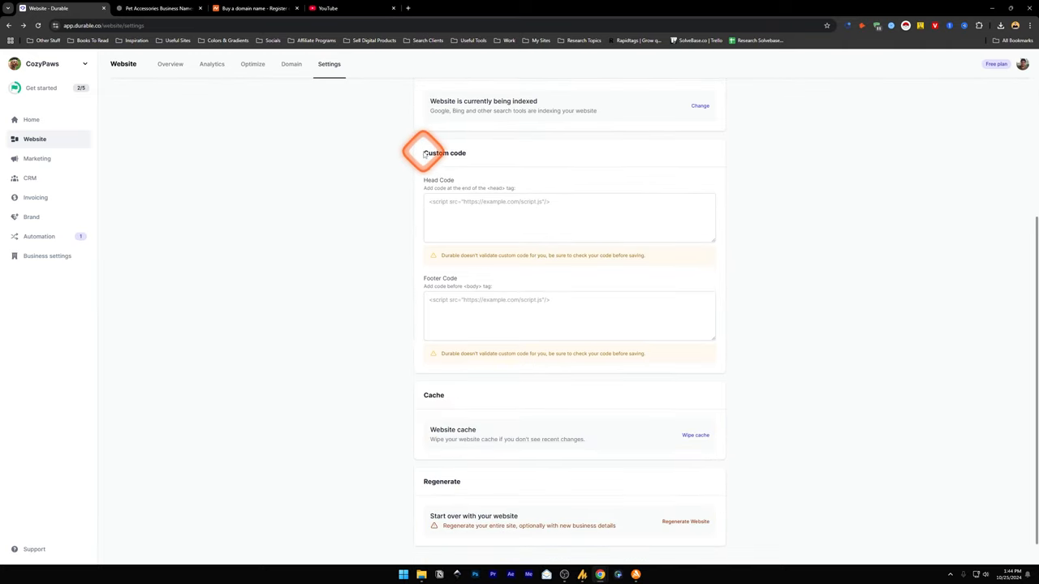
scroll(down, 3)
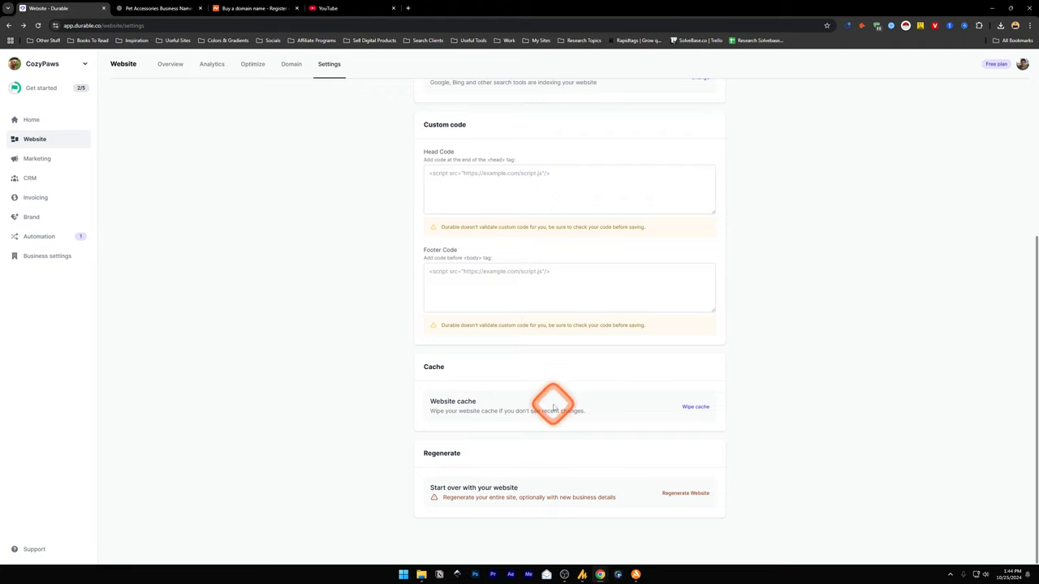
scroll(up, 3)
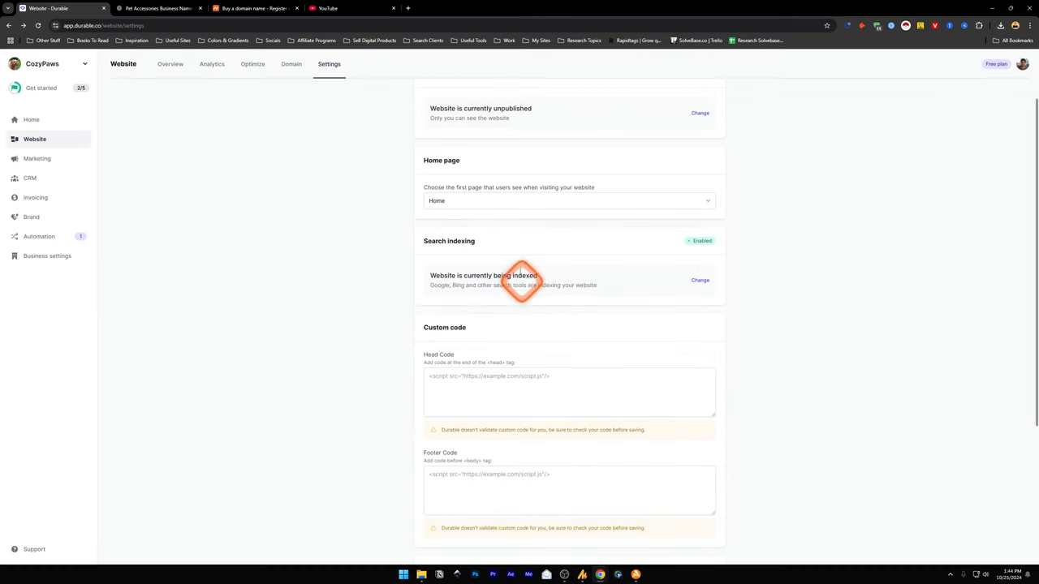
mouse_move(515, 247)
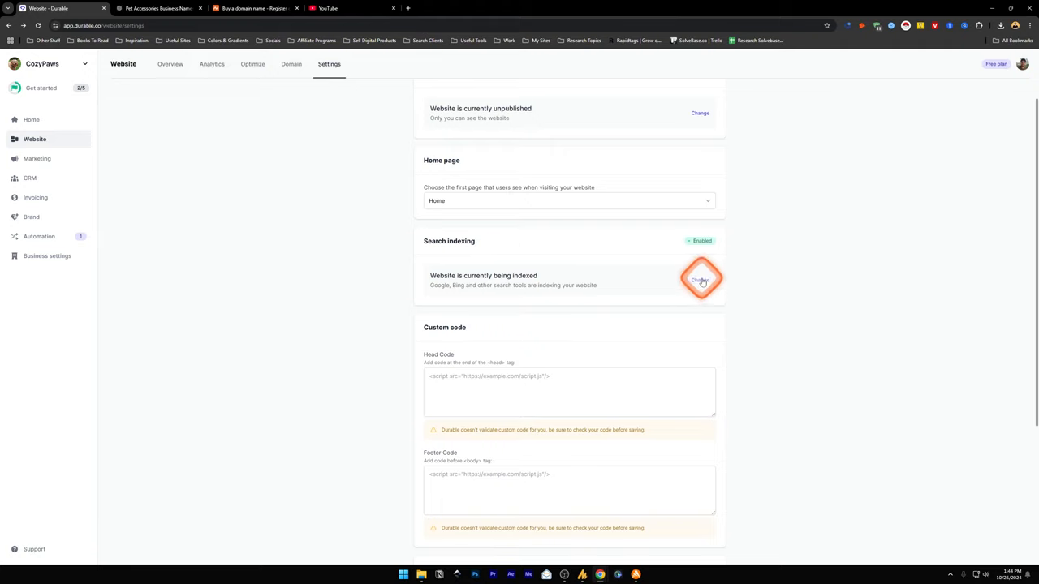
Switch Search indexing to Disabled, leaving Home as the home page.
click(699, 281)
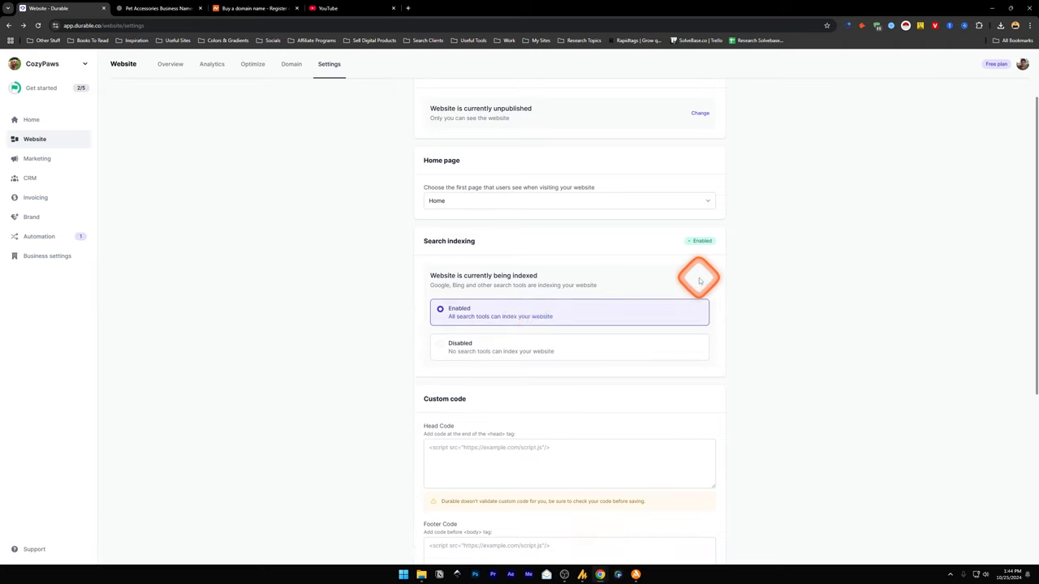
click(459, 346)
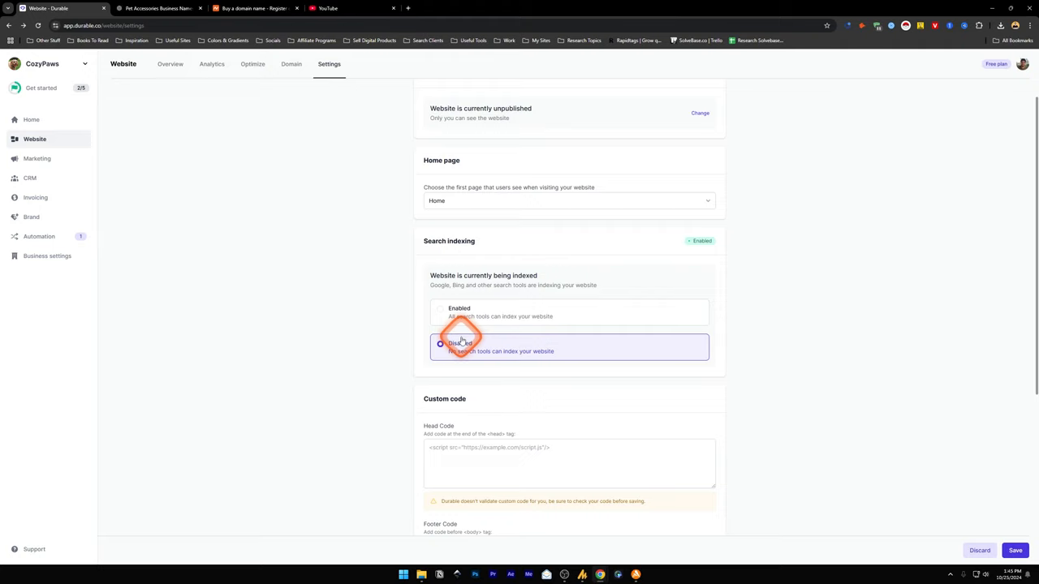
click(568, 201)
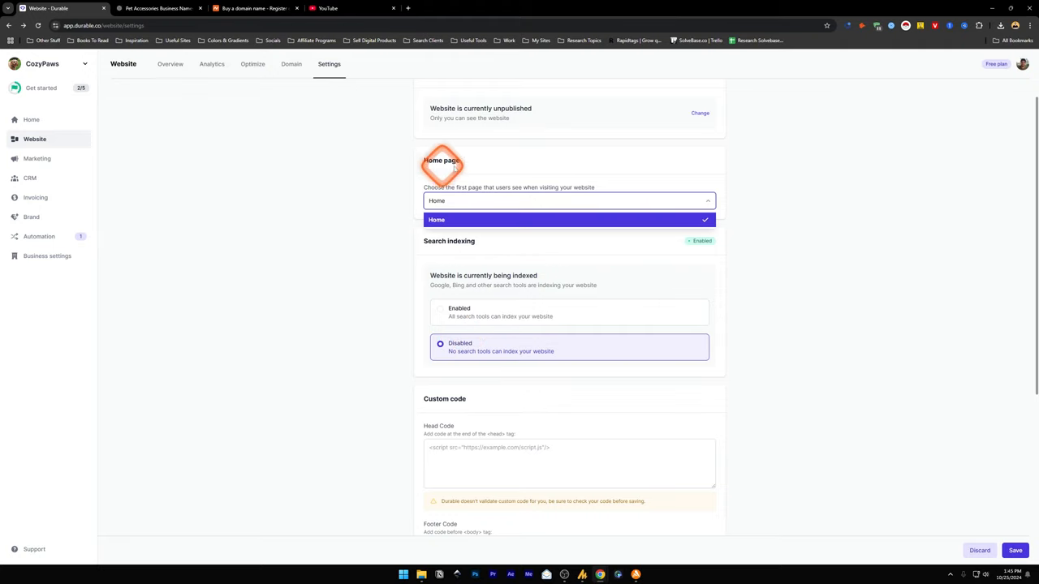
click(568, 219)
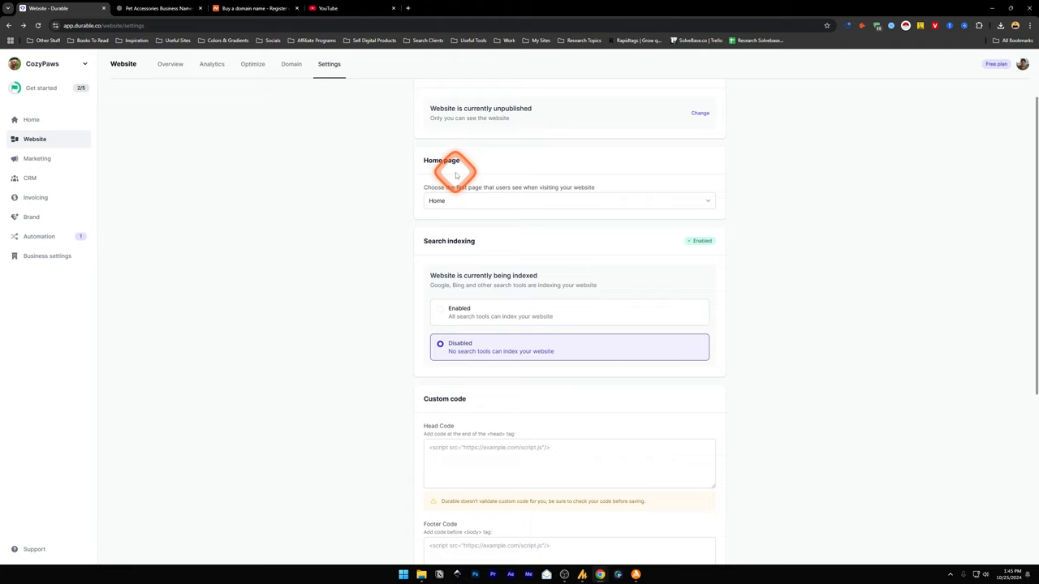
Keep Home as the site's first page and return to the Today dashboard.
click(568, 201)
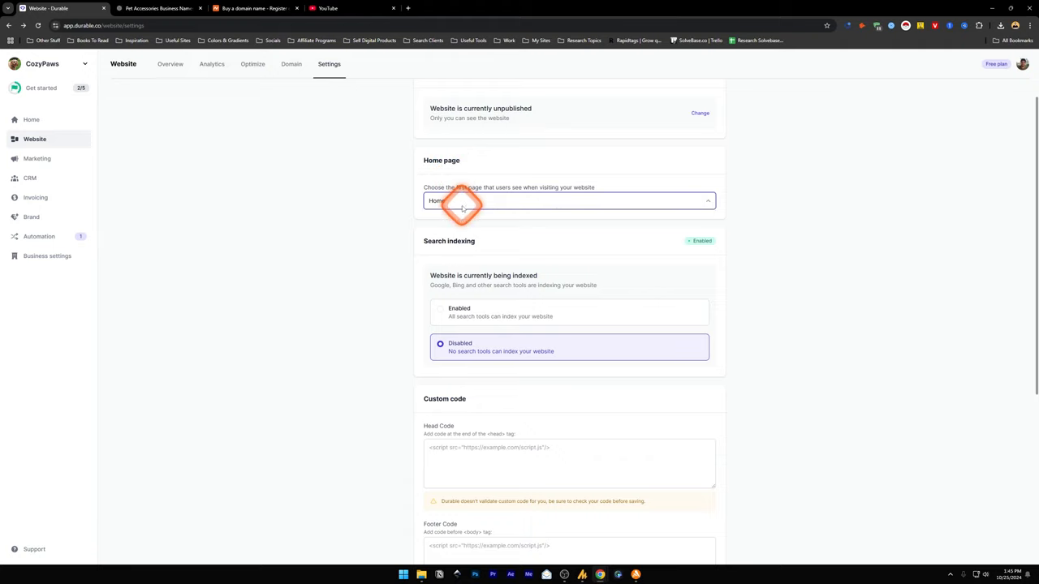
click(568, 201)
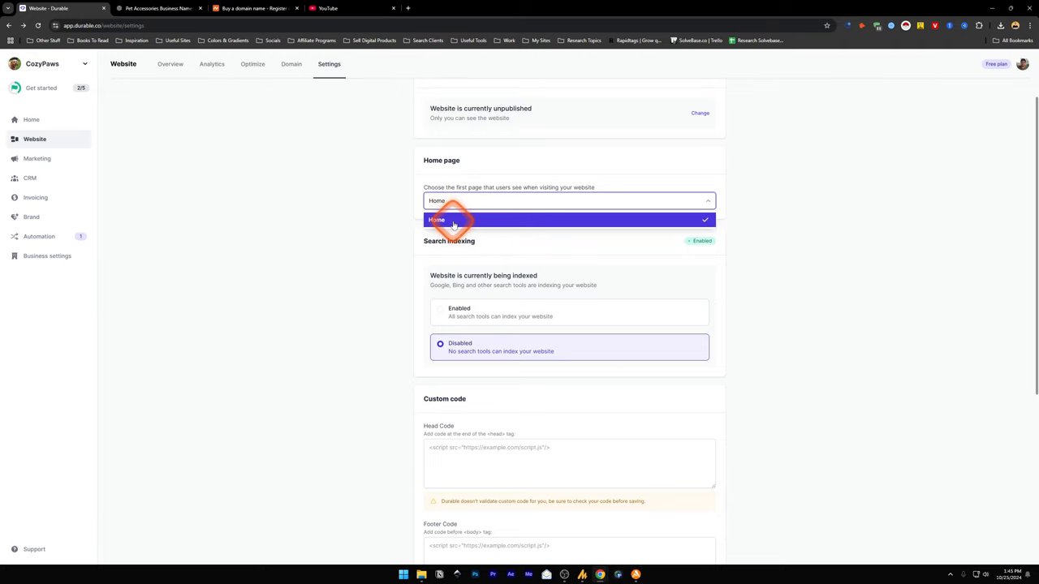
click(436, 220)
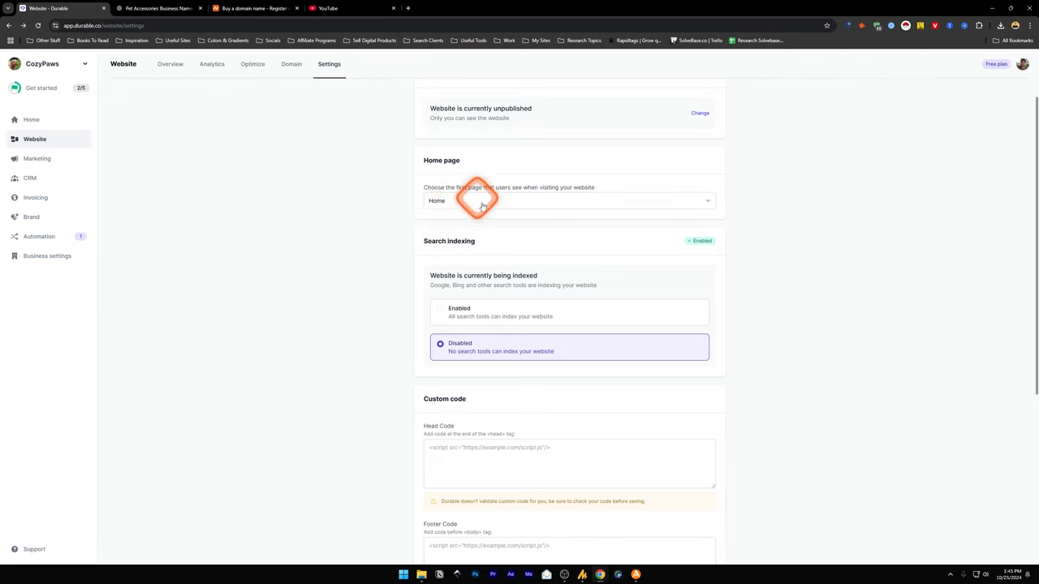
click(568, 201)
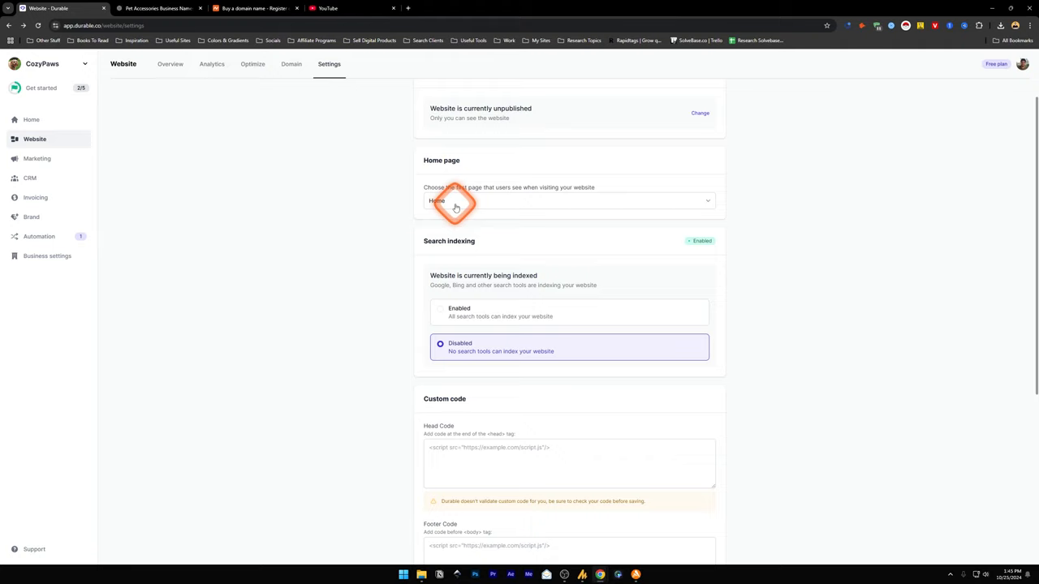
mouse_move(280, 197)
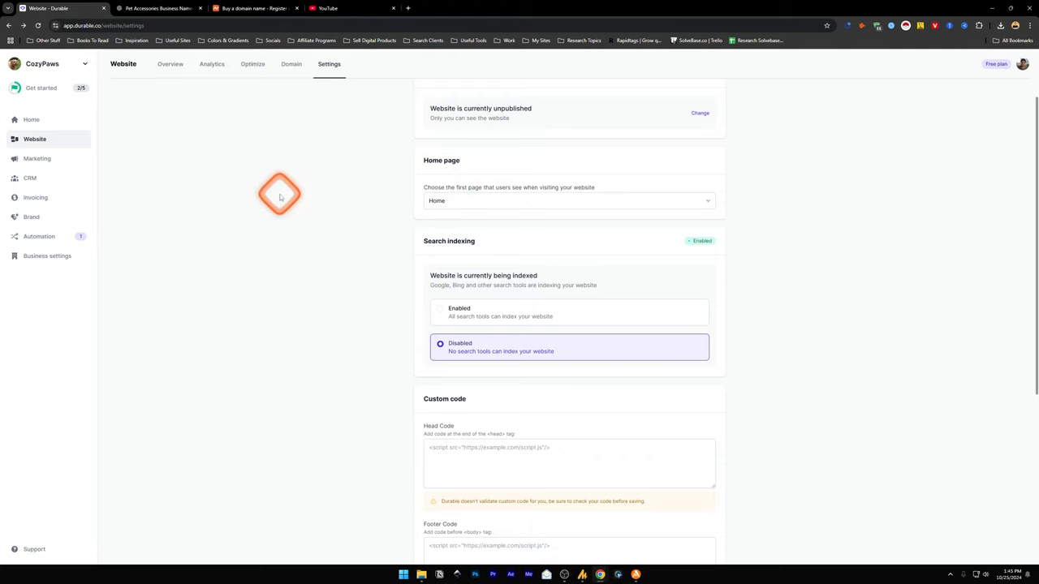
click(568, 201)
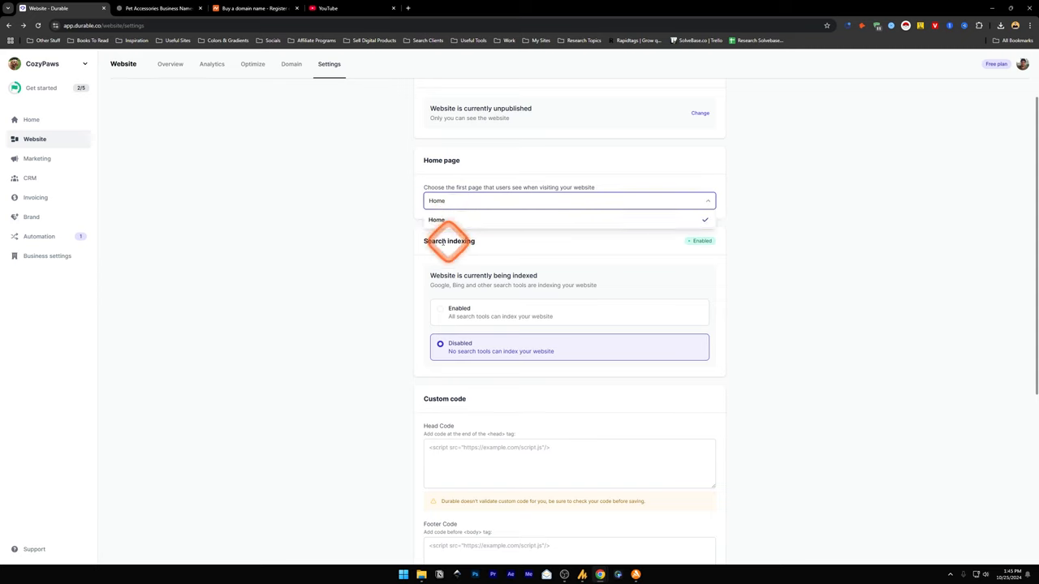
click(30, 120)
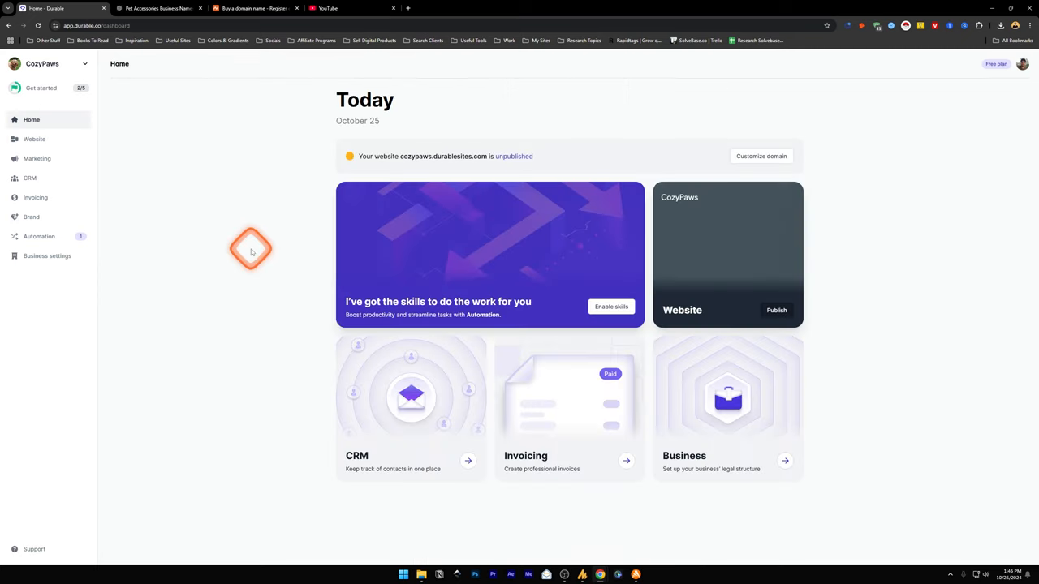